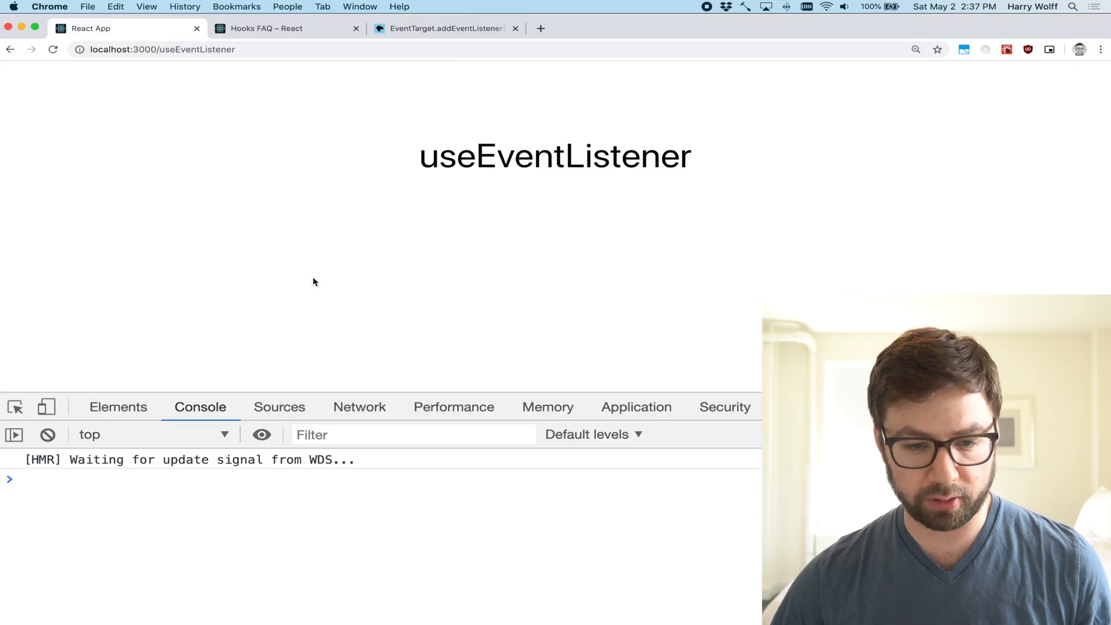
Step: Review the localhost useEventListener demo page before moving to its source file
triple_click(554, 156)
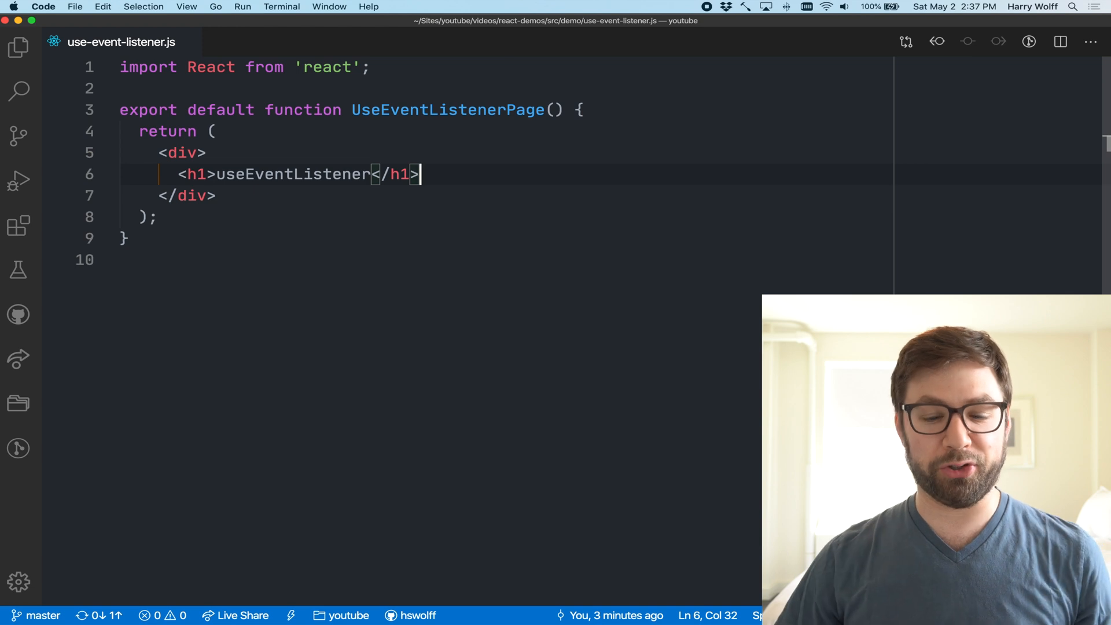
Step: Write a <button> under the h1 whose onClick calls alert('hi'), labelled Hello
text(<button on)
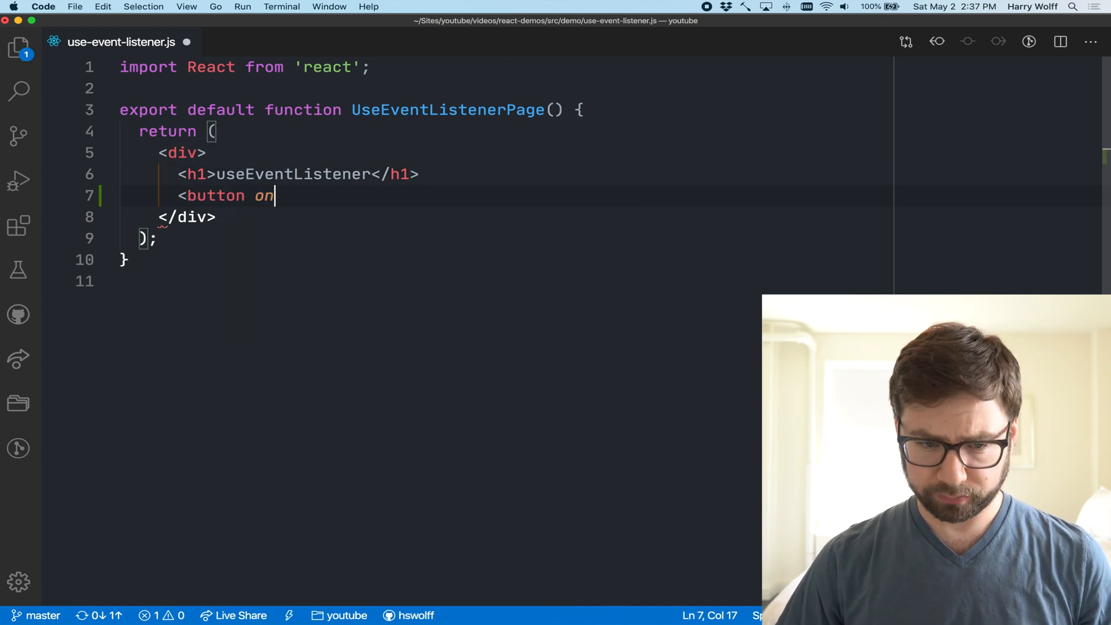
text(Click=)
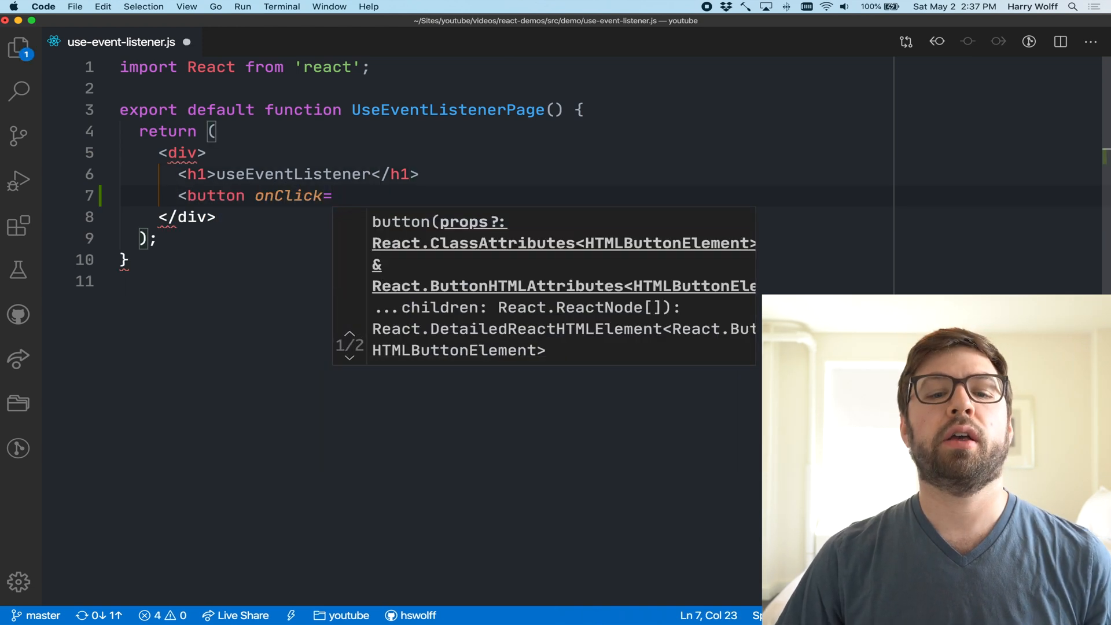
text({() => alert)
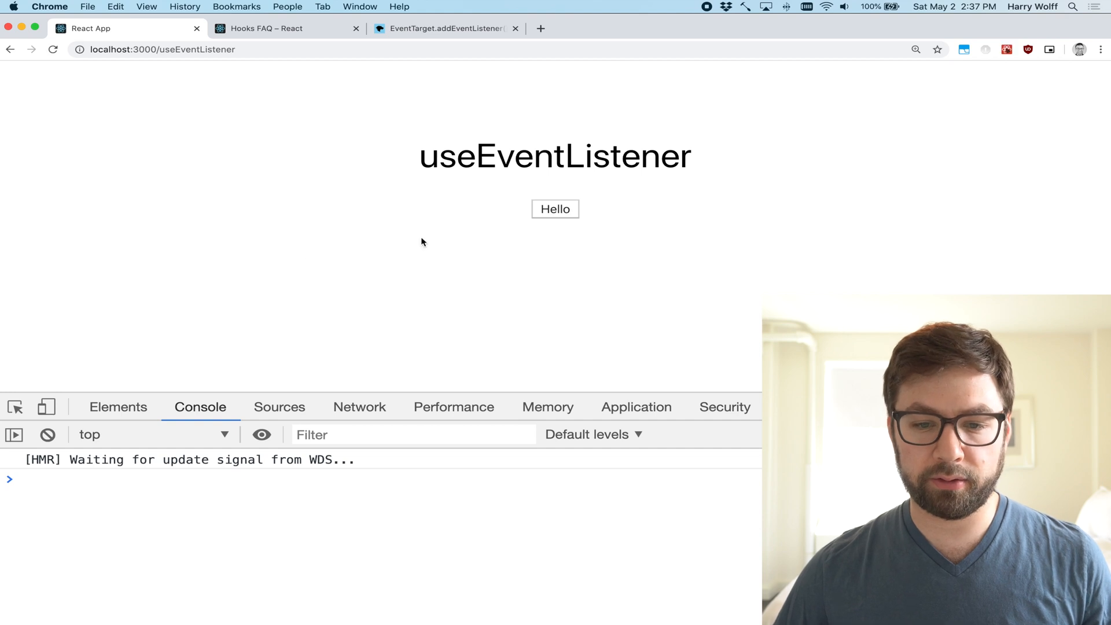
click(555, 210)
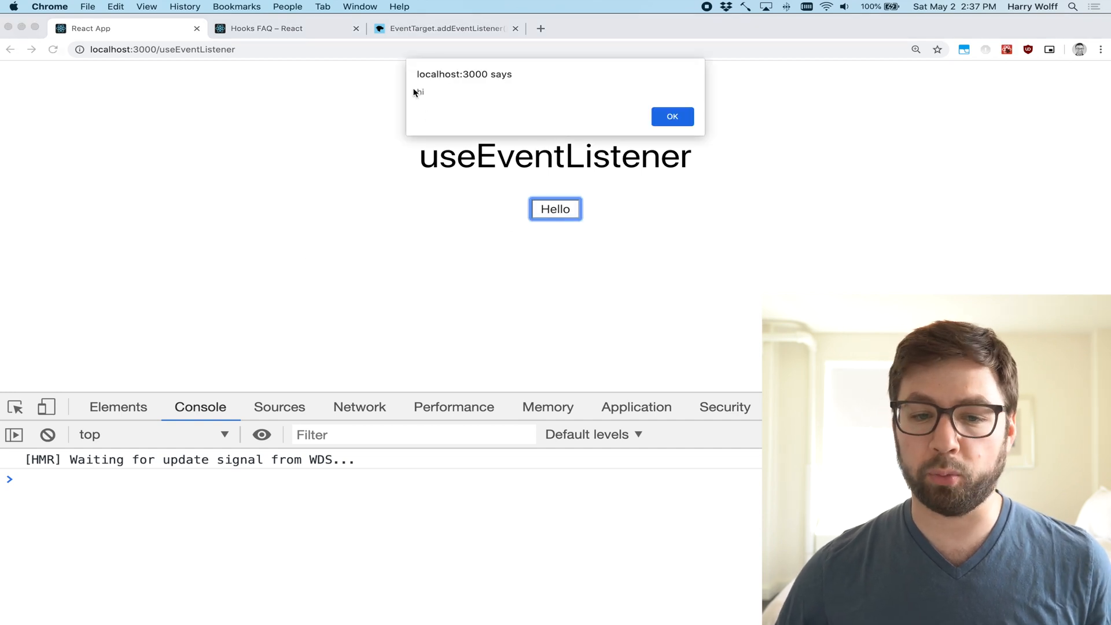
click(671, 116)
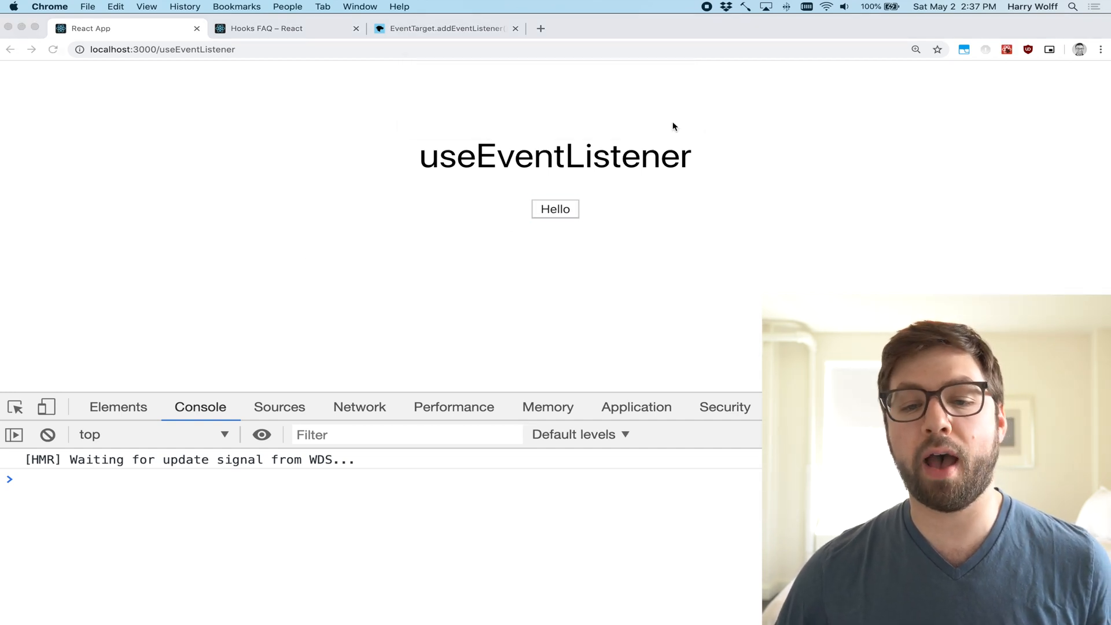
mouse_move(289, 167)
text(document.)
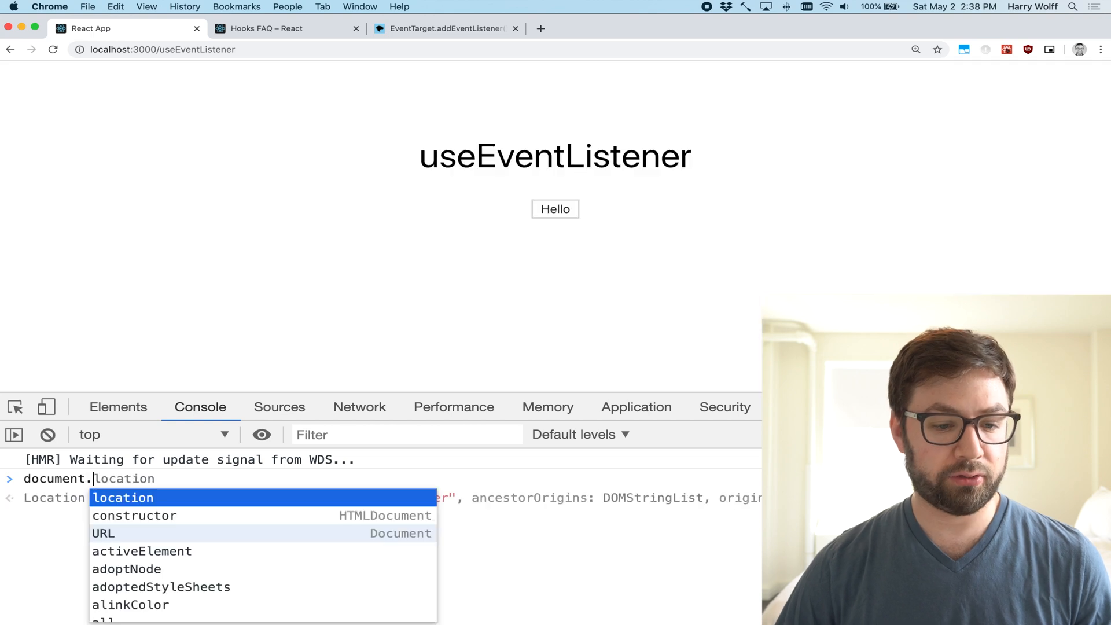
Step: Run document.addEventListener('click', () => alert('WOAH')) in the Console
text(addEventListener)
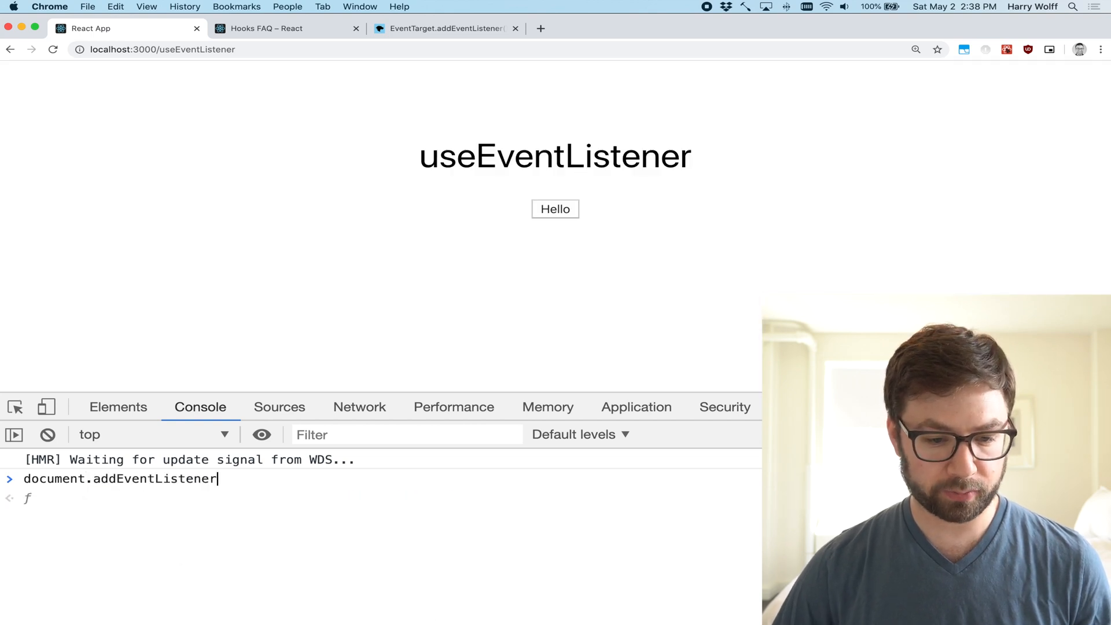
text((')
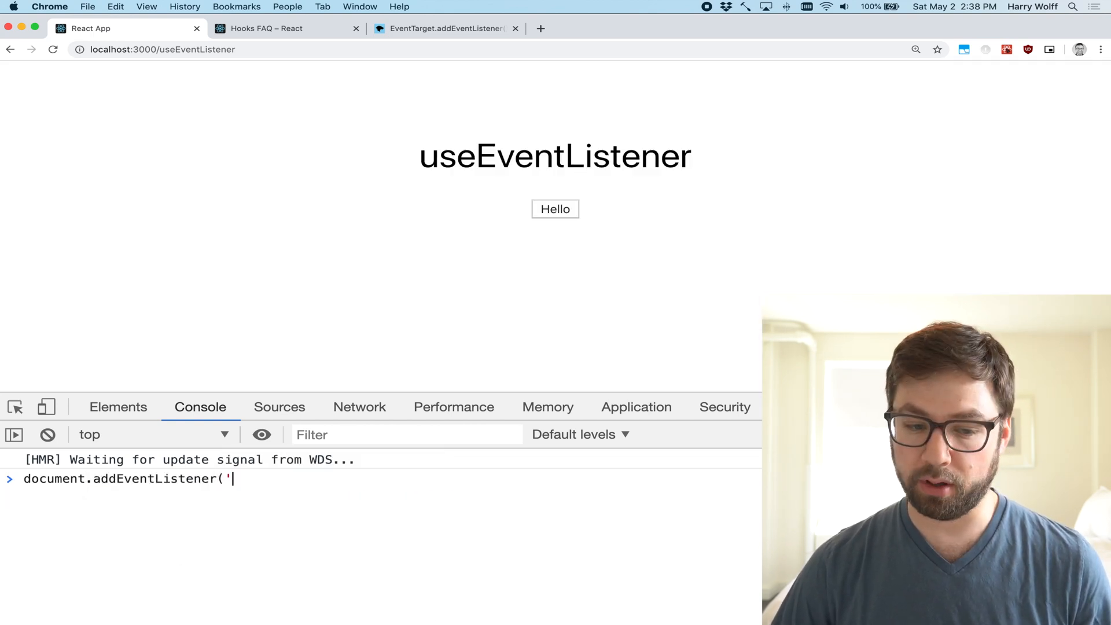
text(click)
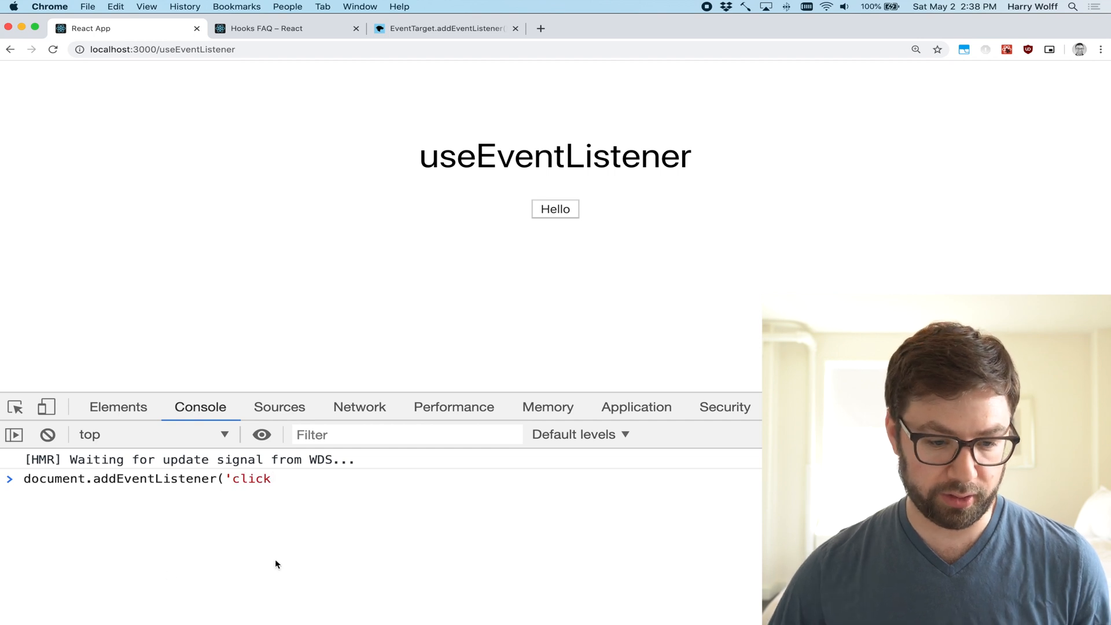
text(,)
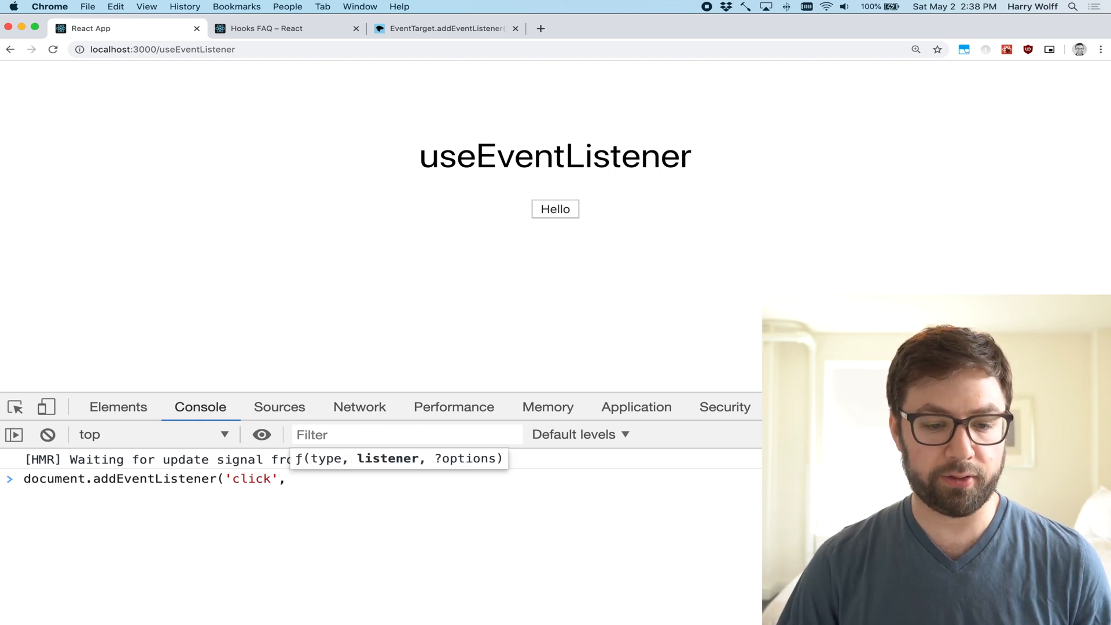
text(() =>)
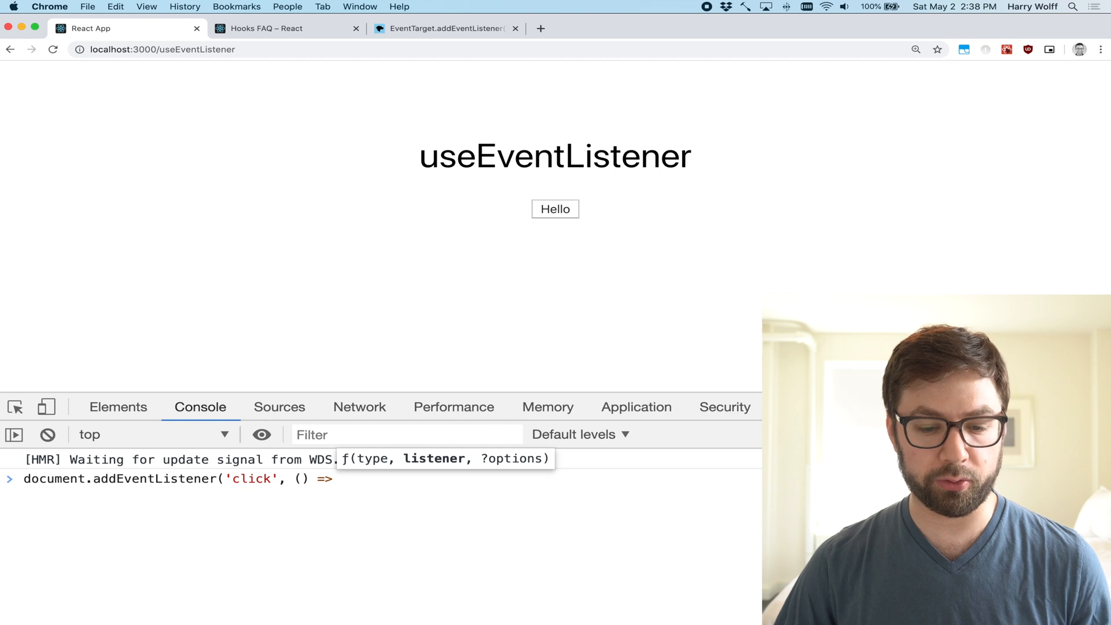
text(alert('WOAH)
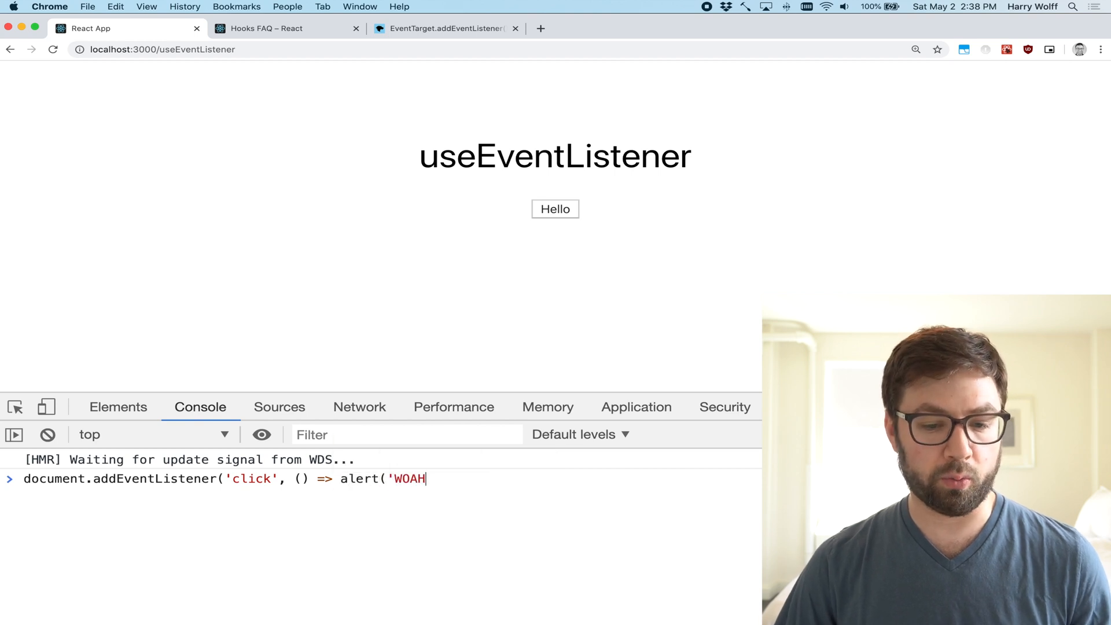
text());)
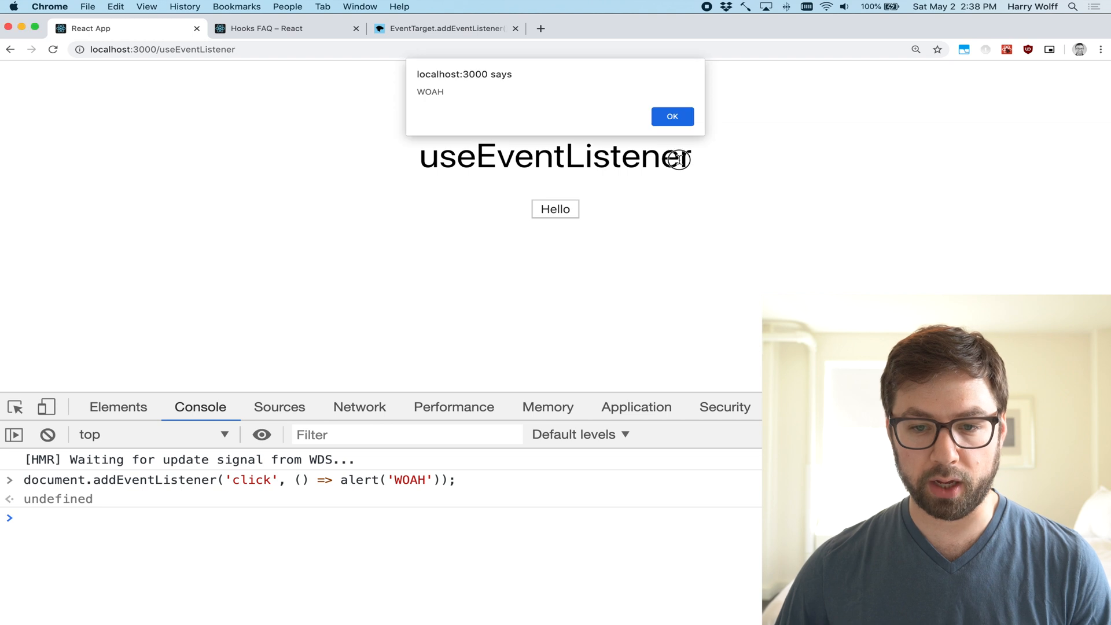
Step: Trigger the WOAH alert by clicking the page, dismiss it, and keep the listener snippet
click(669, 116)
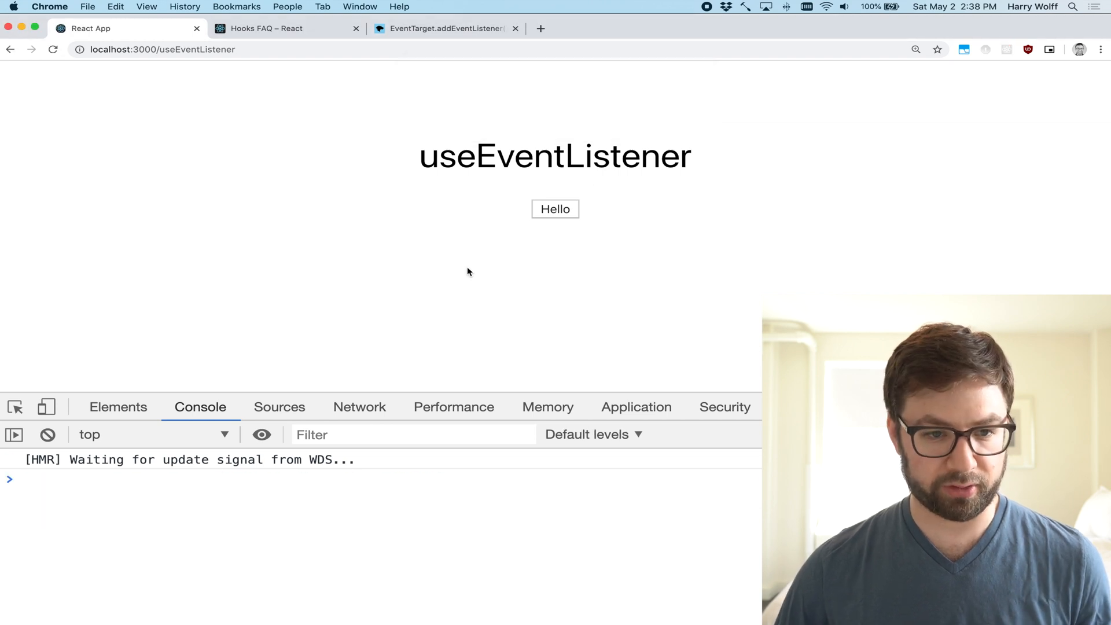
text(document.addEventListener('click', () => alert('WOAH'));)
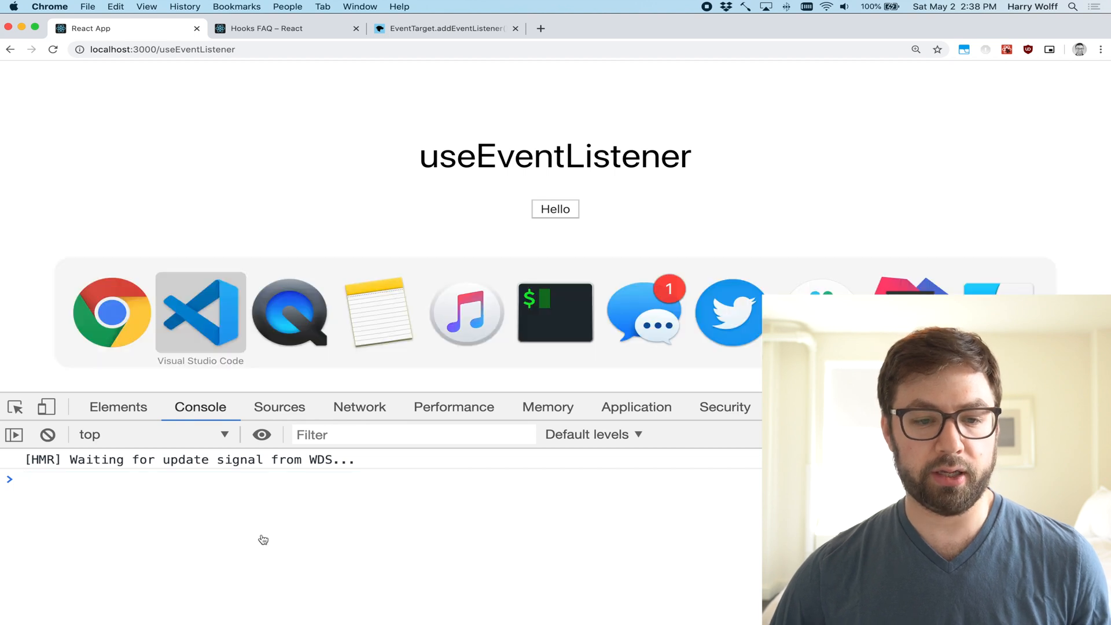
click(200, 311)
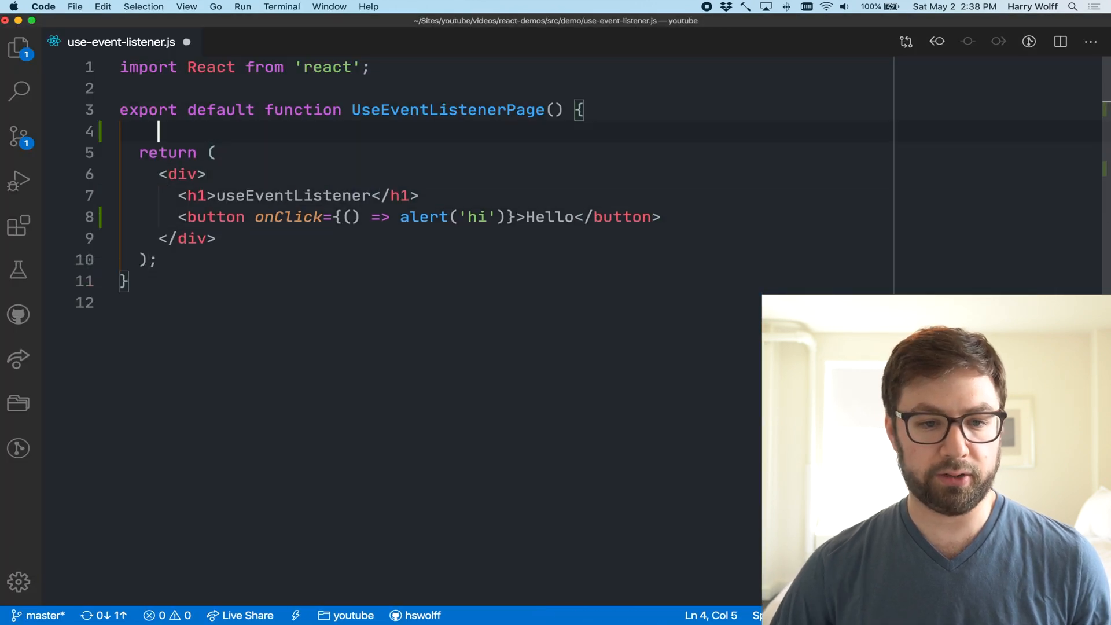
text(document.addEventListener('click', () => alert('WOAH'));)
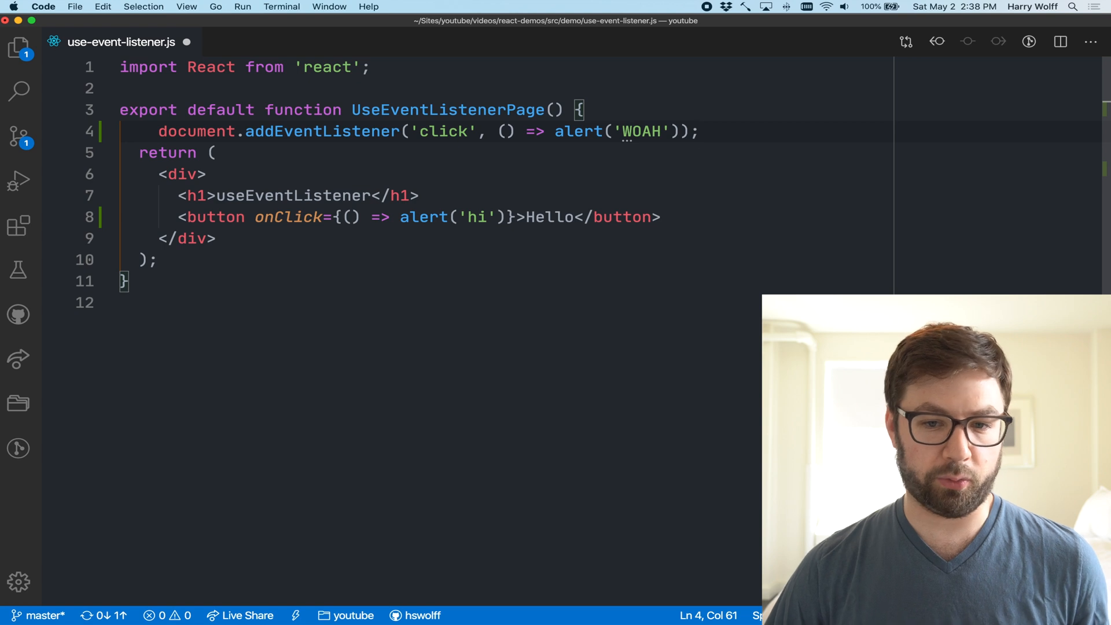
text(use)
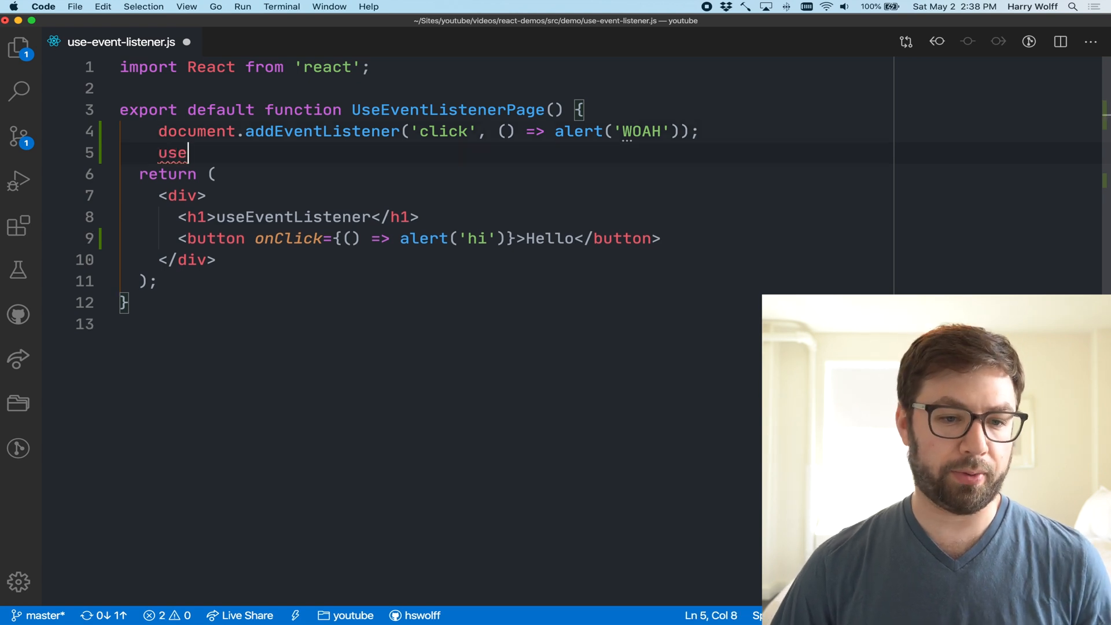
text(Effect)
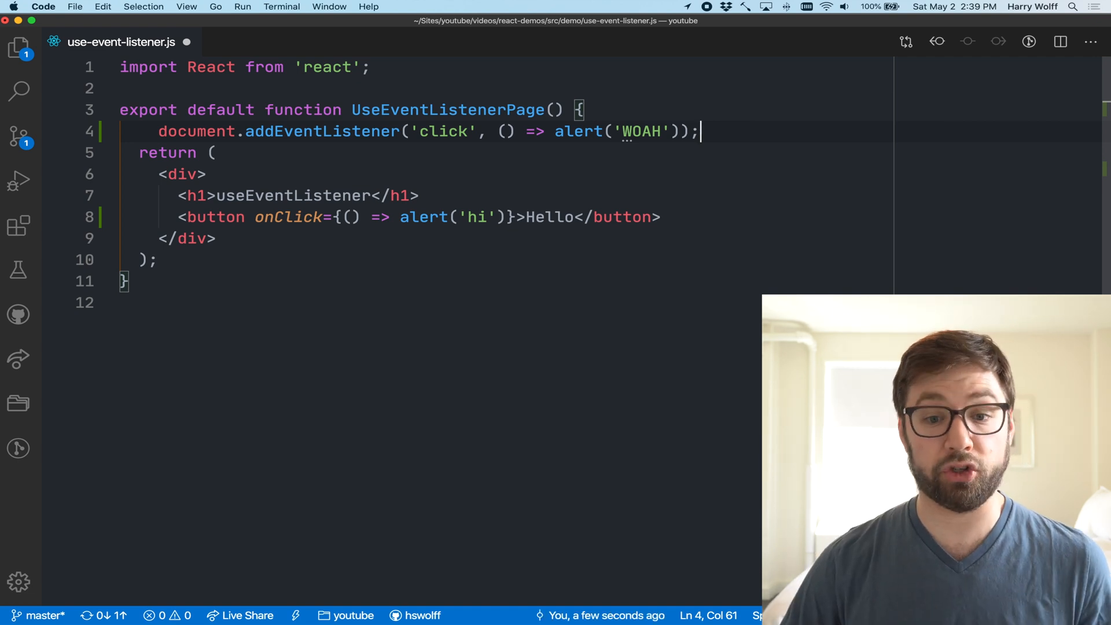
key(cmd+backspace)
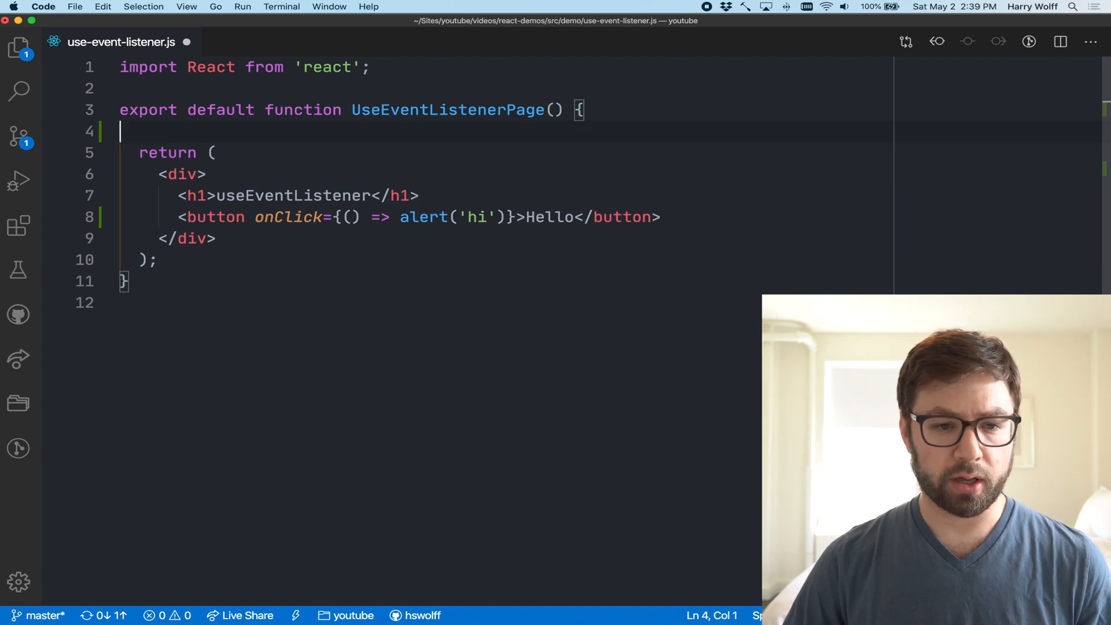
Step: Call useEventListener('click', () => { alert('I AM GLOBAL'); }) above the component's return
text(useE)
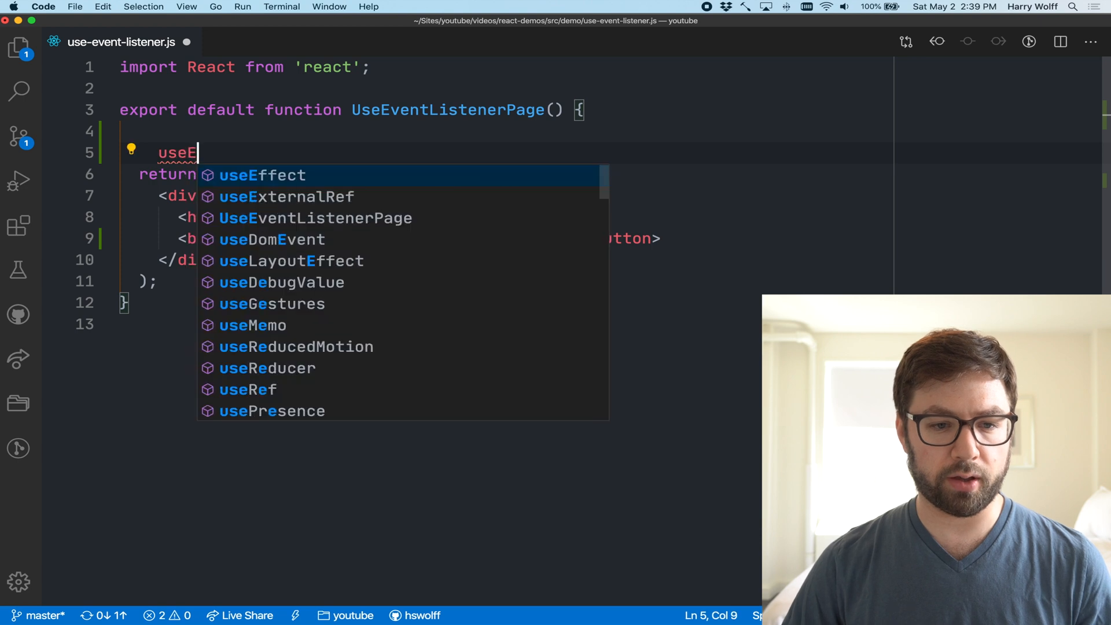
text(ve)
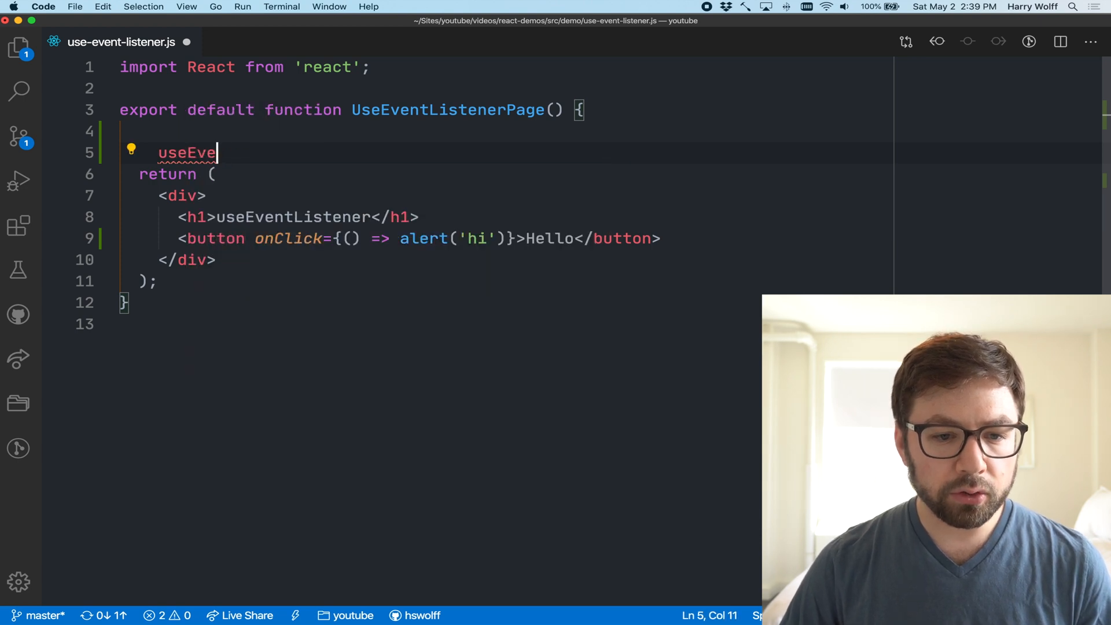
text(ntListene)
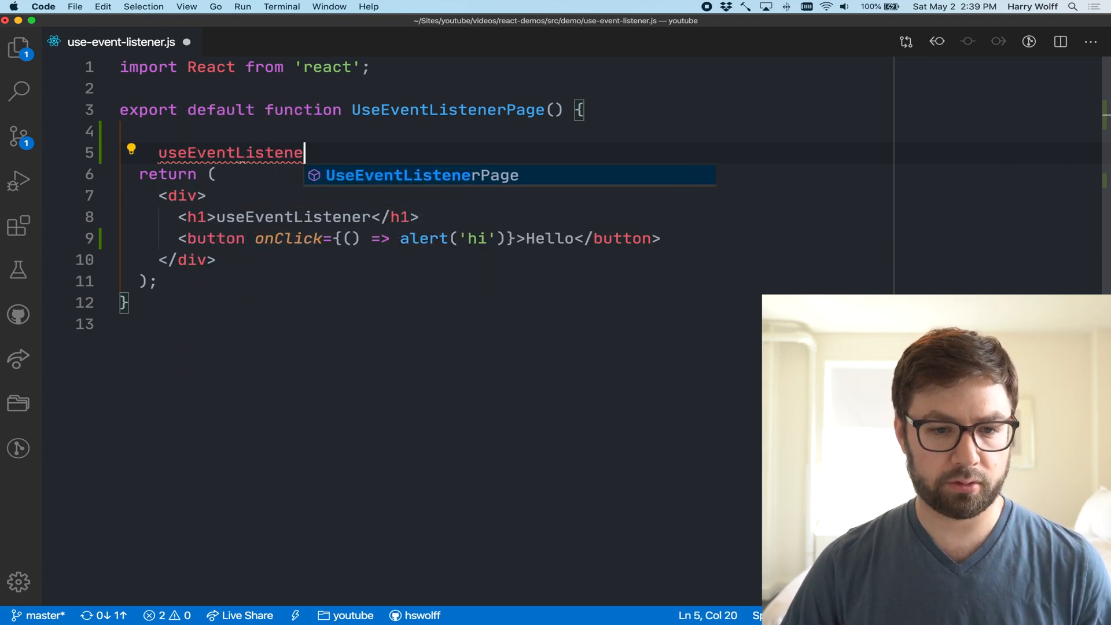
text(r)
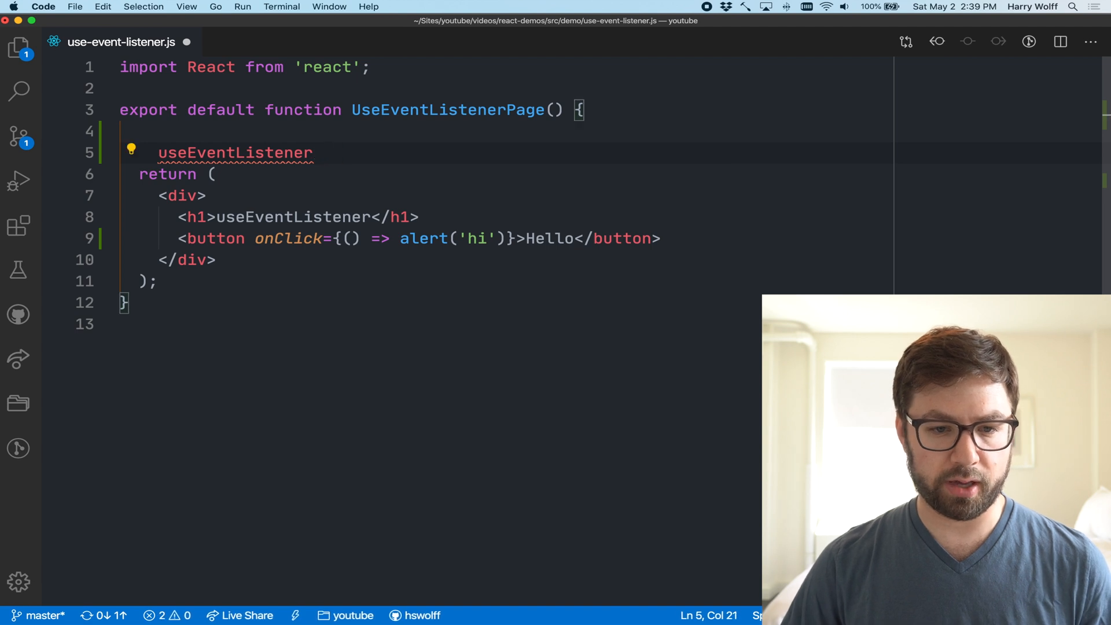
text((''))
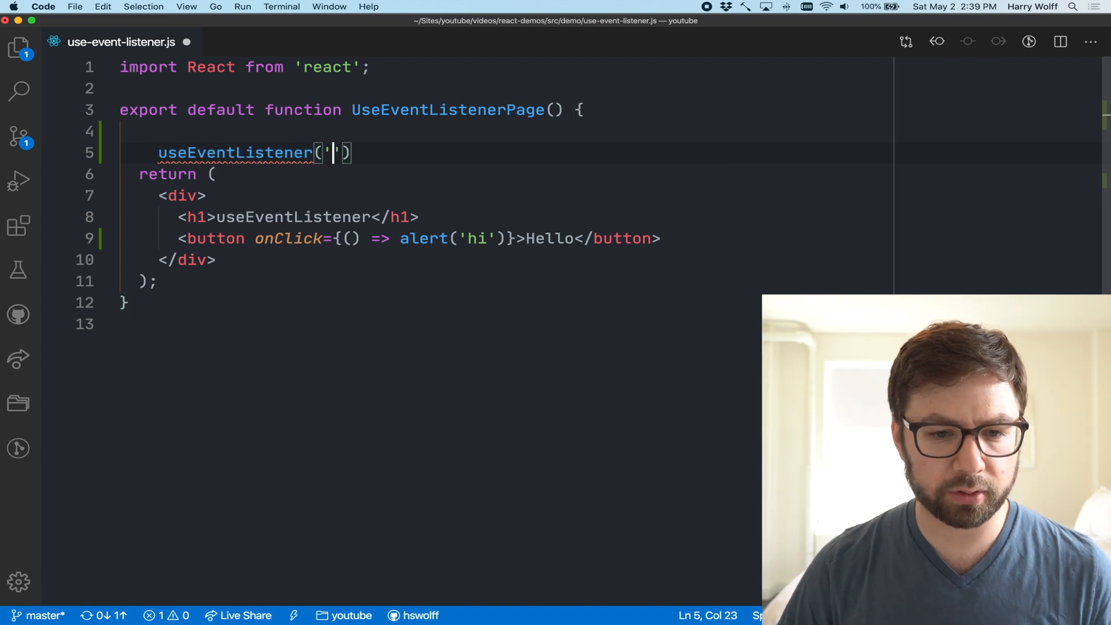
text(click', ())
text(alert)
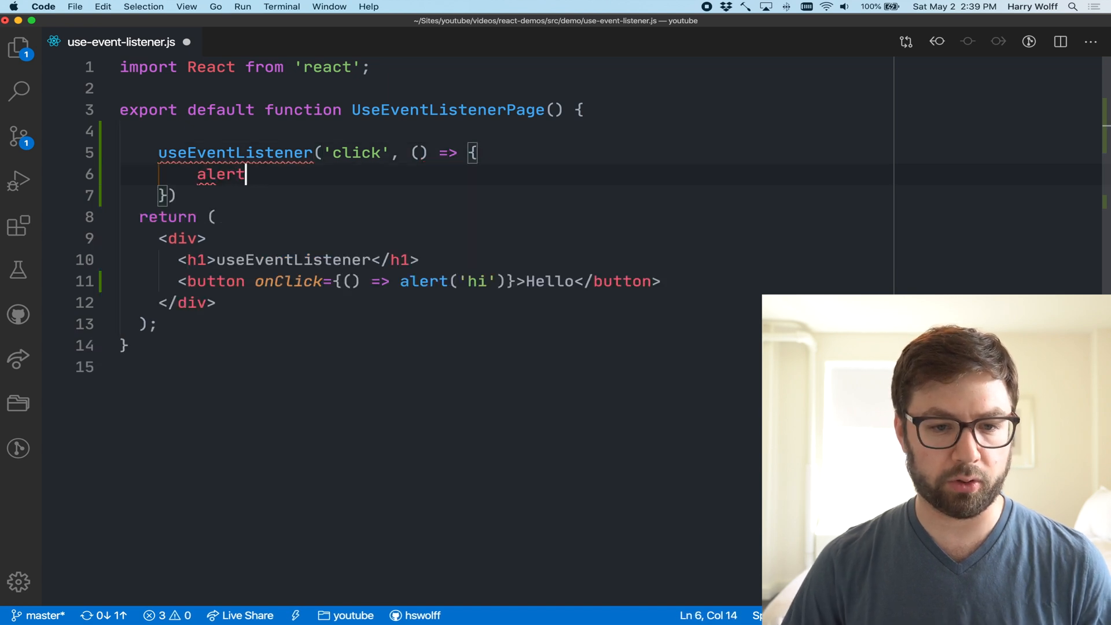
text(('I AM GLOBAL'))
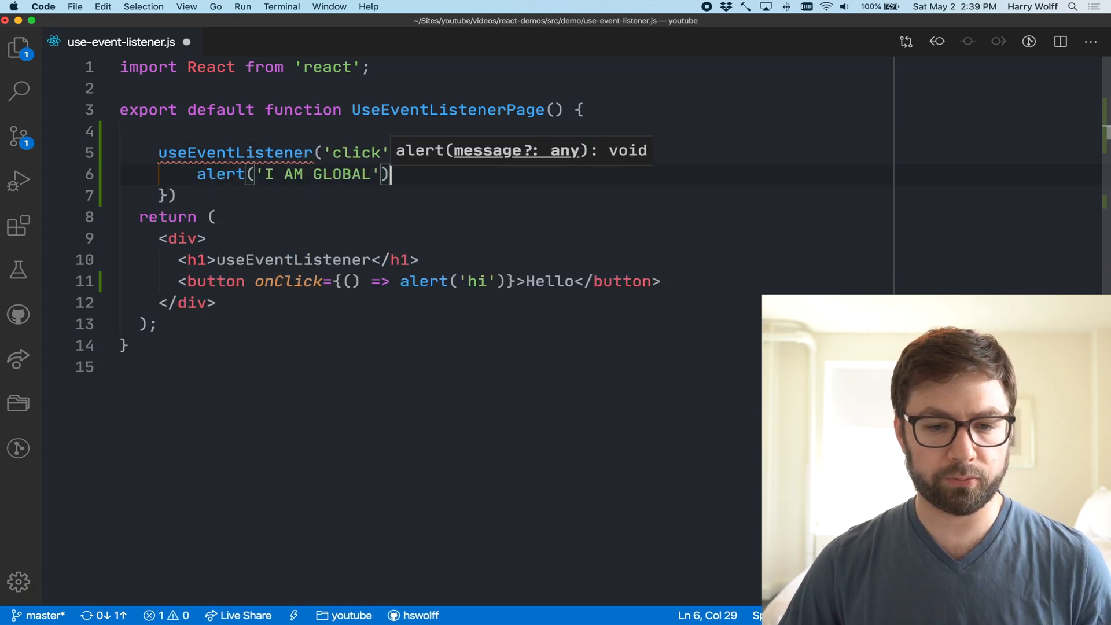
text(, () => {)
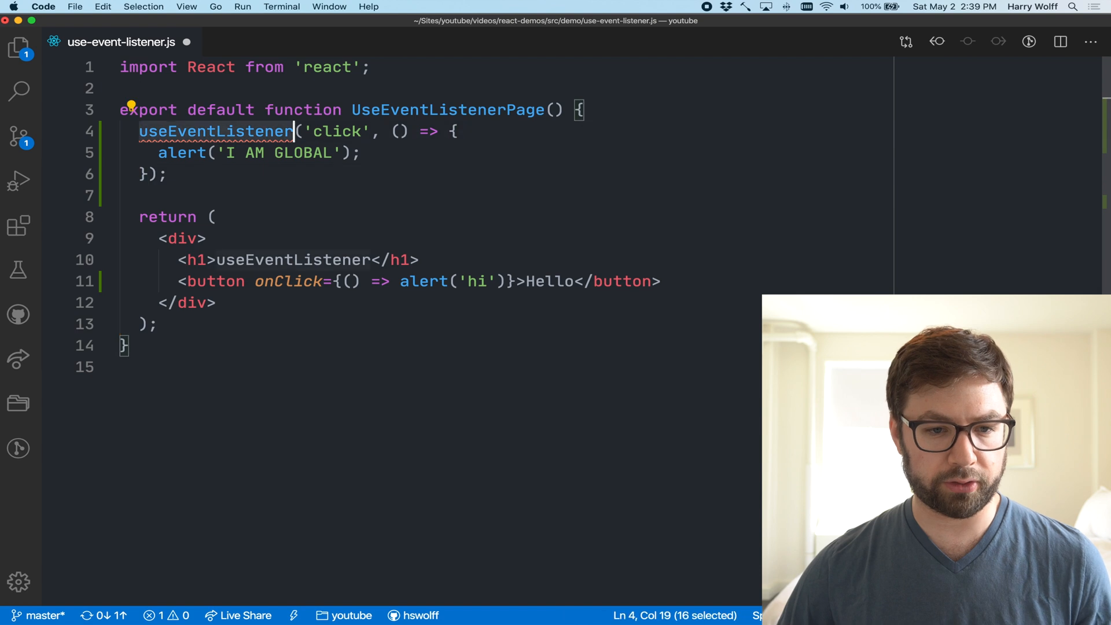
text(function useEventListener(eve)
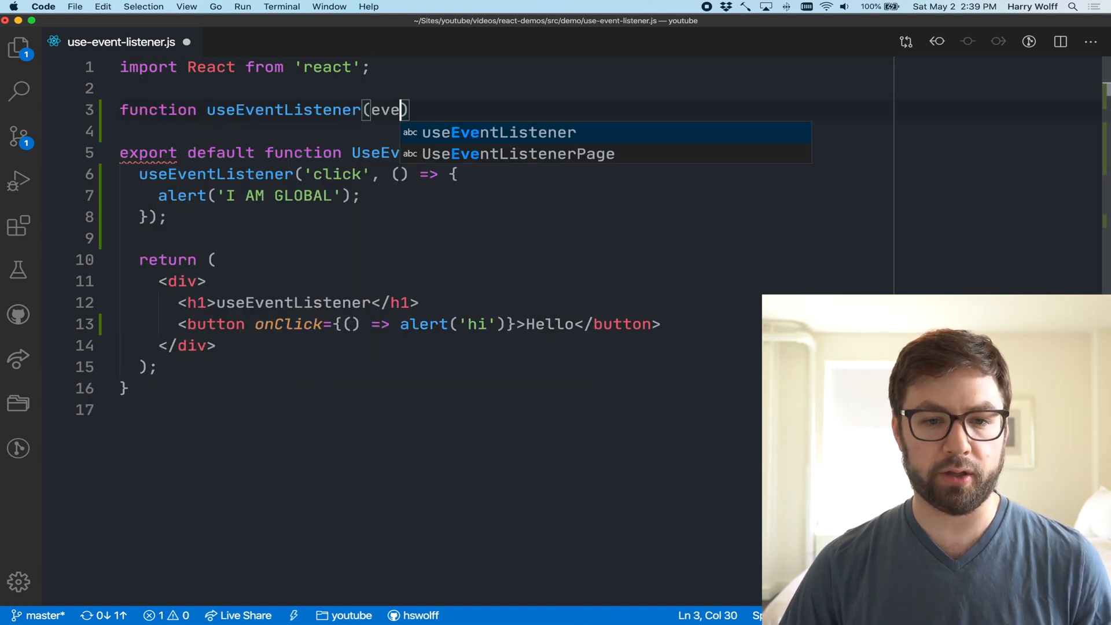
Step: Declare useEventListener(eventType, handler) with a useEffect calling document.addEventListener, importing useEffect from react
text(ntType, handler)
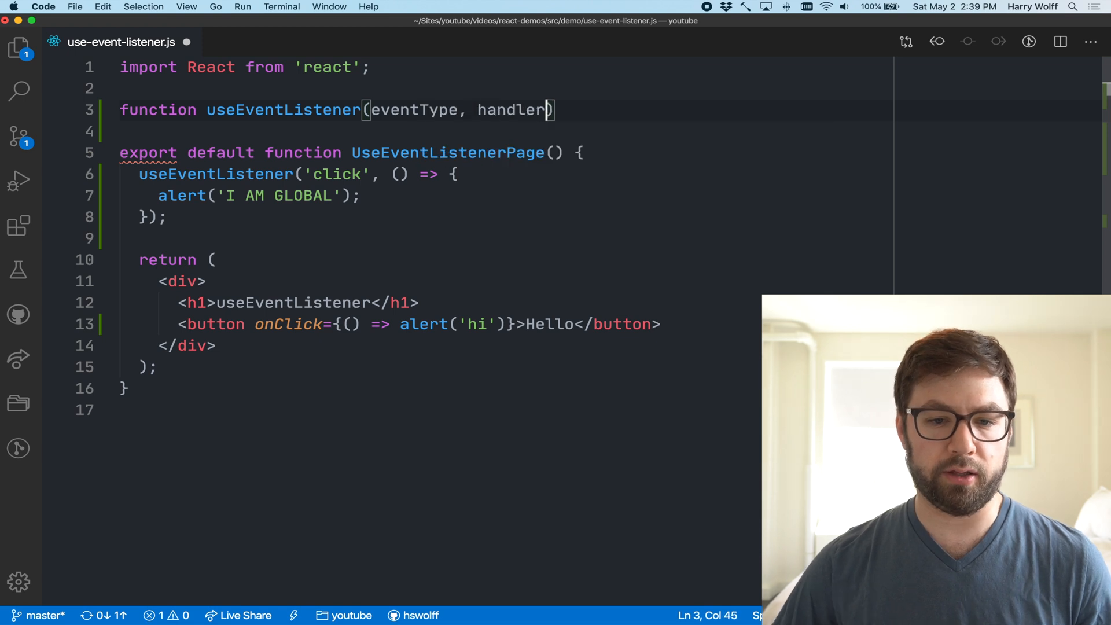
text({)
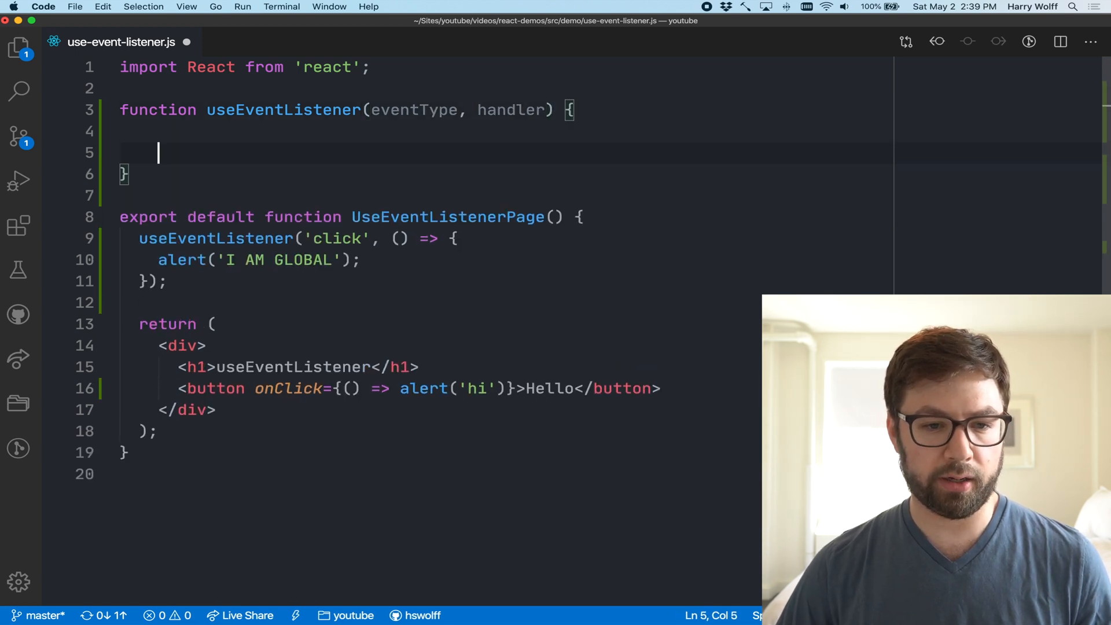
text(useE)
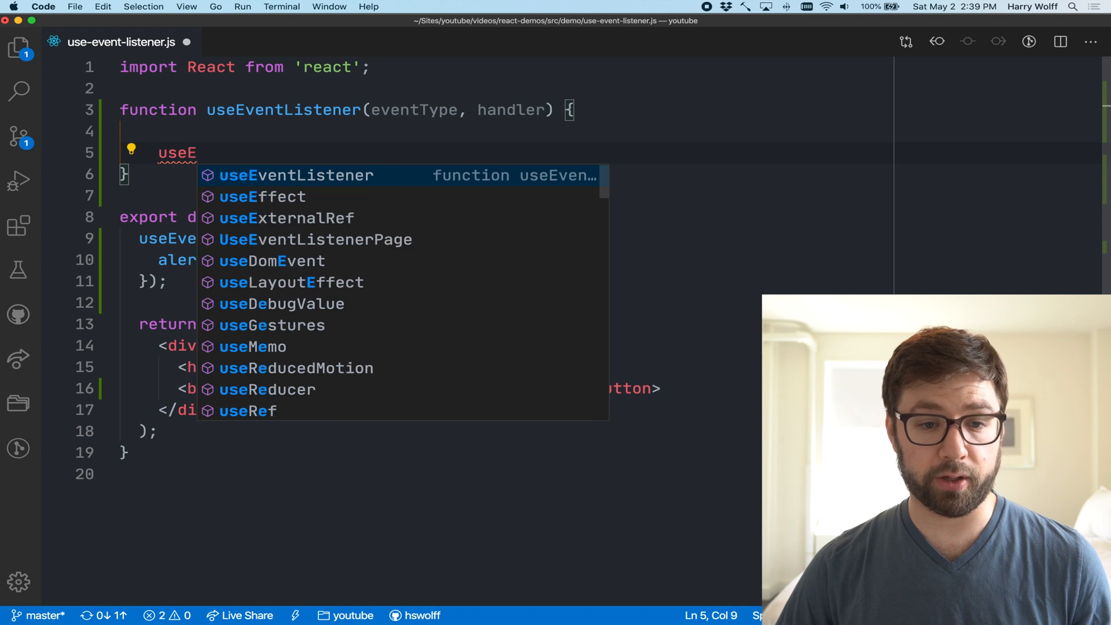
key(Down)
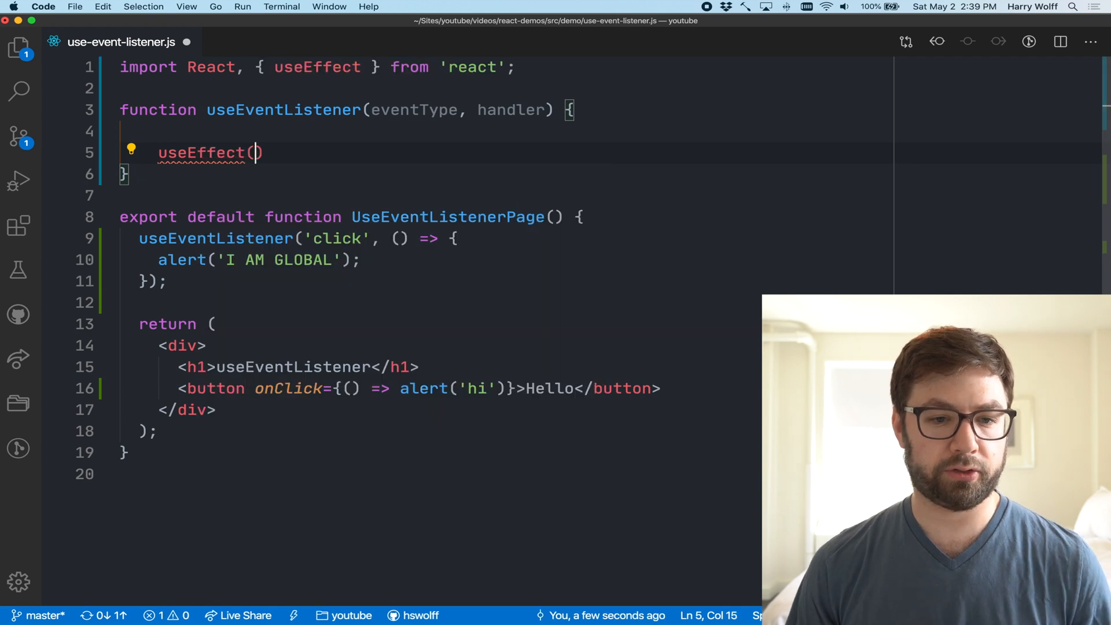
text(())
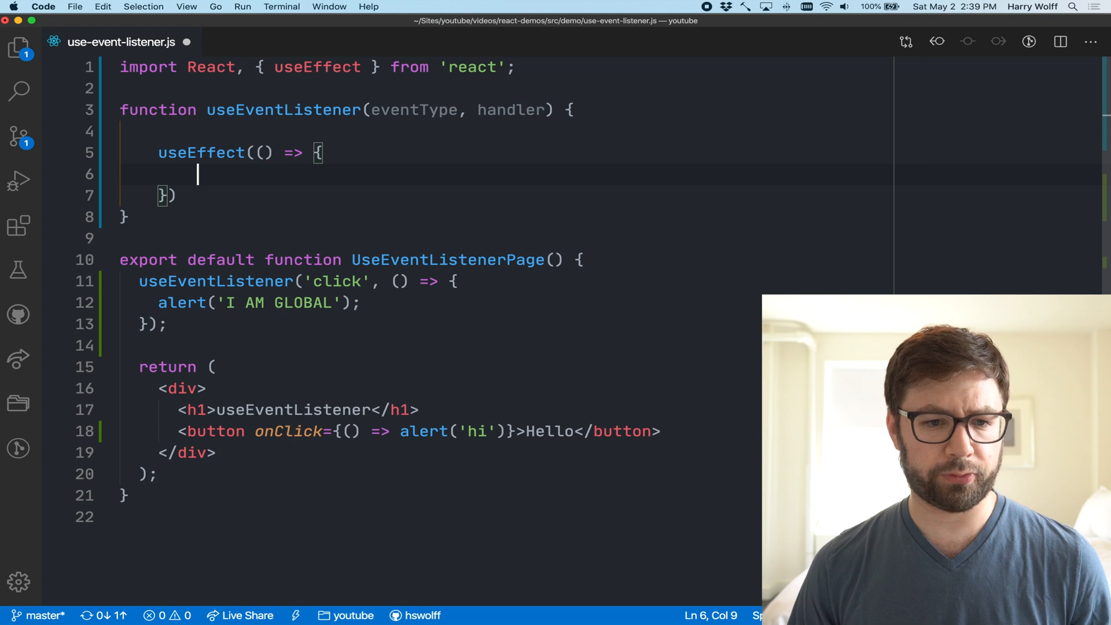
text(doc)
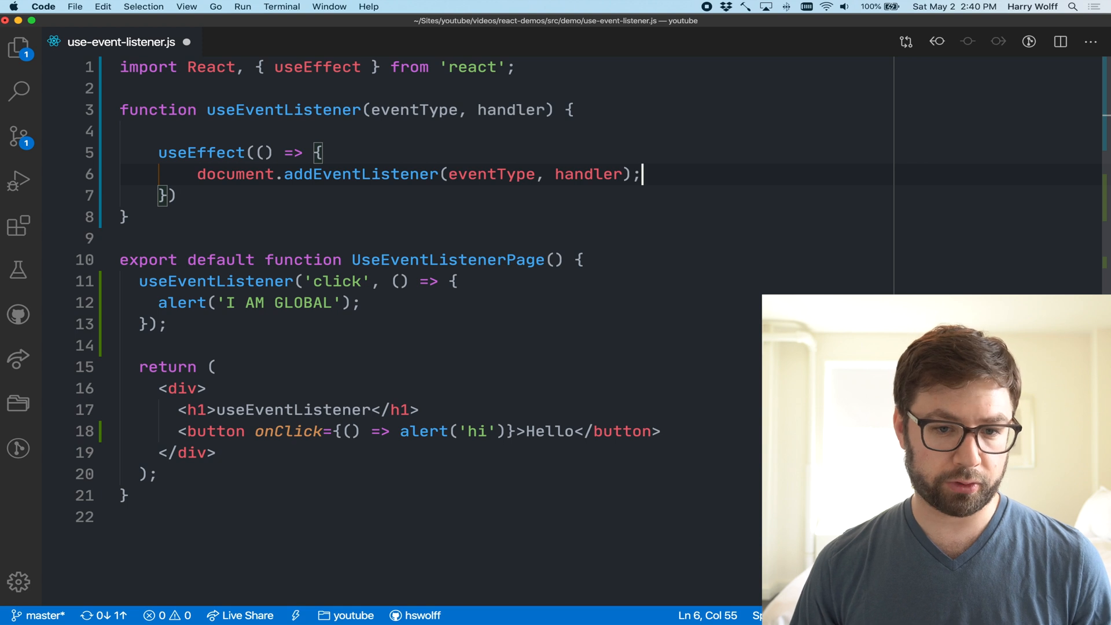
Step: Return a cleanup calling document.removeEventListener(eventType, handler) from the effect
key(enter)
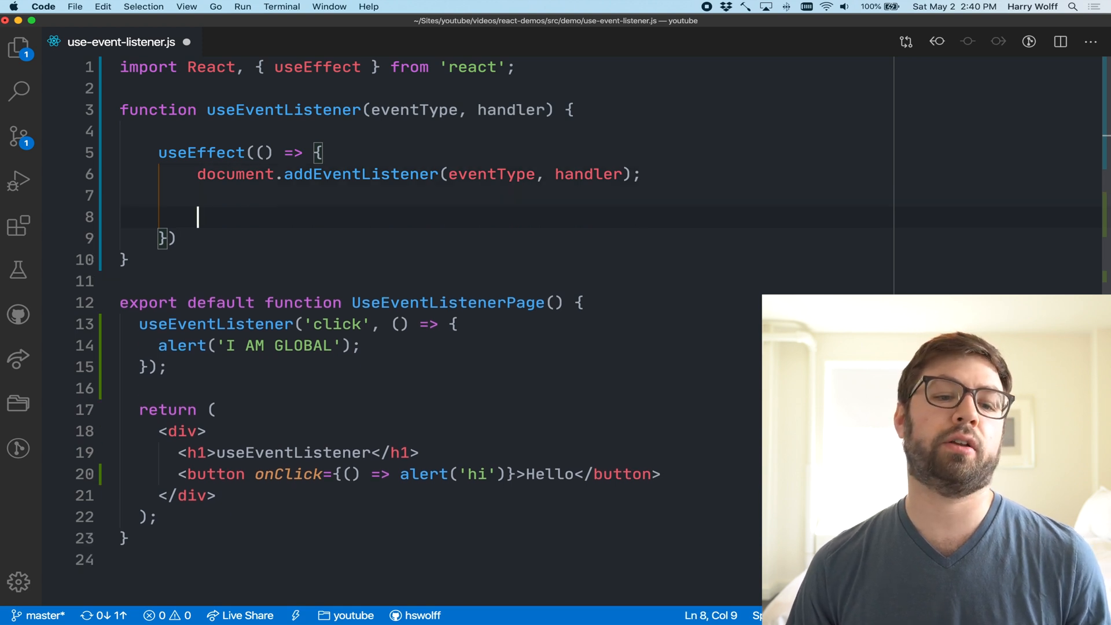
text(return)
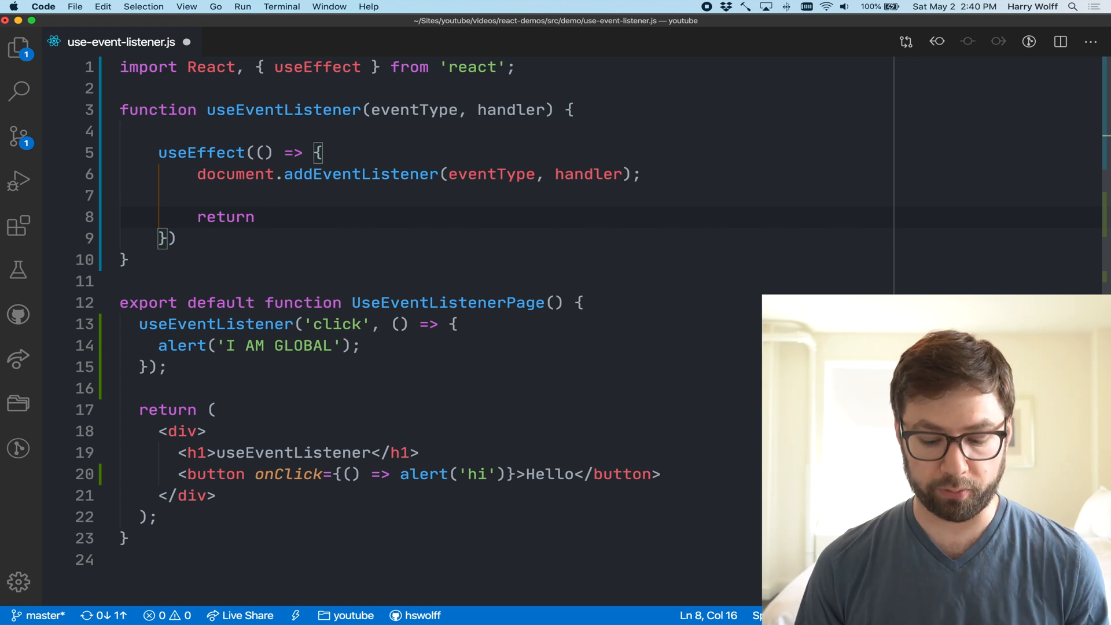
text(() =>)
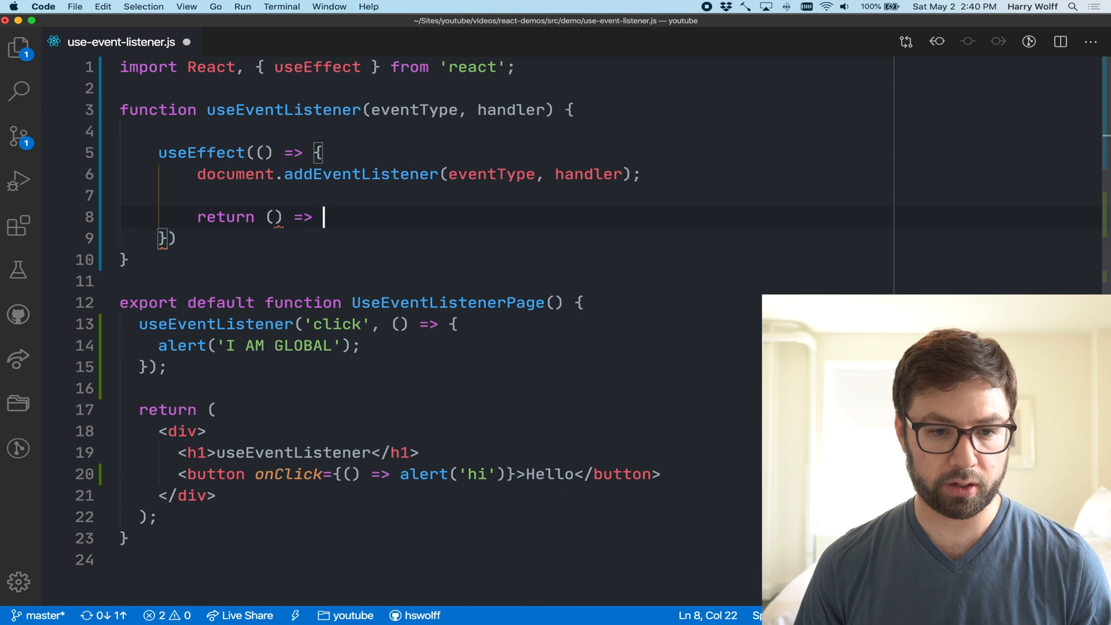
text(document.removeEventListener(e)
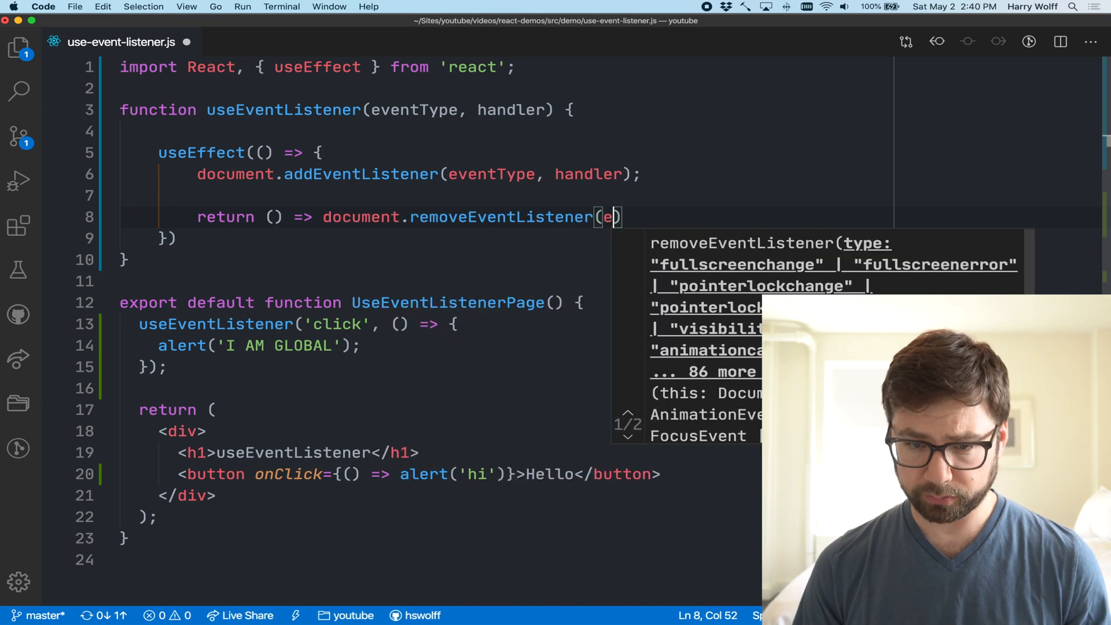
text(eventType)
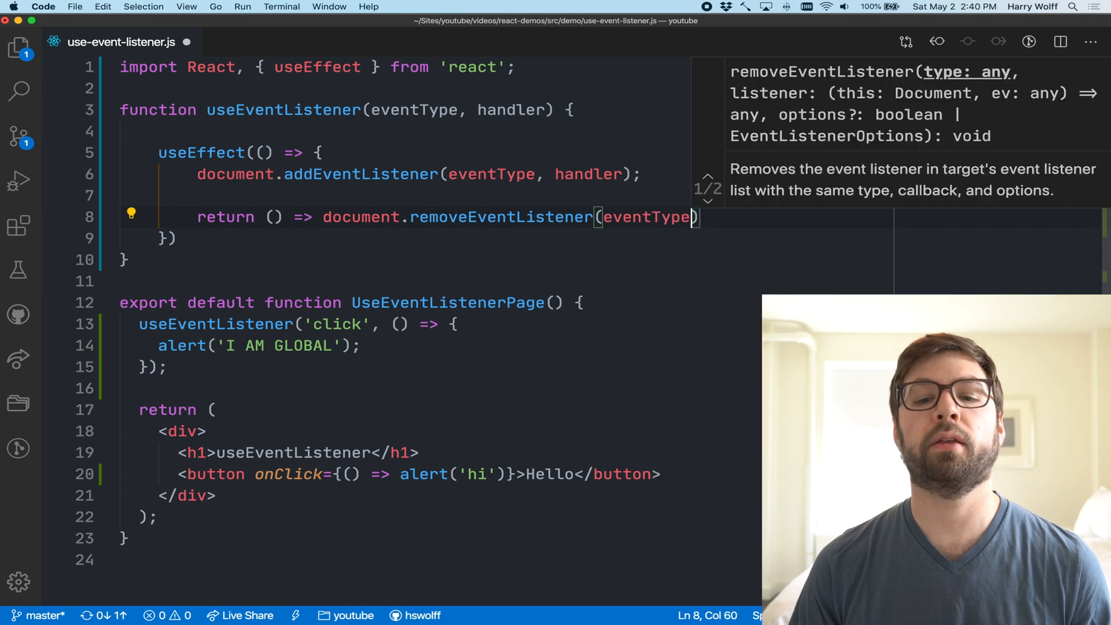
text(, handler);)
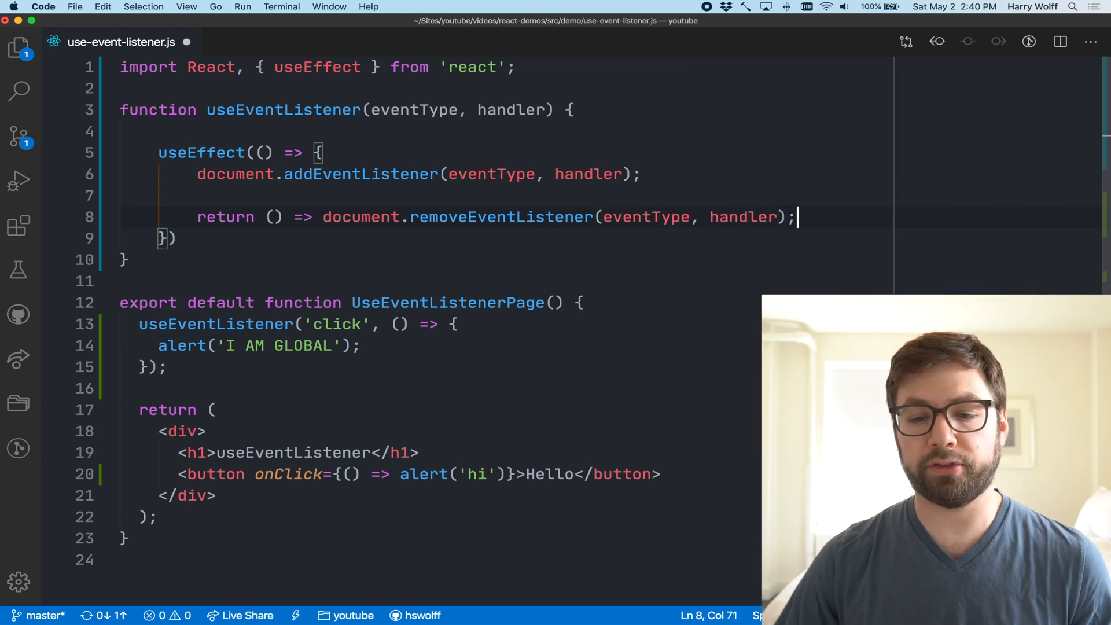
double_click(501, 216)
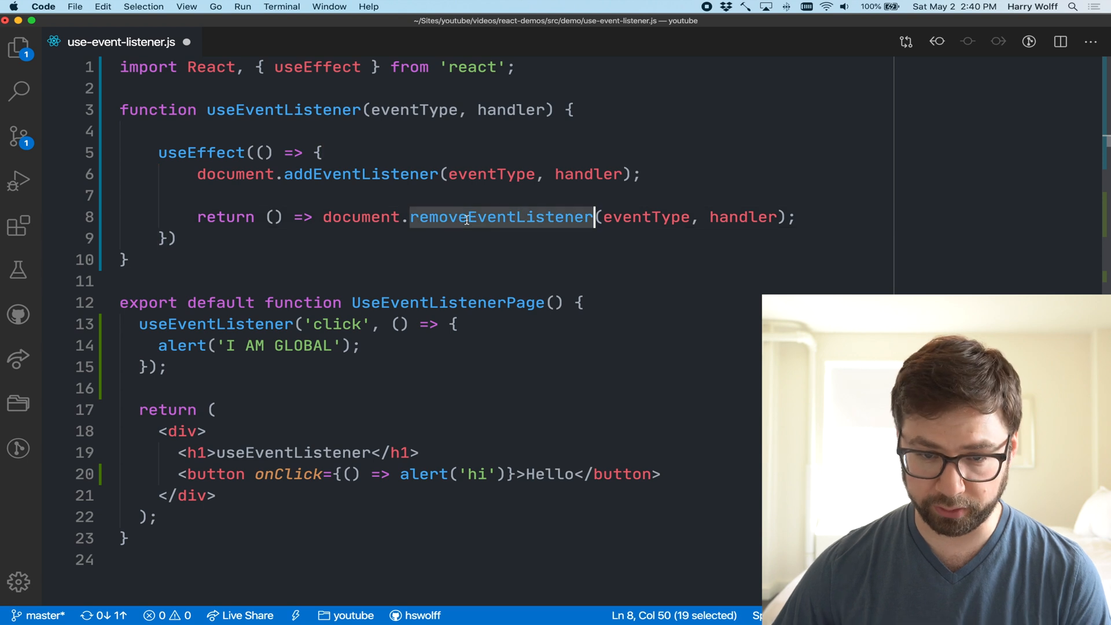
mouse_move(490, 175)
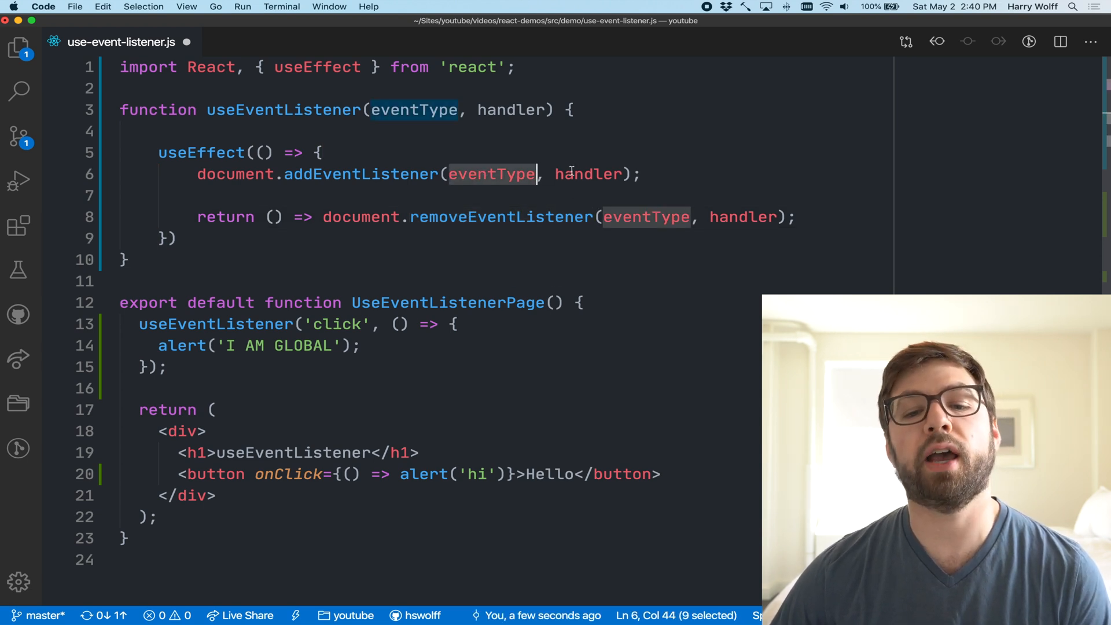
Step: Give the useEffect a dependency array of [eventType, handler]
double_click(587, 174)
text(, [ha])
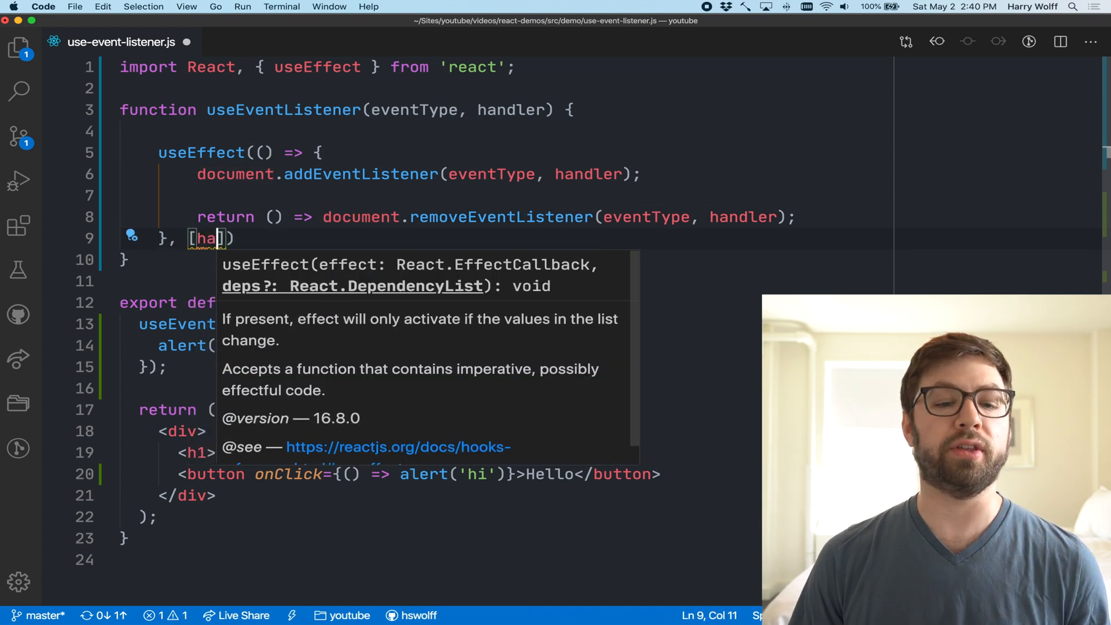
key(Backspace)
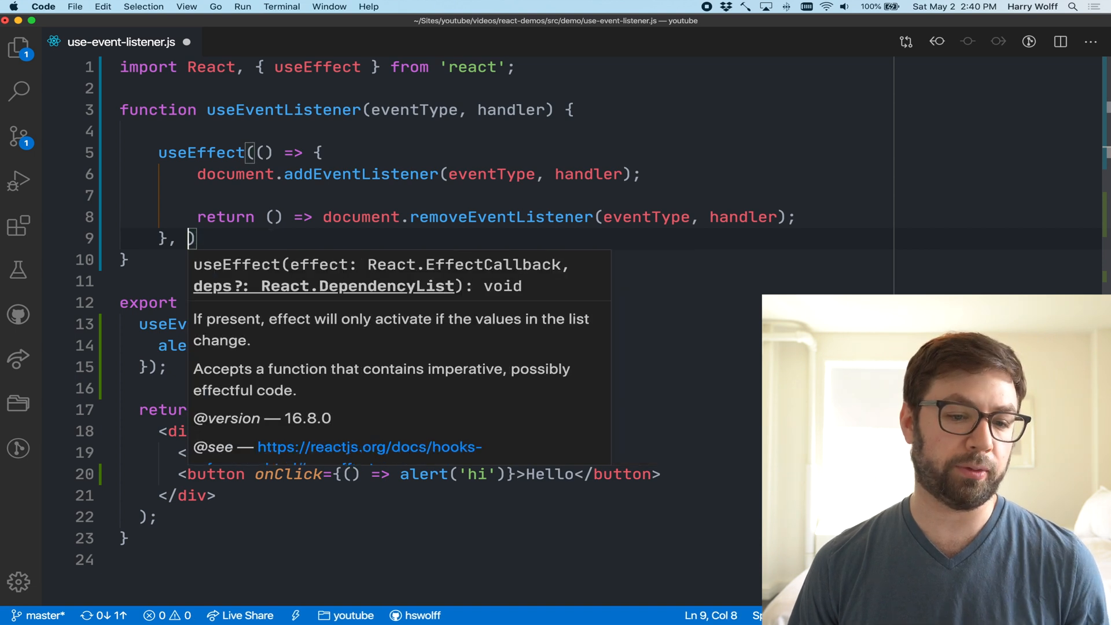
text([event)
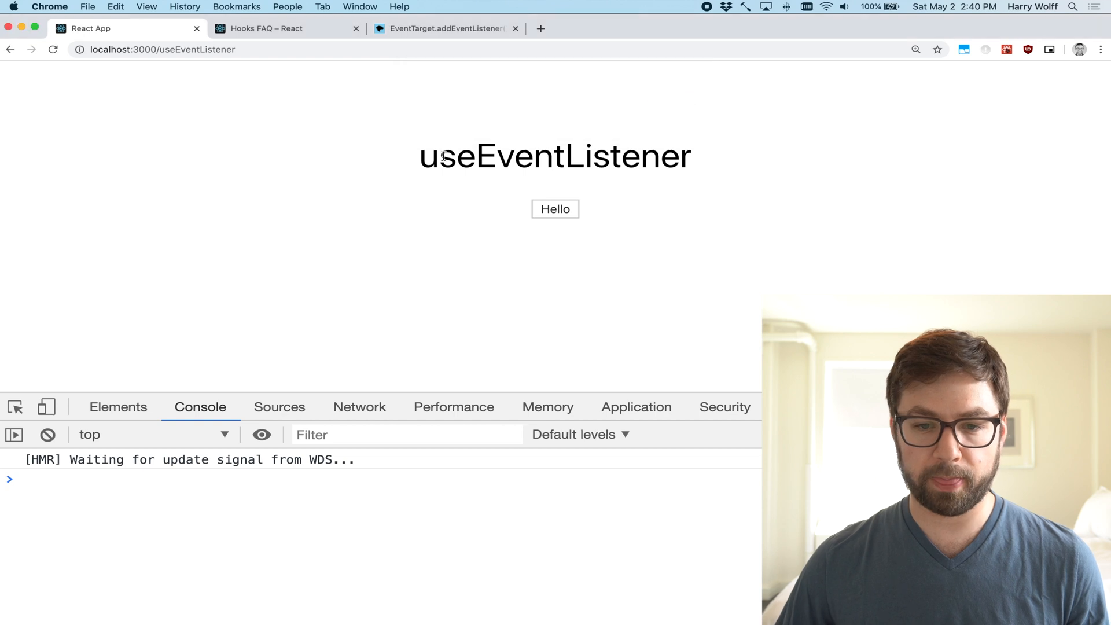
mouse_move(641, 119)
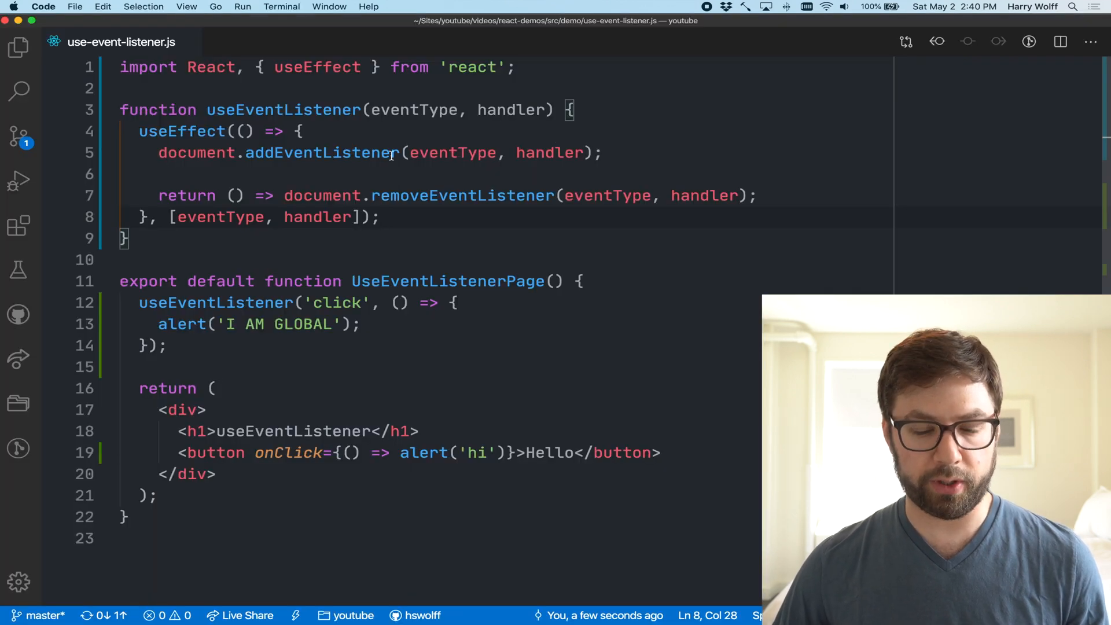
Step: Log 'effect Ran' in the effect, then click Hello in Chrome and dismiss the hi and I AM GLOBAL alerts
text(conso)
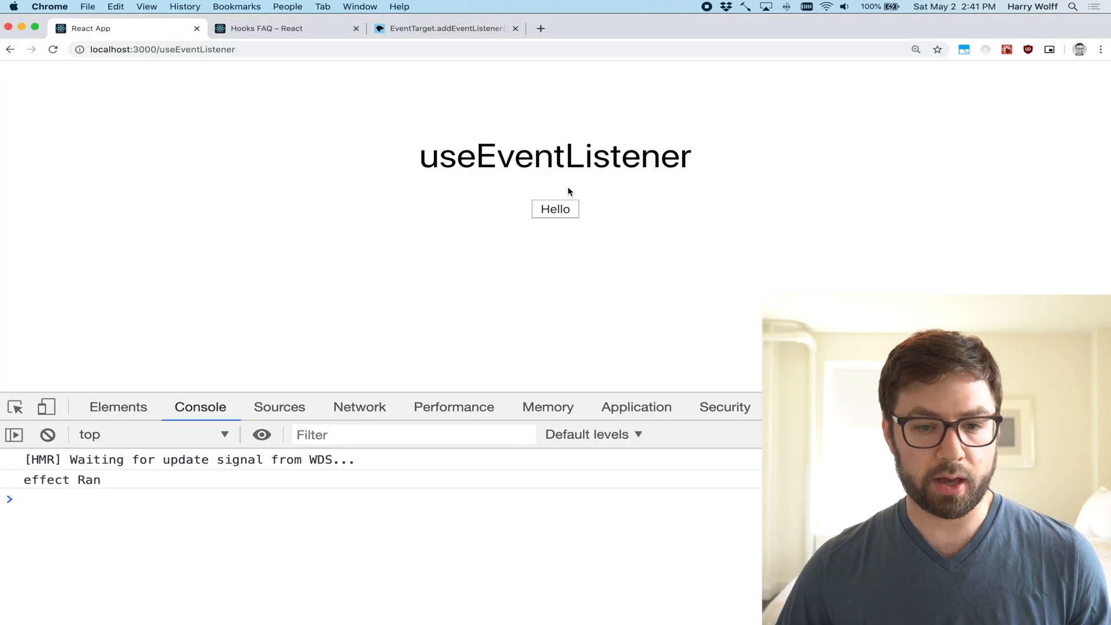
click(554, 208)
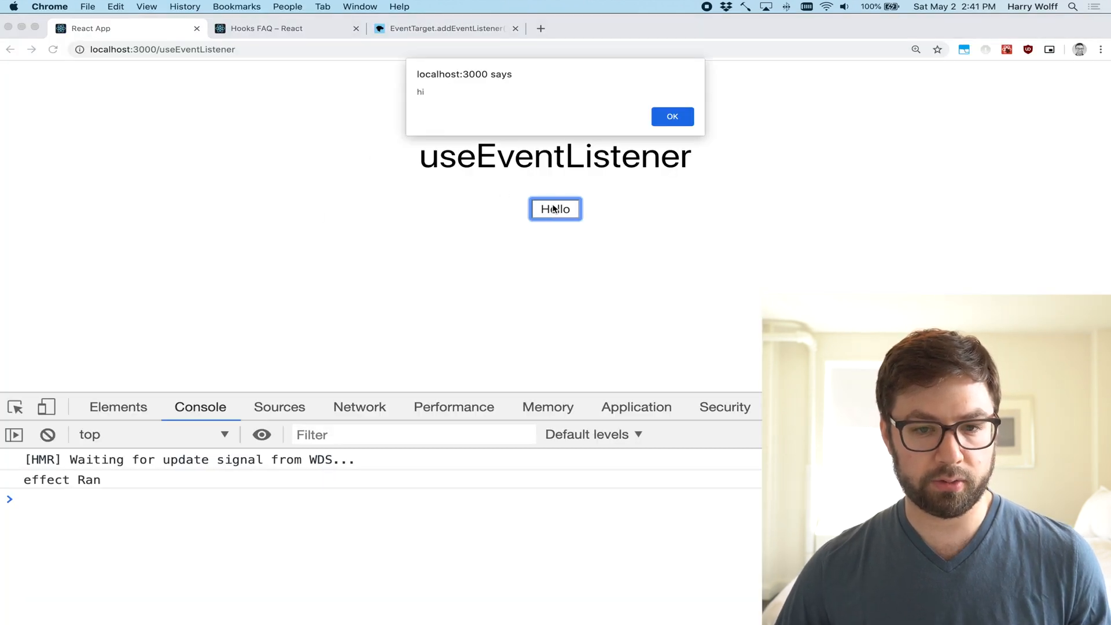
click(671, 116)
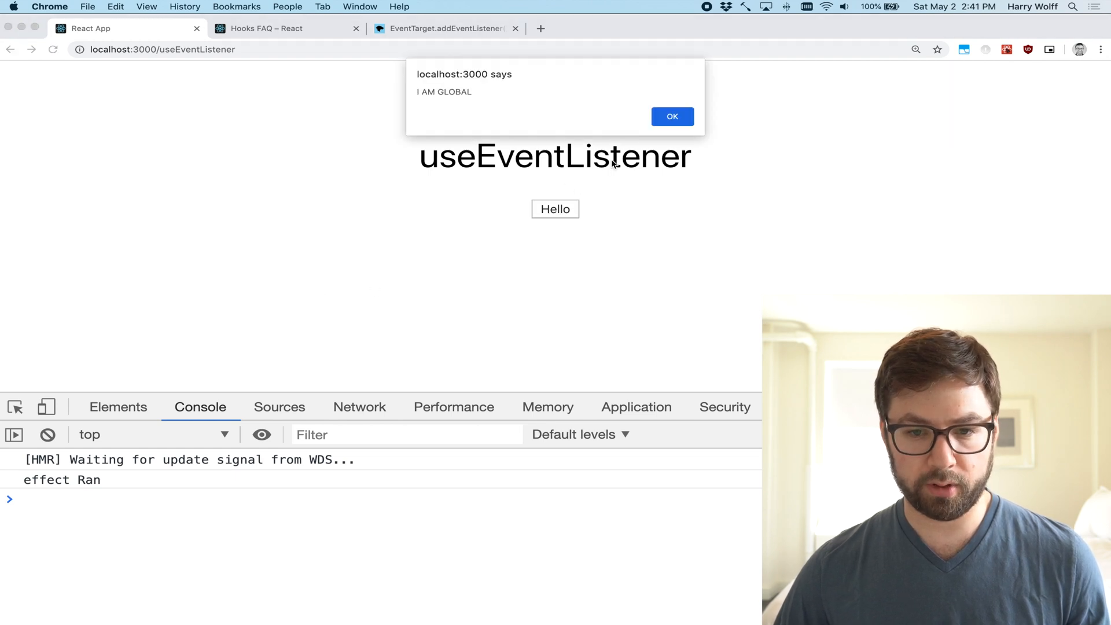
click(671, 116)
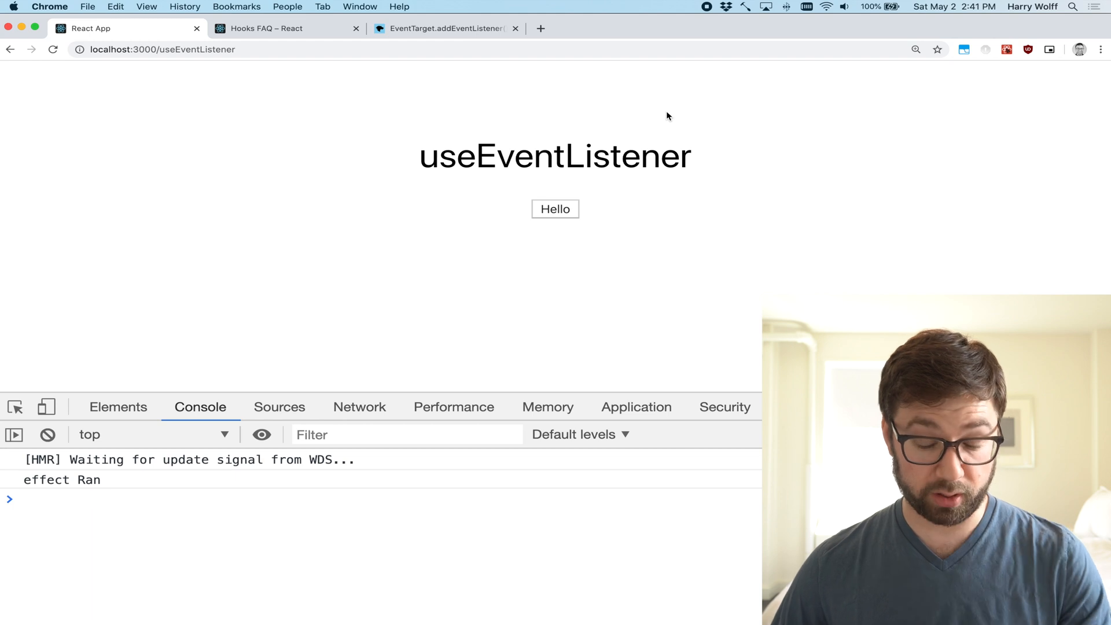
key(cmd+tab)
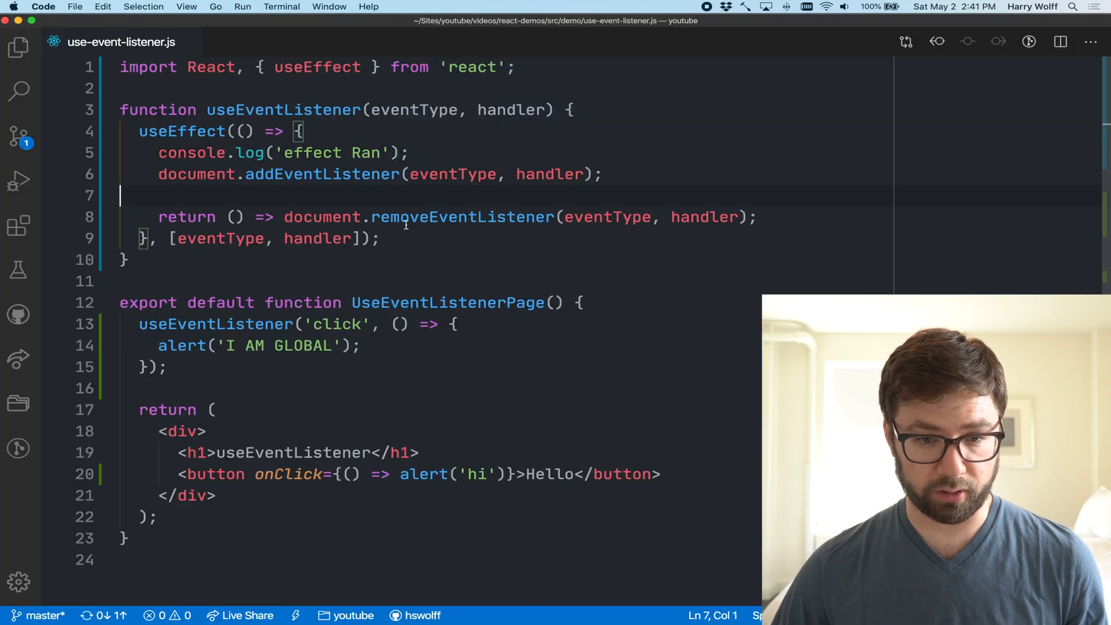
Step: Change the global click handler to console.log('I AM GLOBAL') instead of alerting
text(conso)
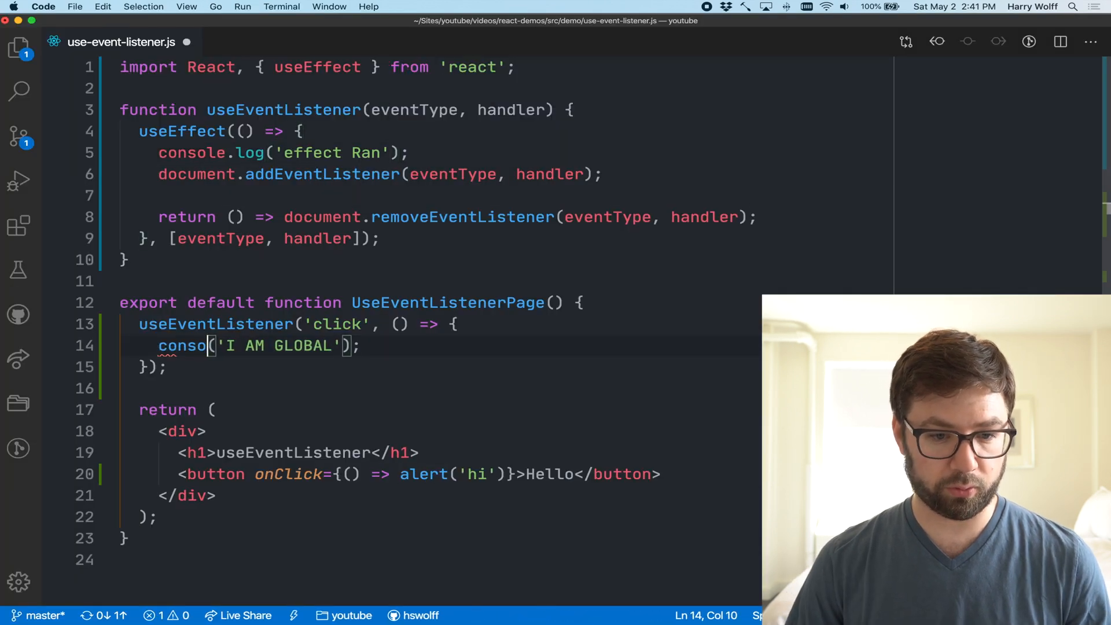
text(.log)
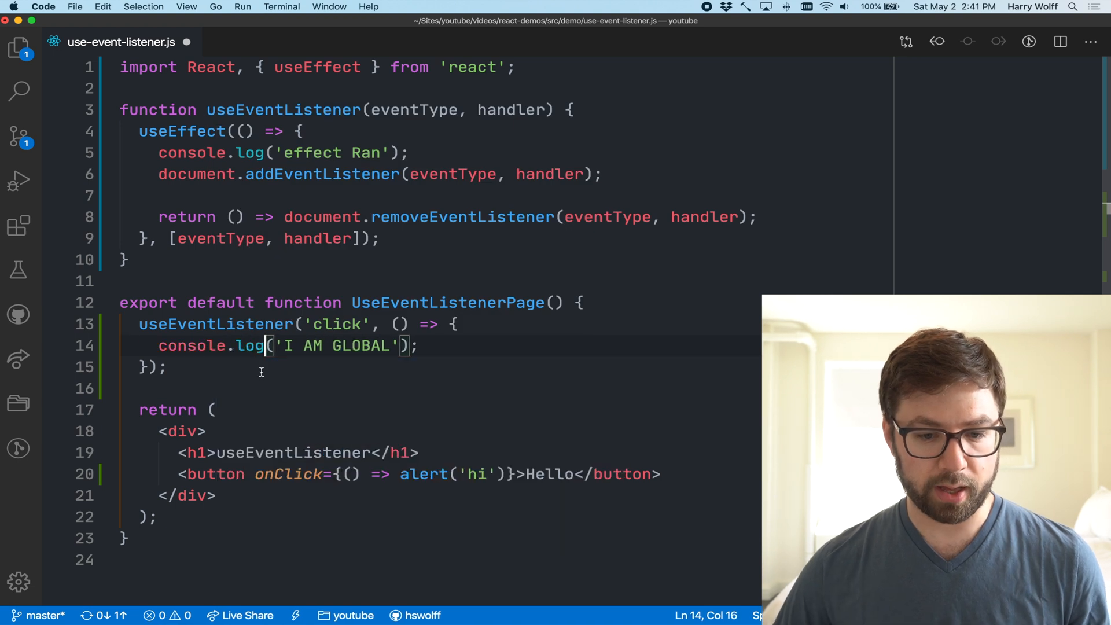
text(c)
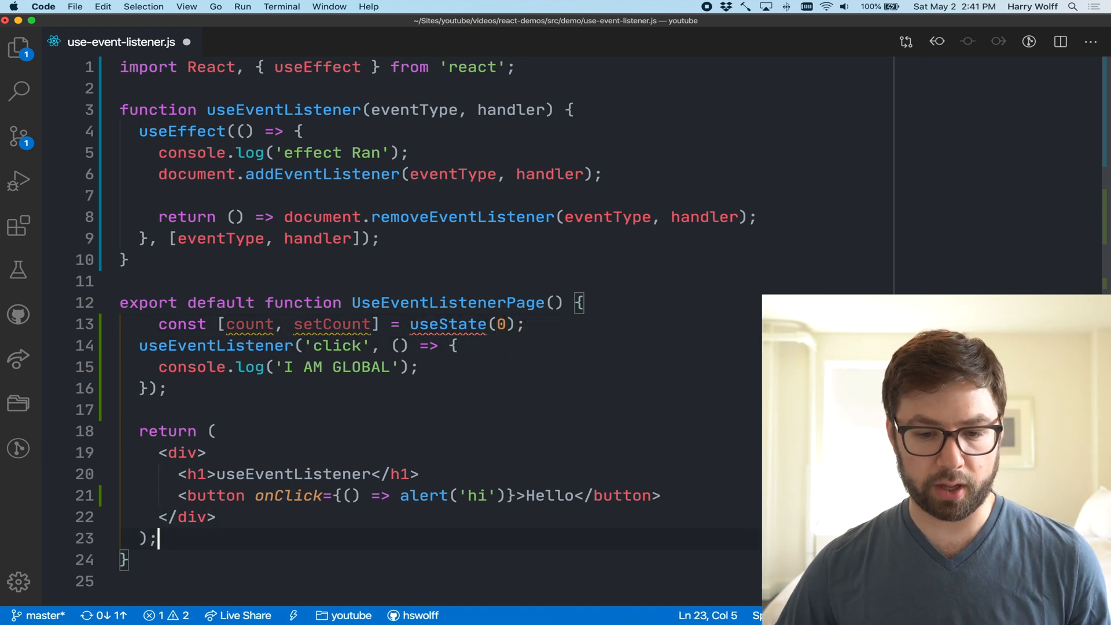
Step: Add a count state and make Hello's onClick setCount(c => c + 1), showing {count} in its label
double_click(450, 495)
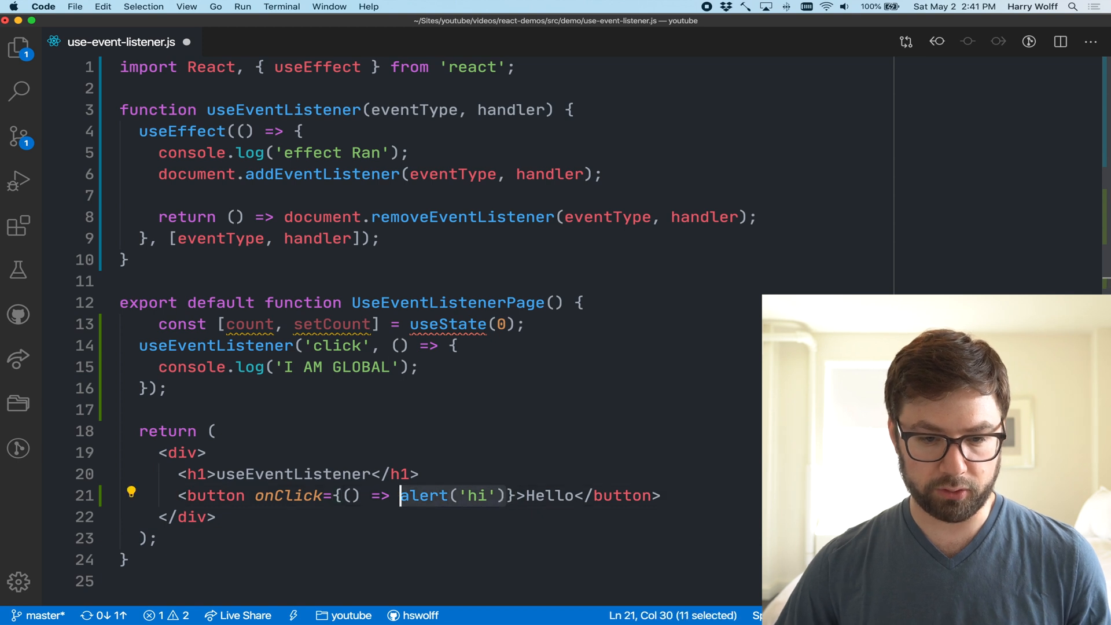
text(setCount())
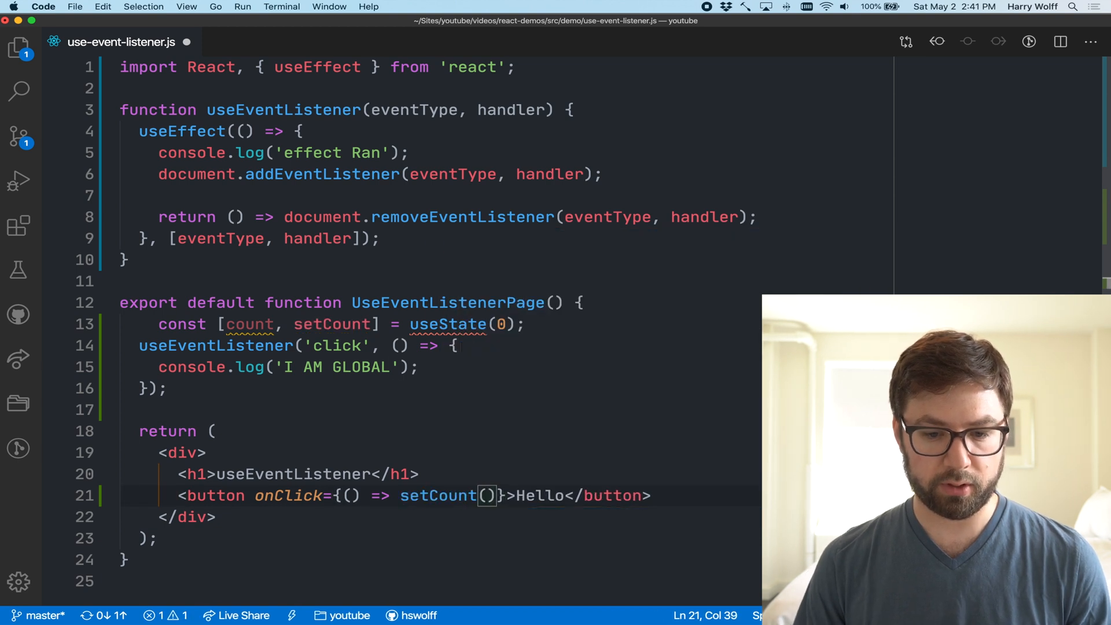
text(c =>  c+ 1)
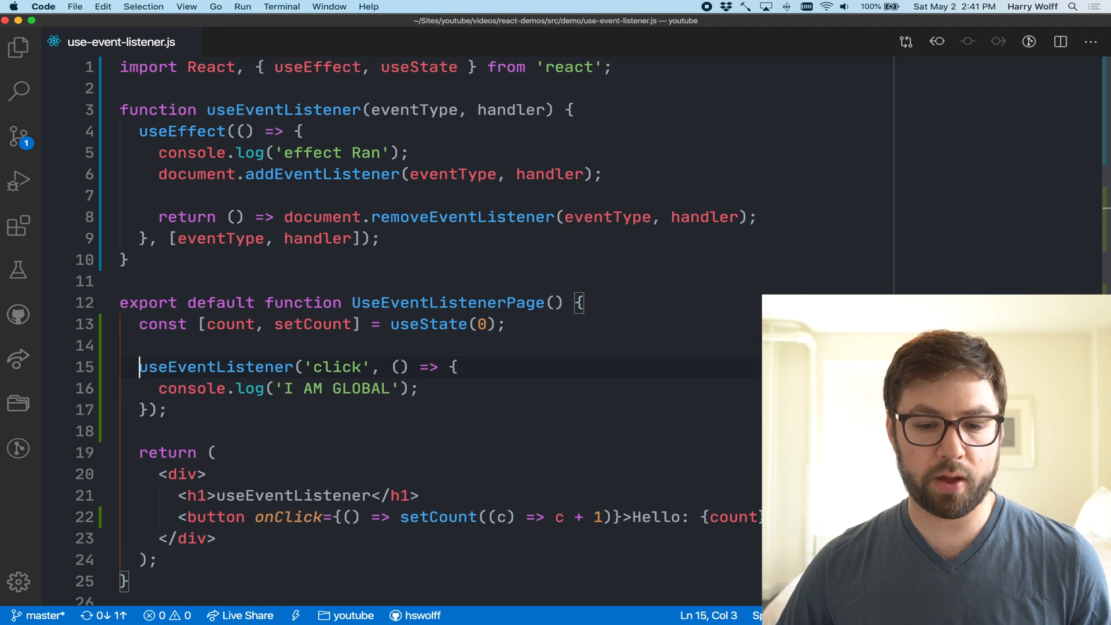
double_click(438, 516)
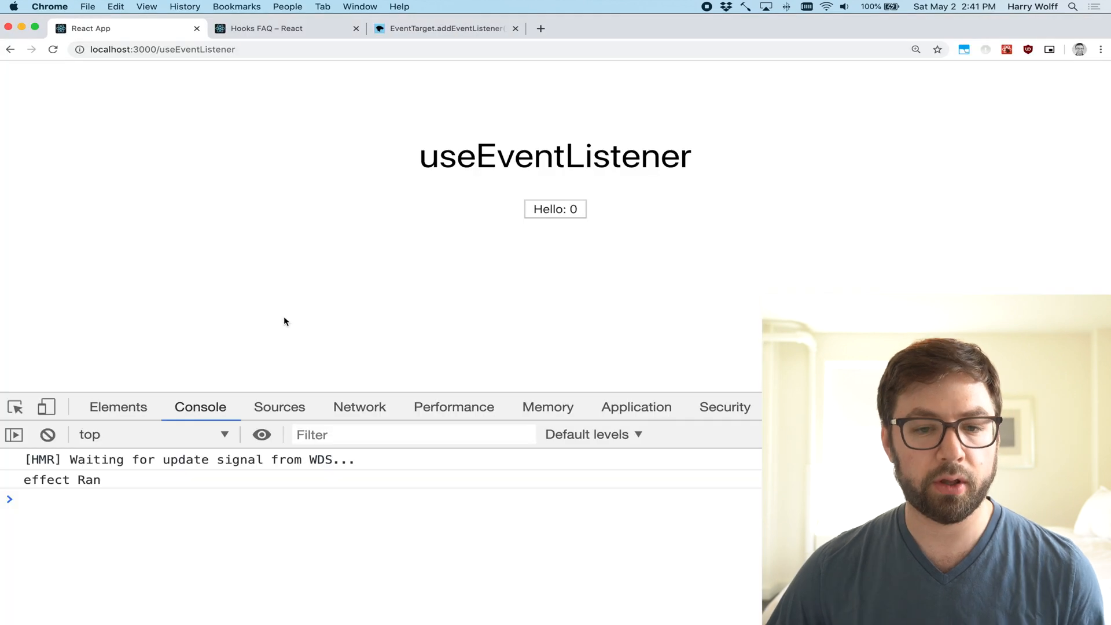
Step: Click Hello repeatedly so the counter reaches 2, logging I AM GLOBAL and effect Ran each time
click(555, 210)
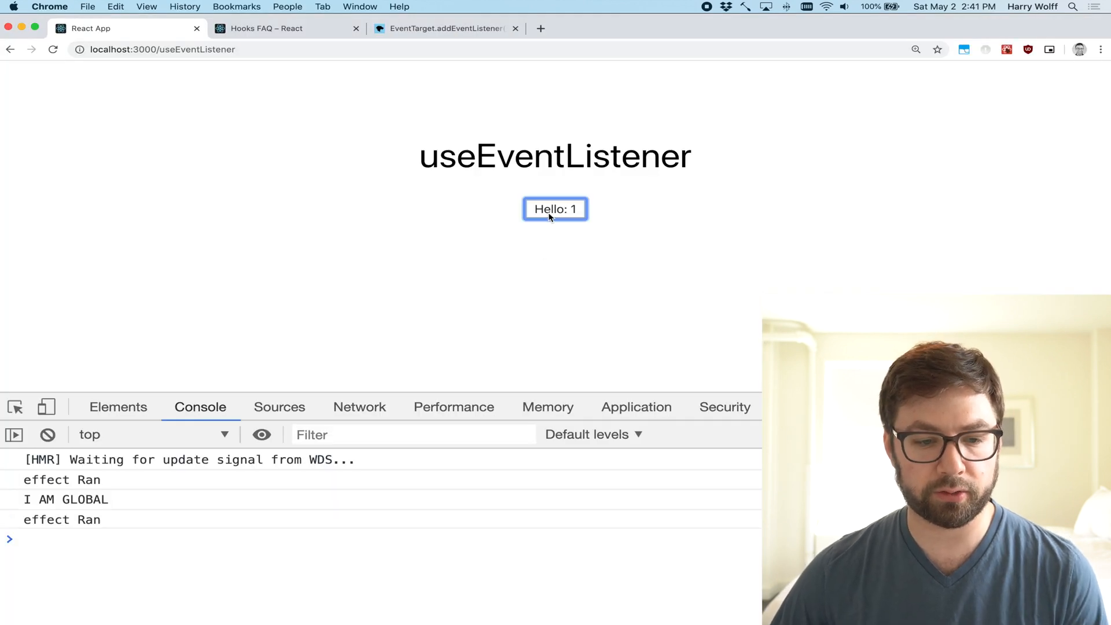
click(554, 208)
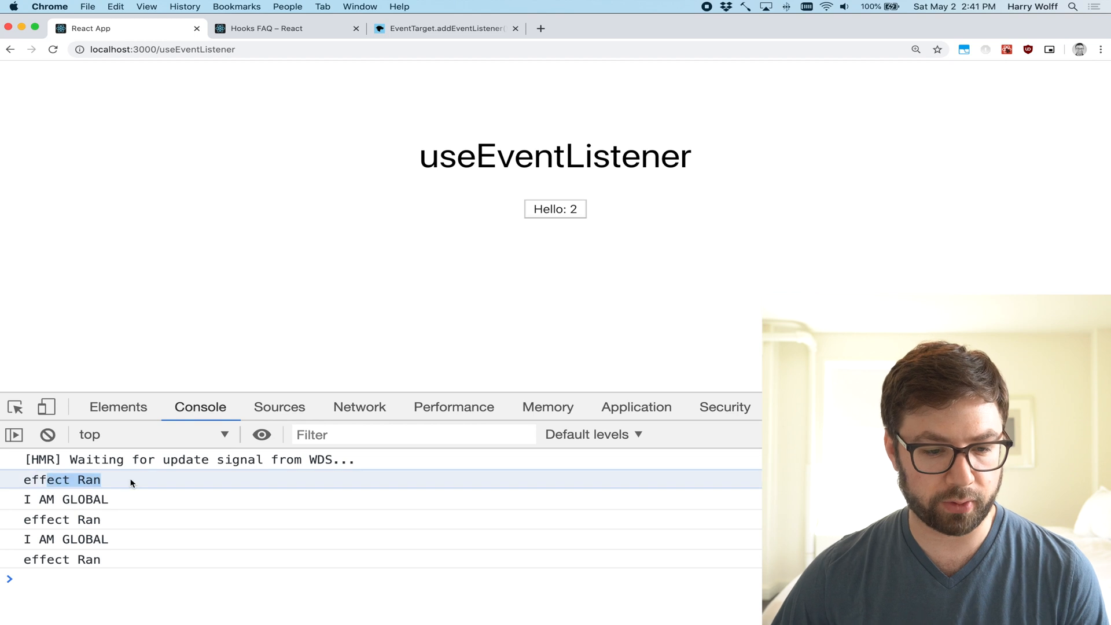
click(554, 209)
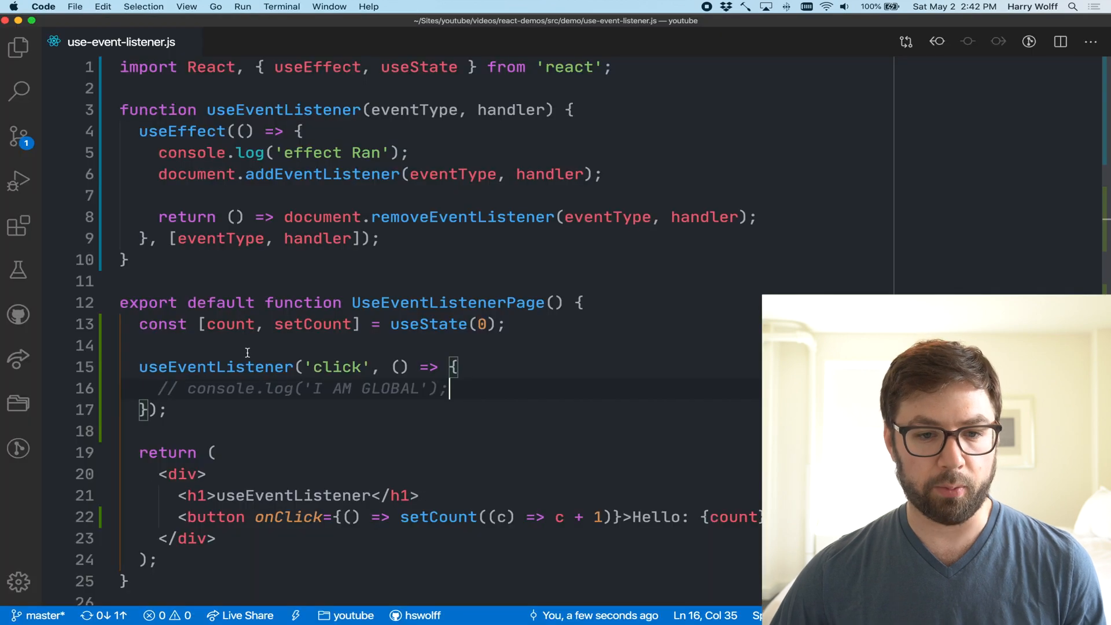
Step: Comment out console.log('I AM GLOBAL') and highlight addEventListener, the inline handler and useState to explain
double_click(462, 216)
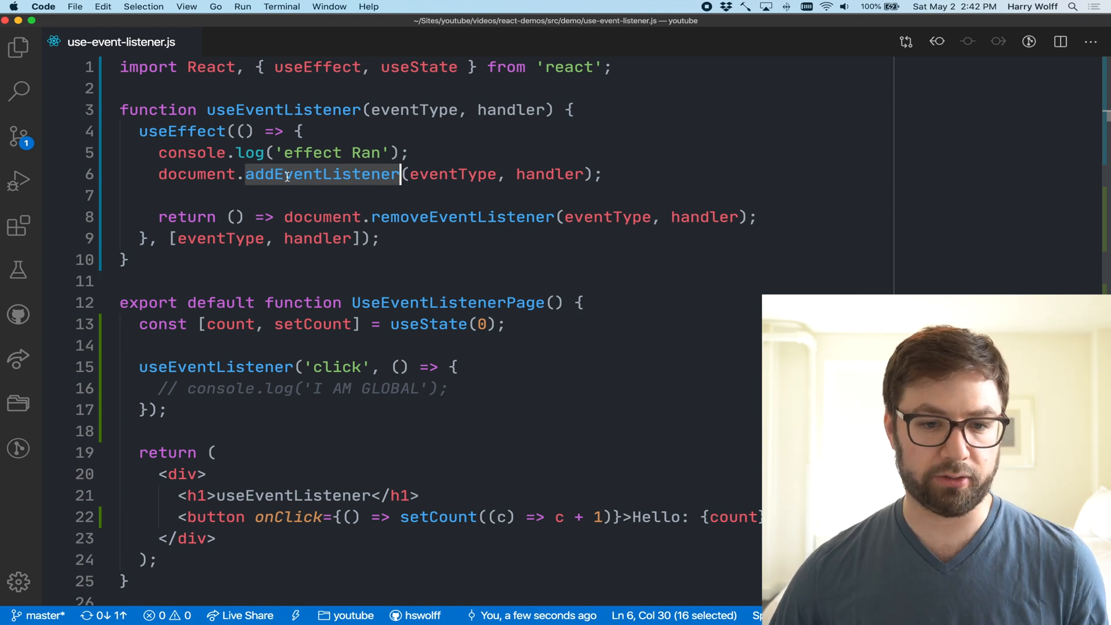
double_click(322, 217)
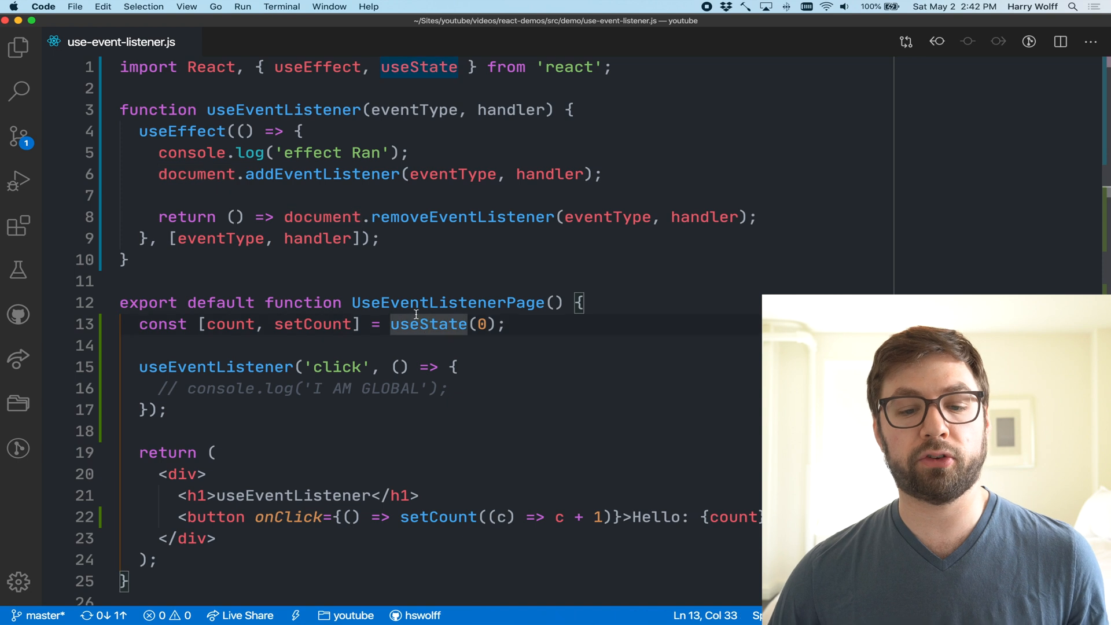
drag(139, 367, 167, 410)
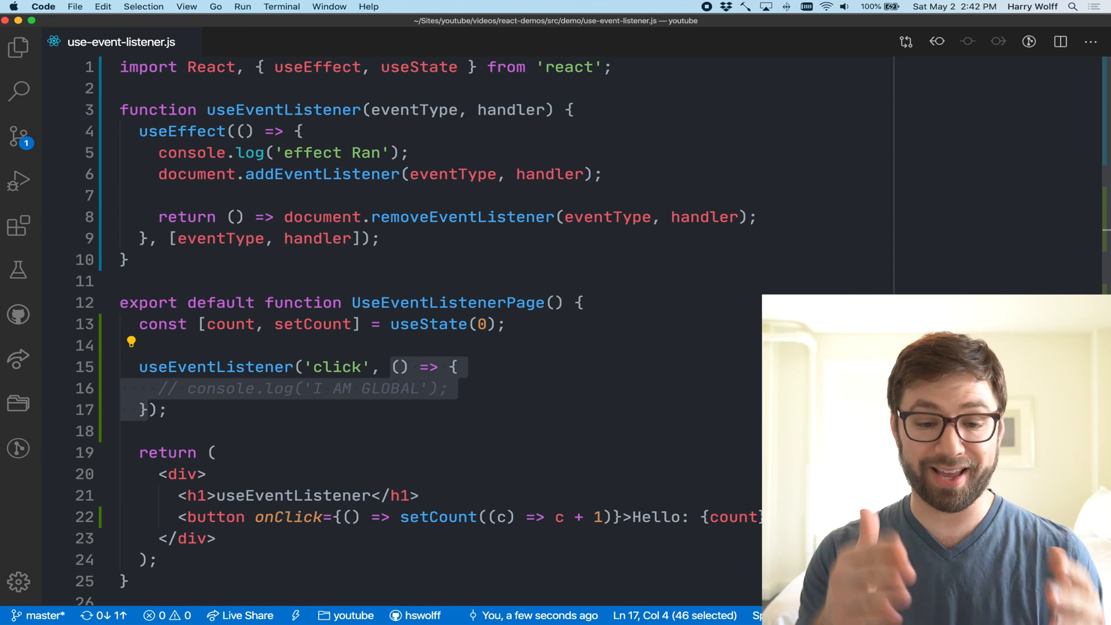
double_click(317, 239)
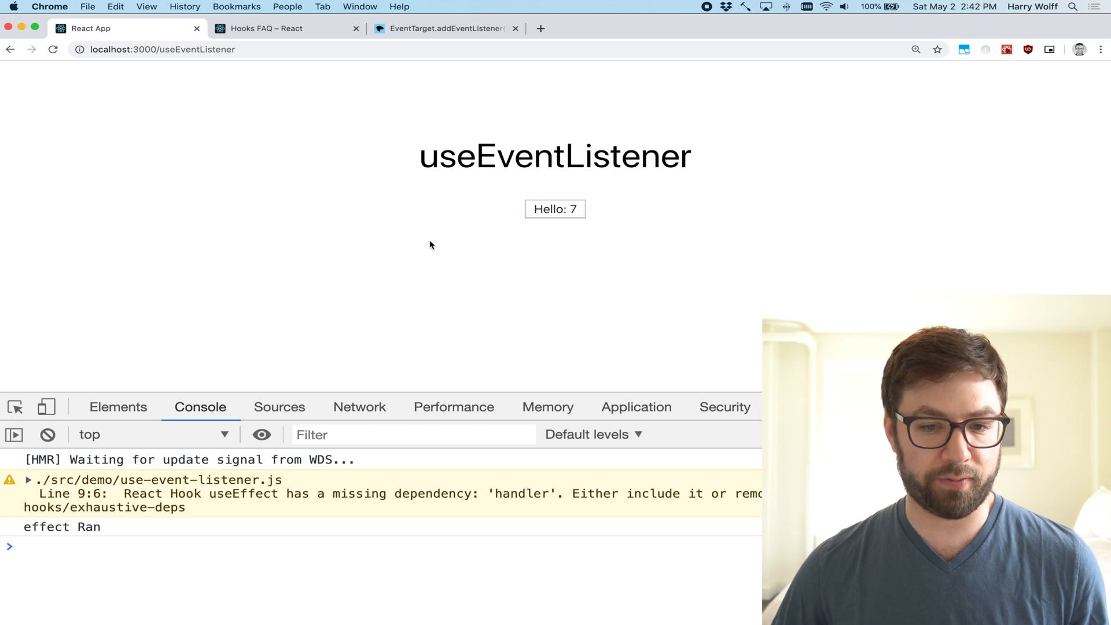
Step: Back in the editor, restore handler in the effect's dependency array
key(cmd+tab)
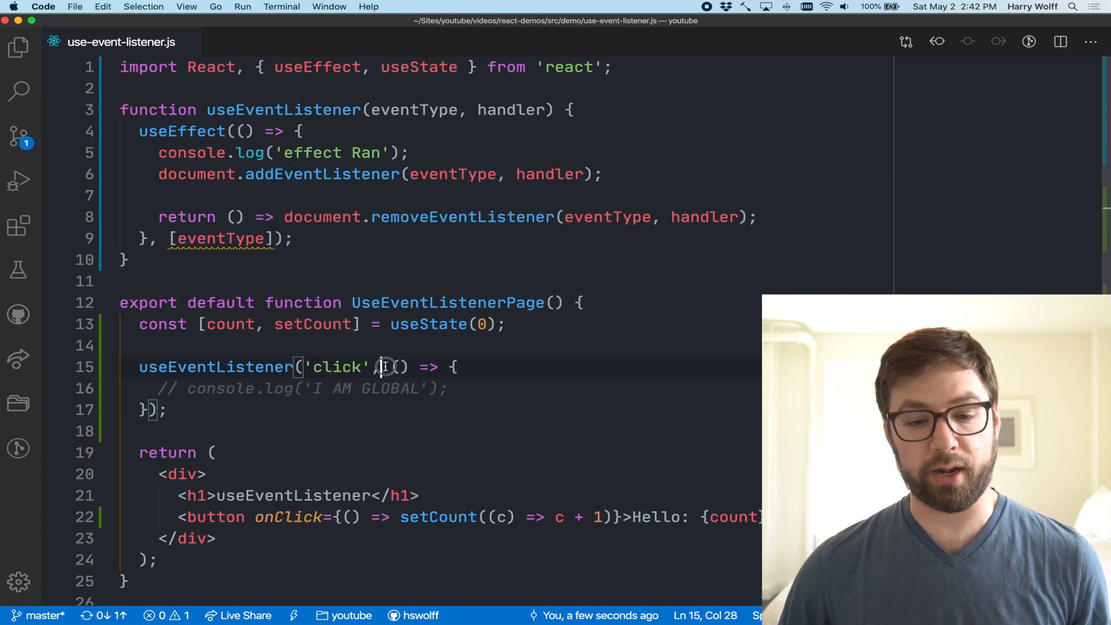
text(, handler)
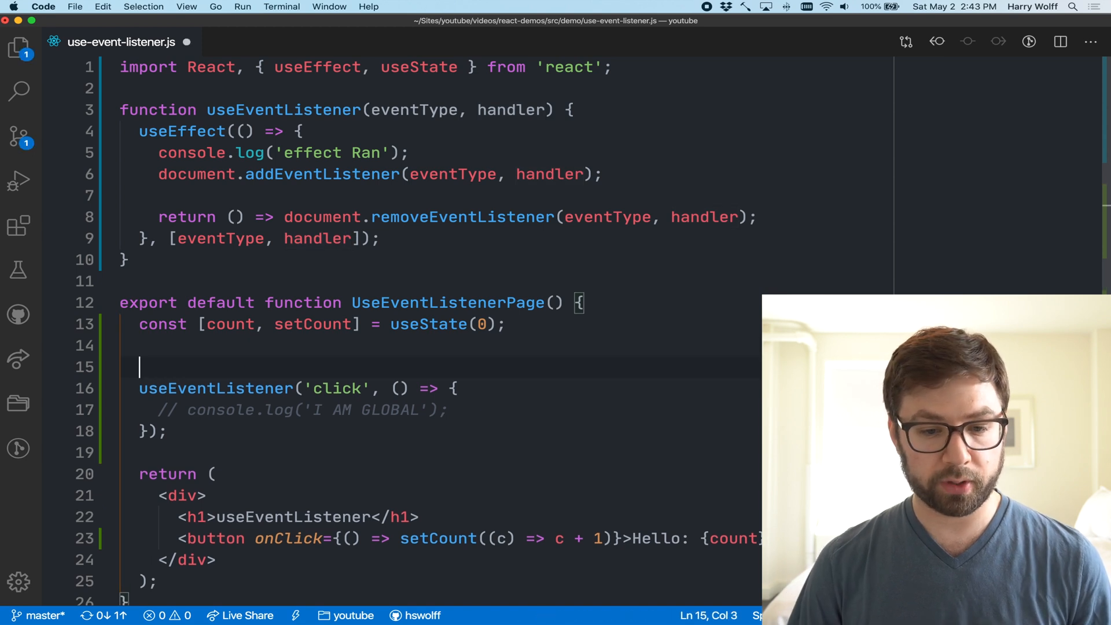
Step: Declare const handler with useCallback, auto-importing useCallback from react
text(const)
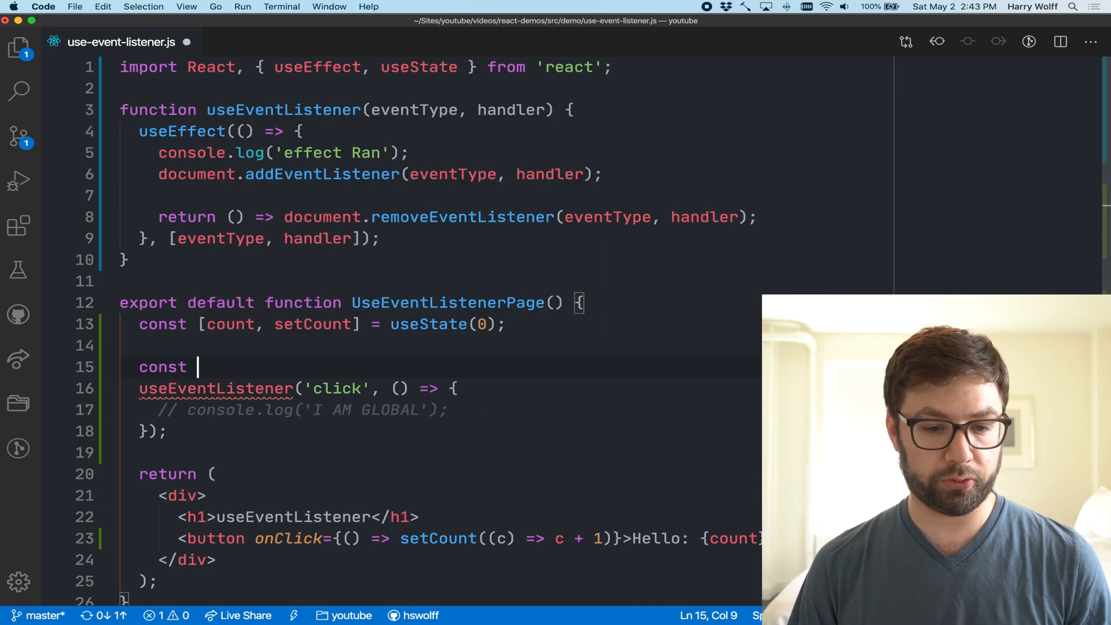
text(handler =)
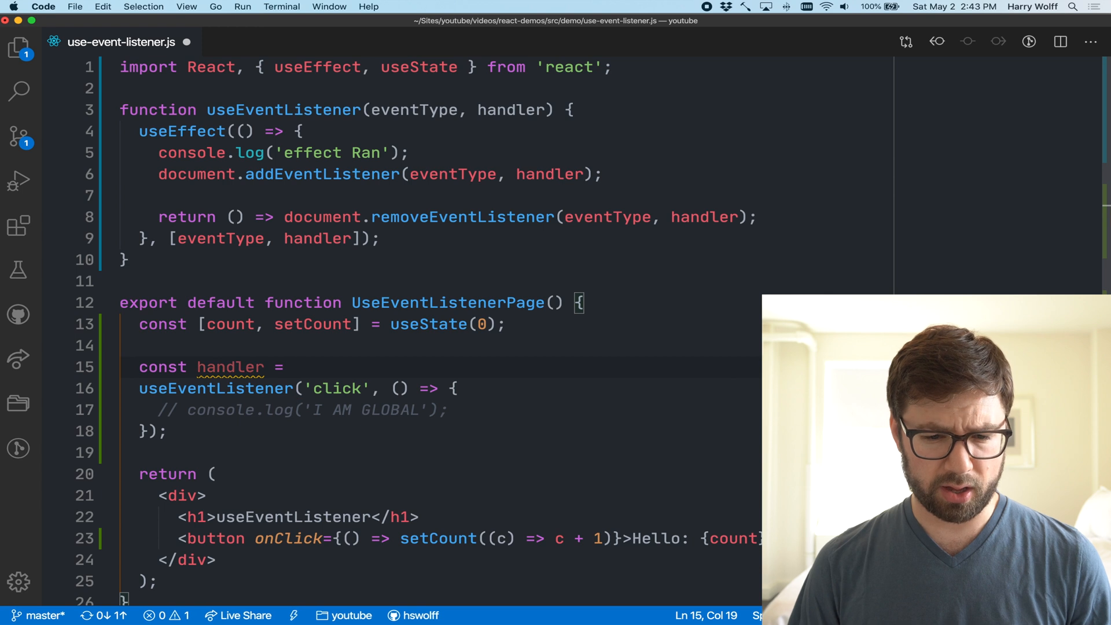
text(useCal)
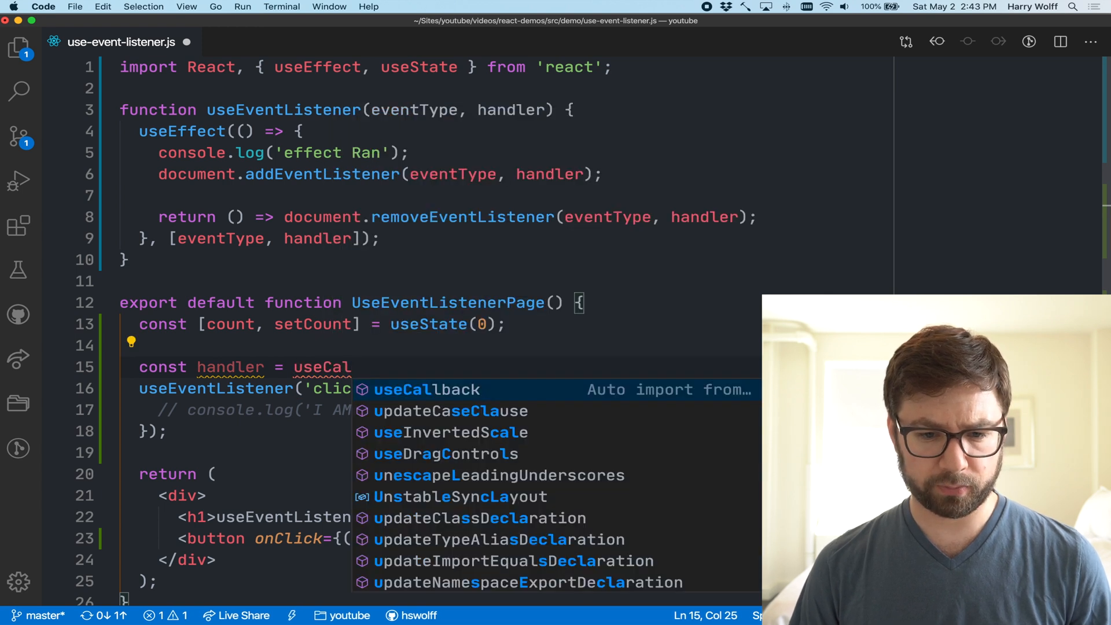
click(427, 389)
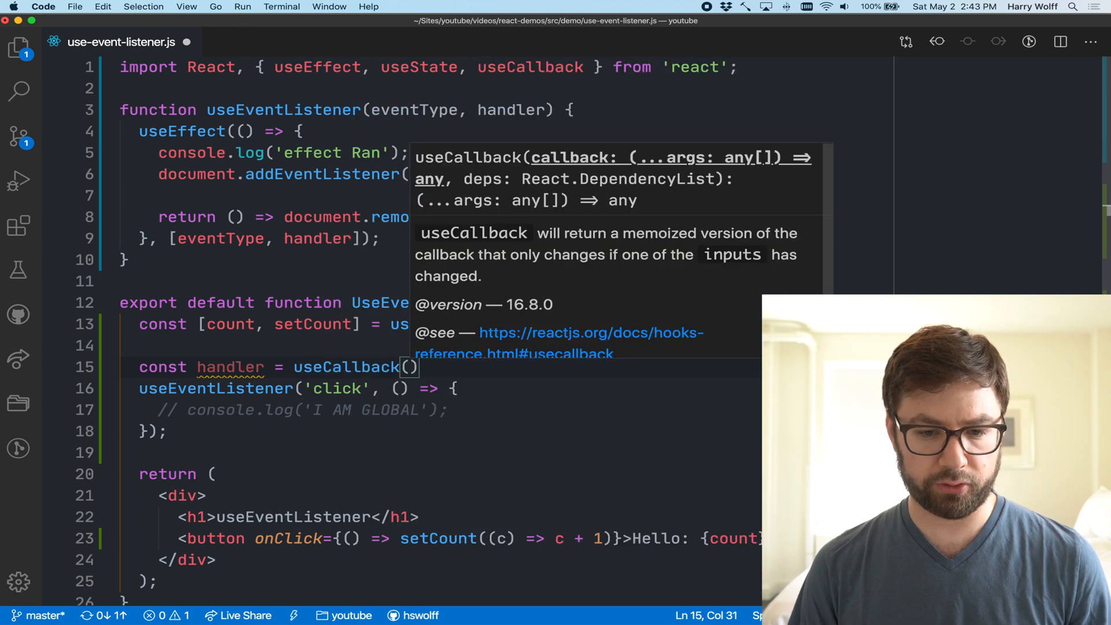
Step: Give the memoized handler an arrow body logging 'useCallback handler' with empty dependencies
text(() => ))
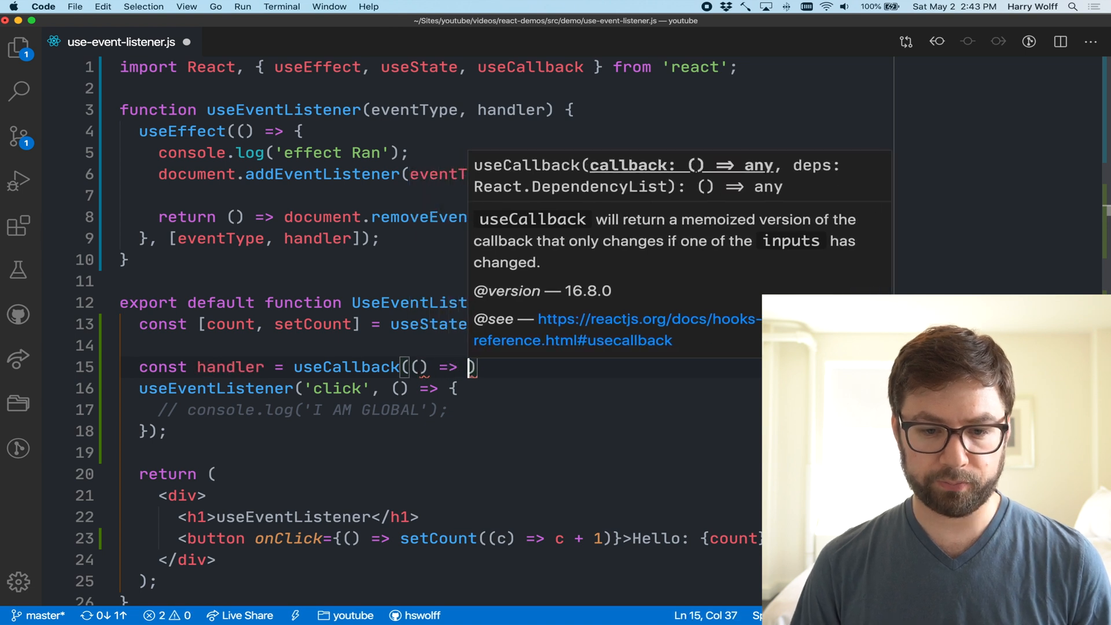
text(console.log('useCallback handler');)
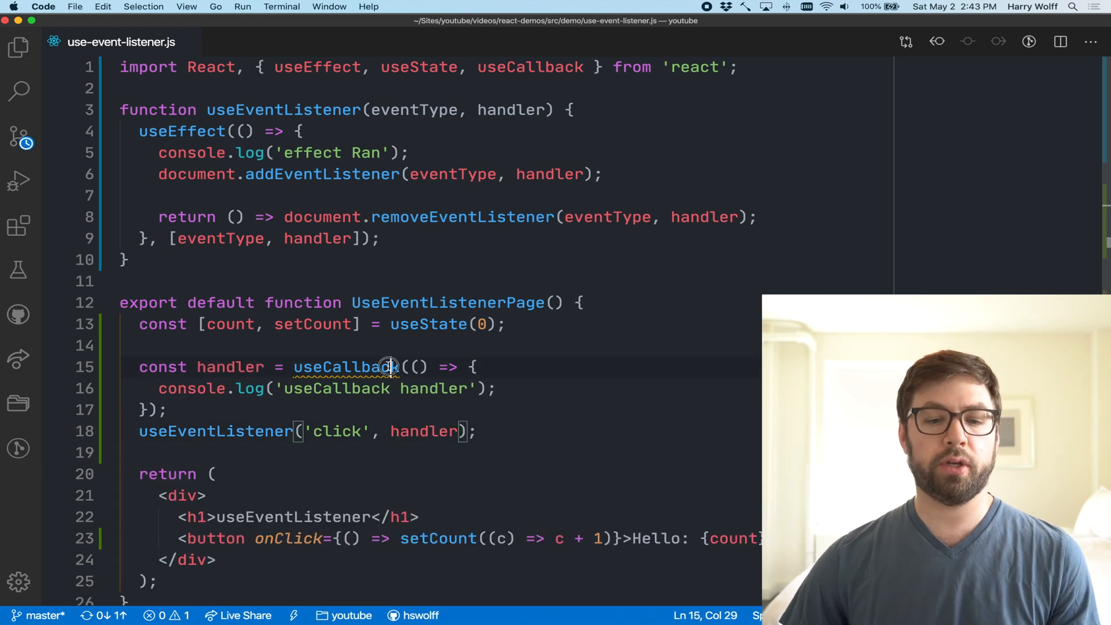
double_click(346, 367)
text(, [])
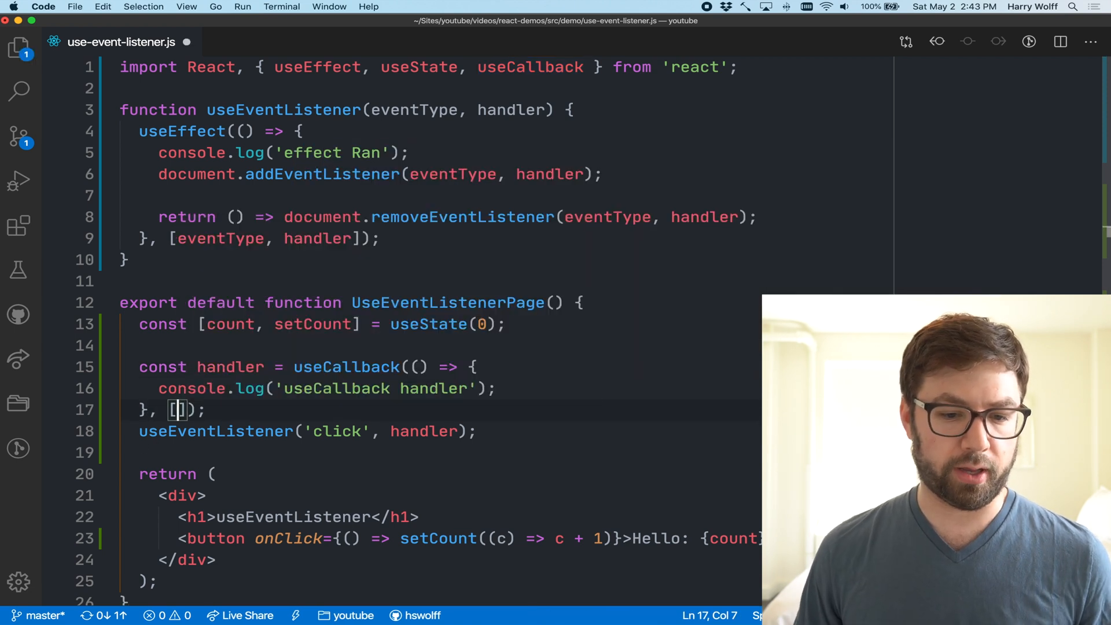
Step: Remove the useCallback handler block and its log message from the component
double_click(346, 366)
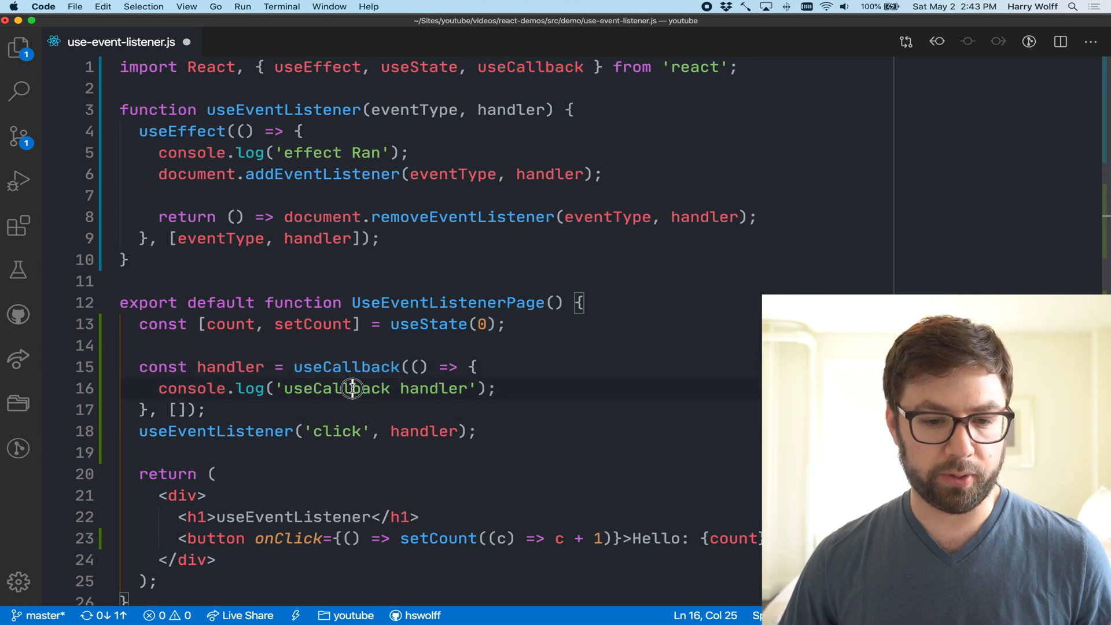
double_click(333, 389)
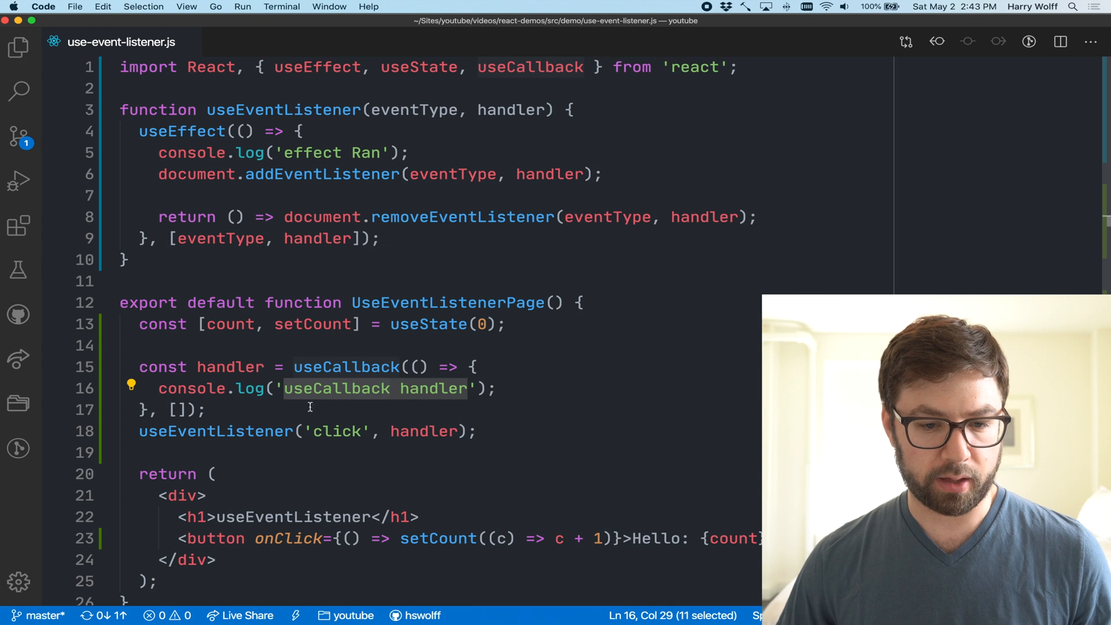
double_click(230, 367)
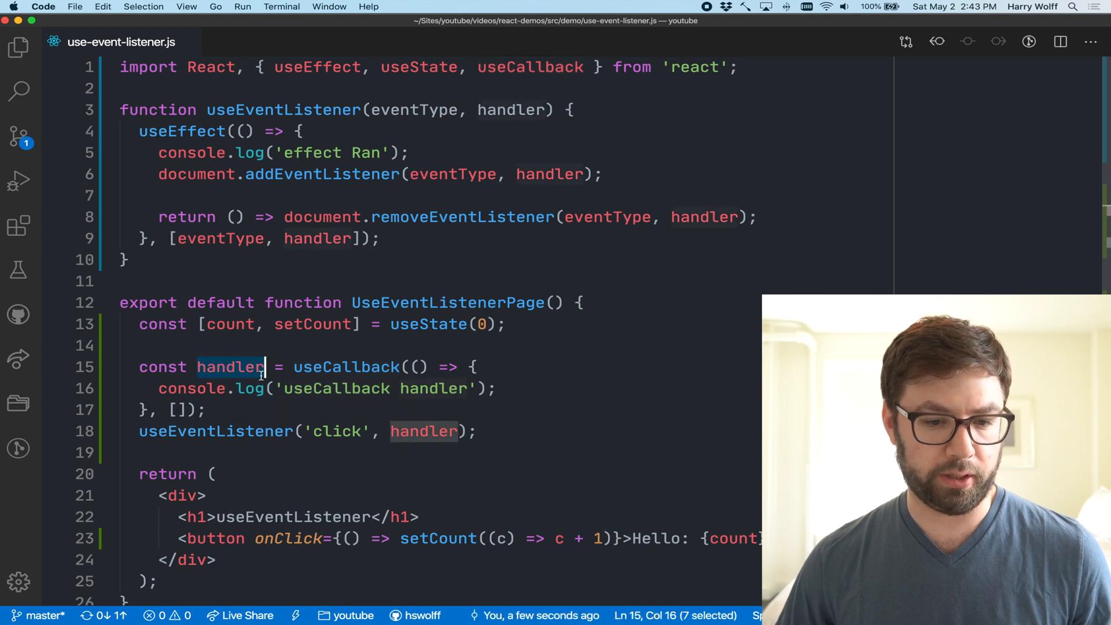
double_click(346, 366)
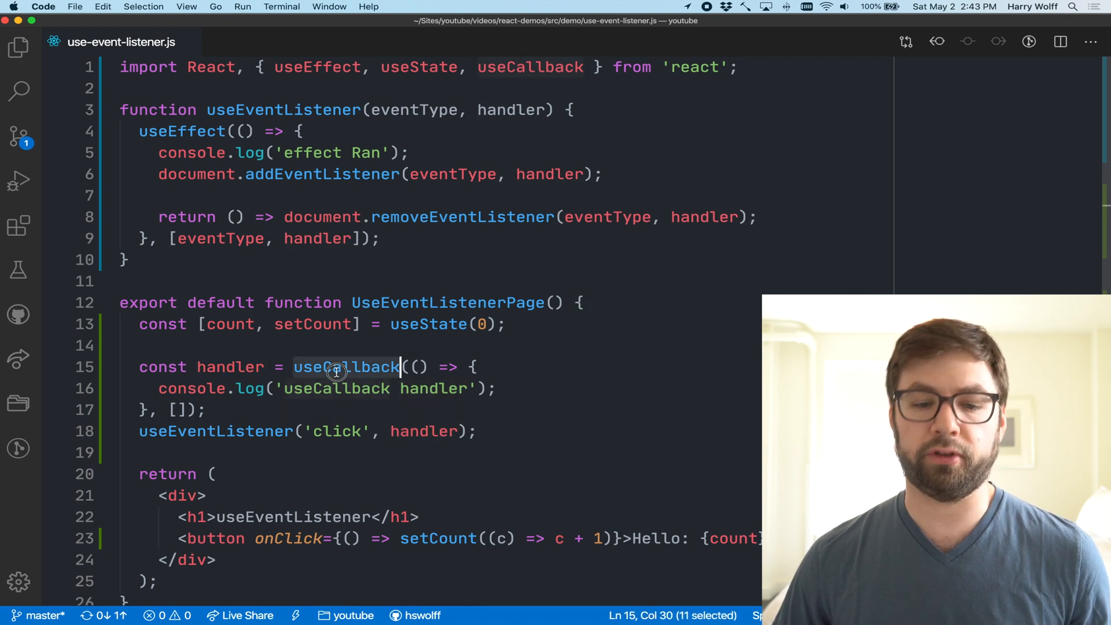
double_click(229, 367)
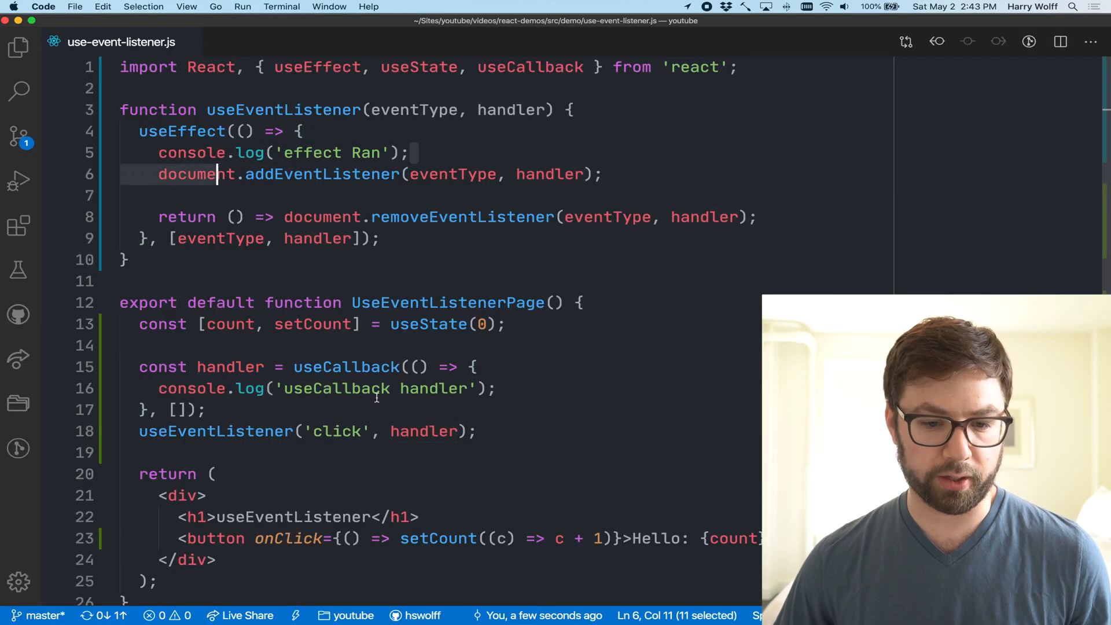
Step: Pass an inline arrow listener logging 'I AM GLOBAL' and drop useCallback from the import
double_click(346, 367)
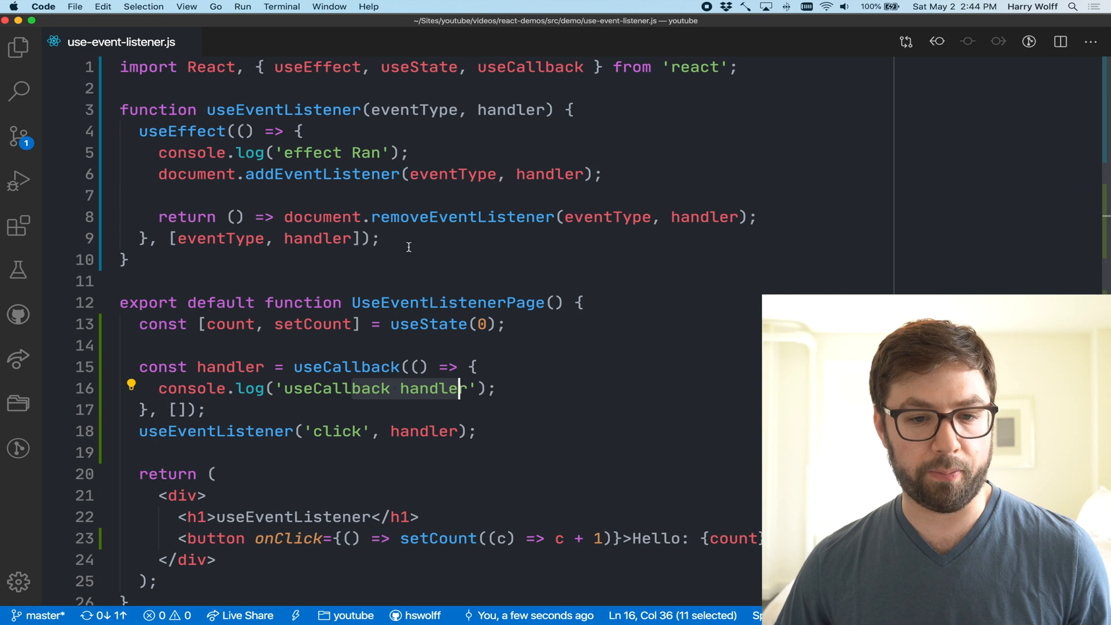
double_click(448, 302)
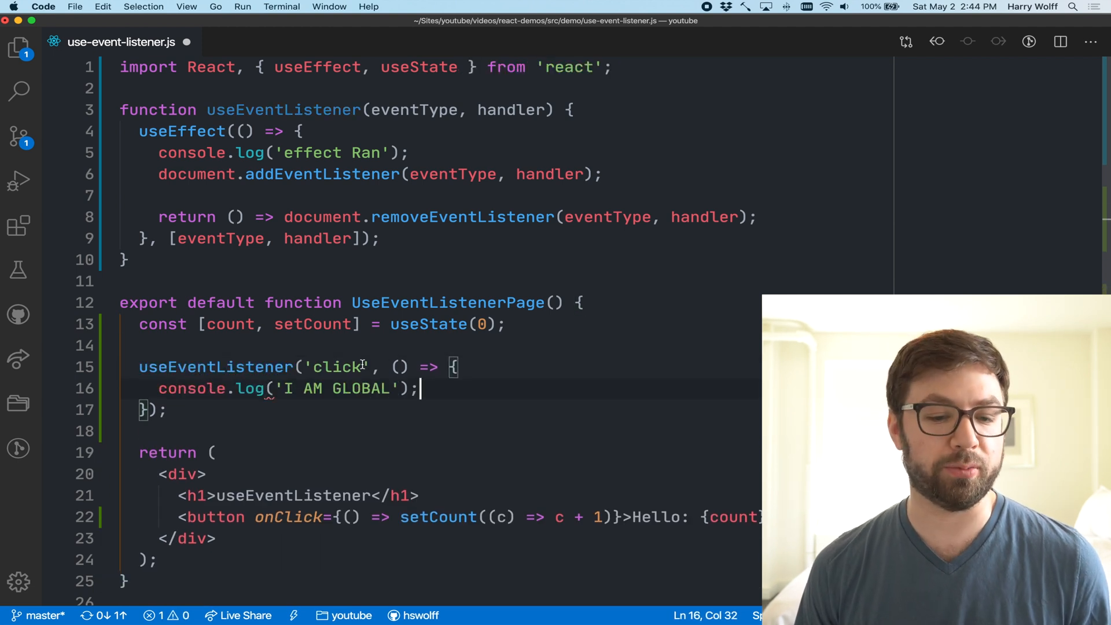
Step: Comment out the I AM GLOBAL log in the click listener and review the cleanup's removeEventListener
key(cmd+/)
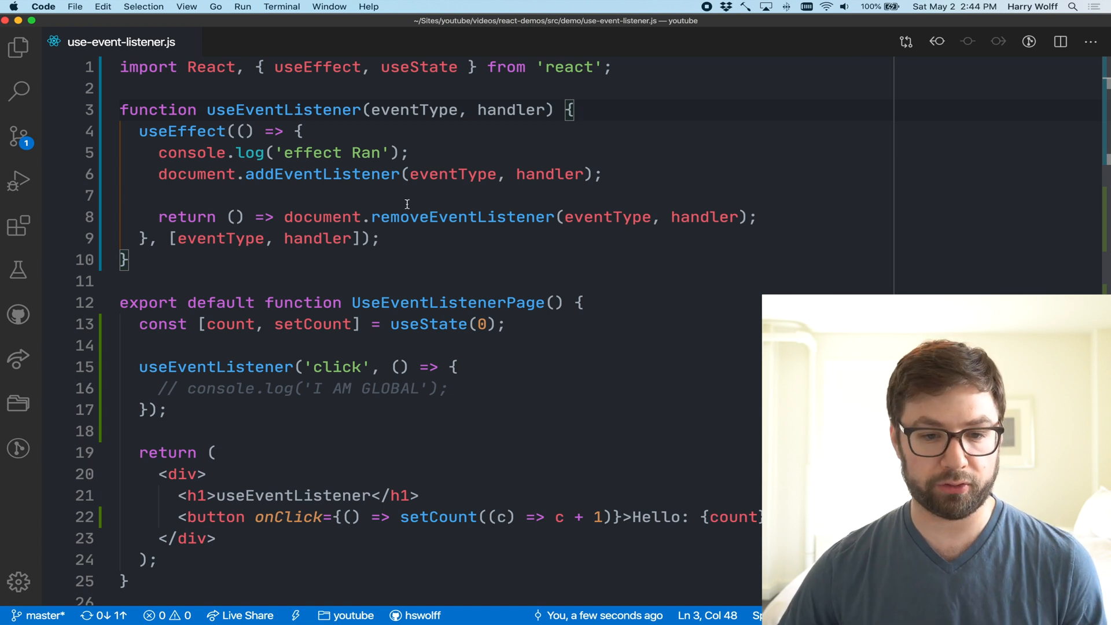
double_click(463, 217)
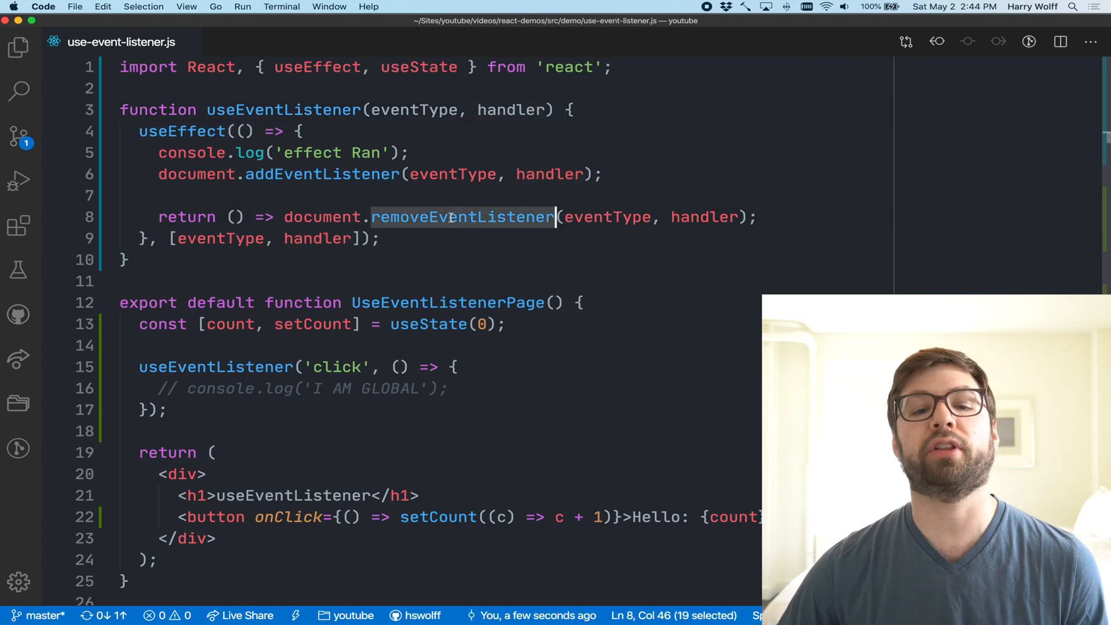
double_click(321, 175)
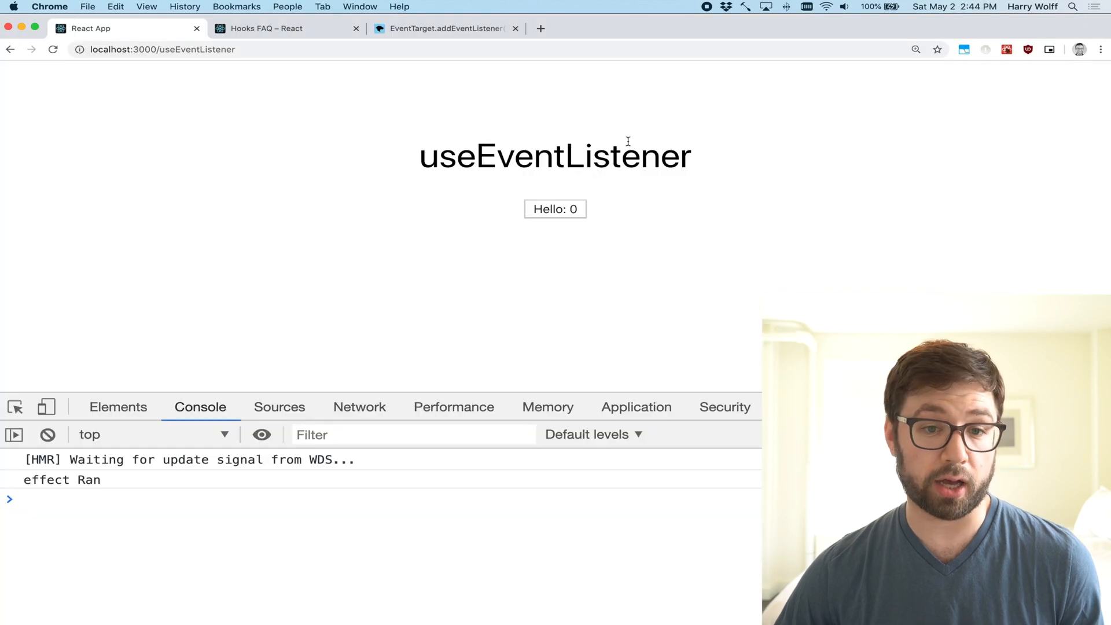
click(268, 27)
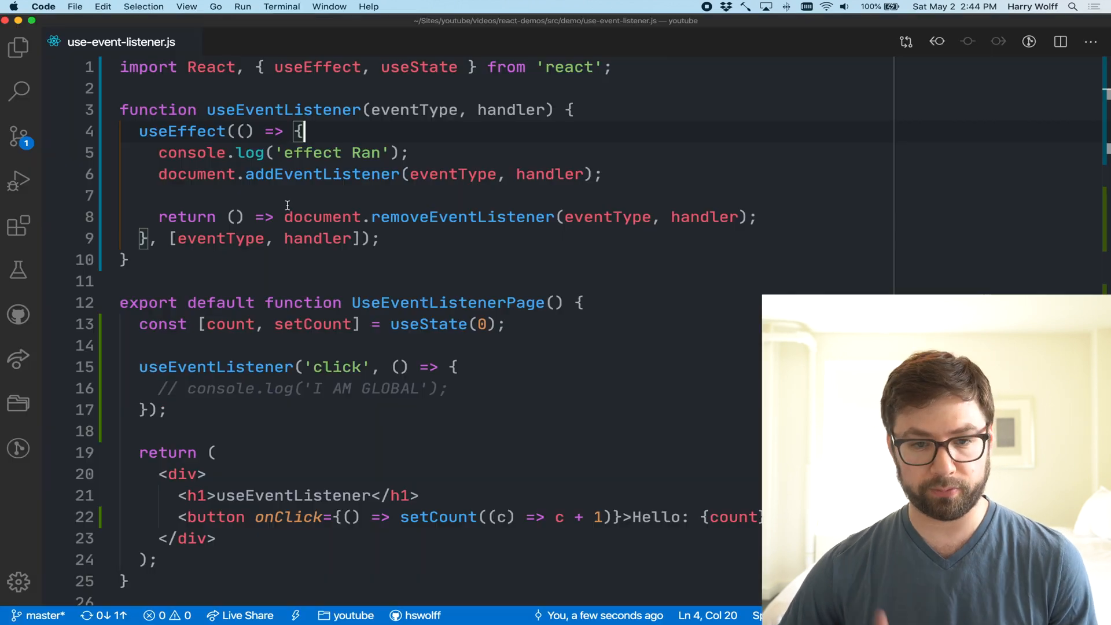
Step: Add const handlerRef = useRef(handler); at the top of the hook, importing useRef from react
click(567, 110)
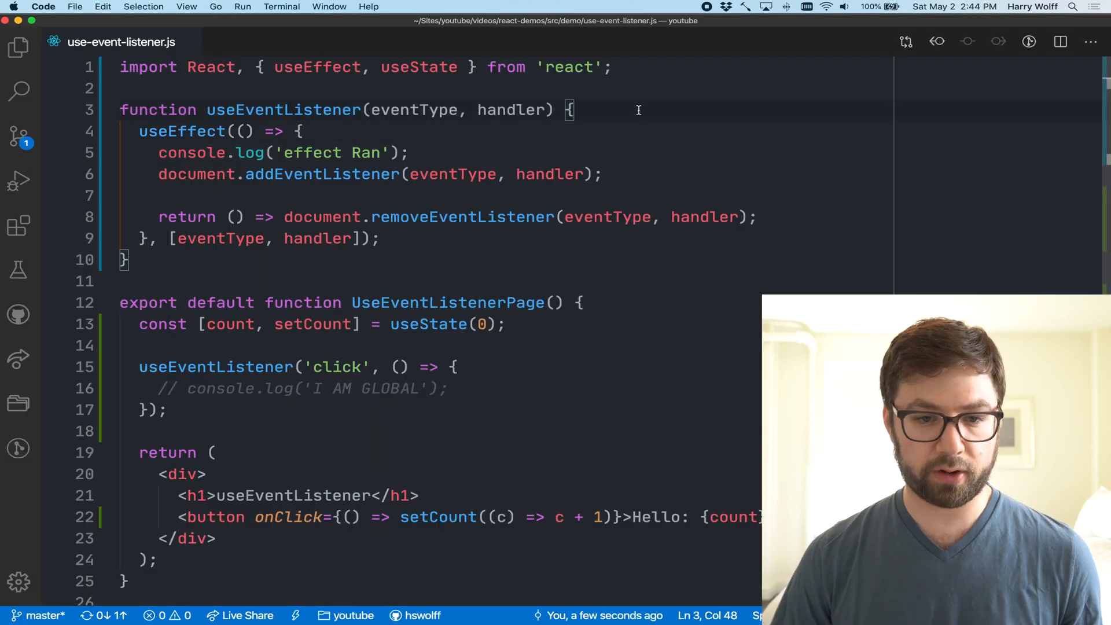
double_click(548, 173)
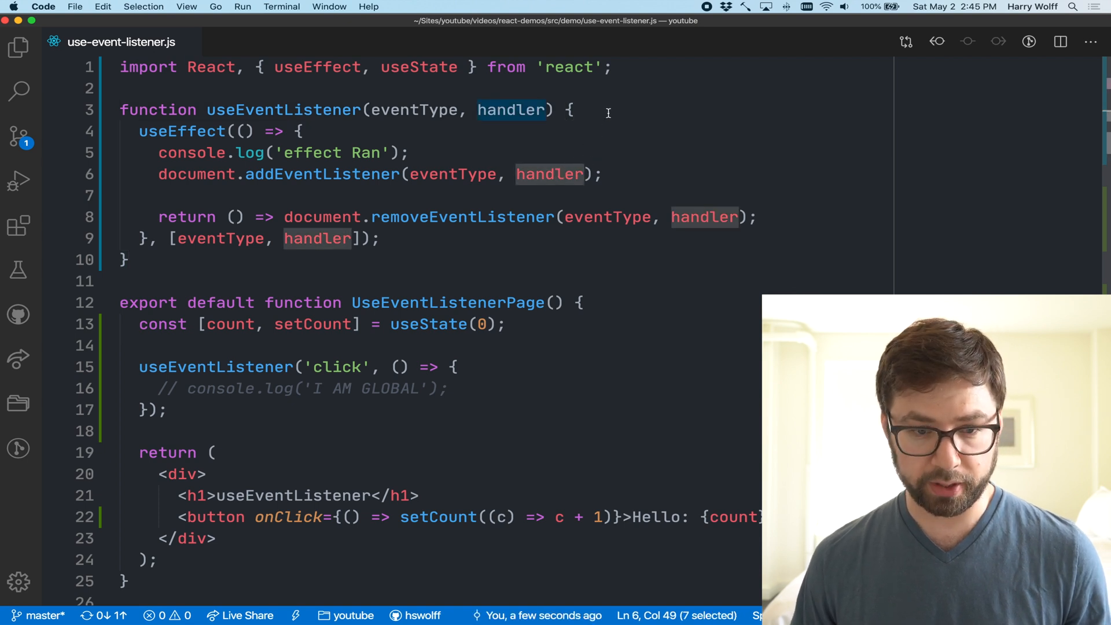
key(enter)
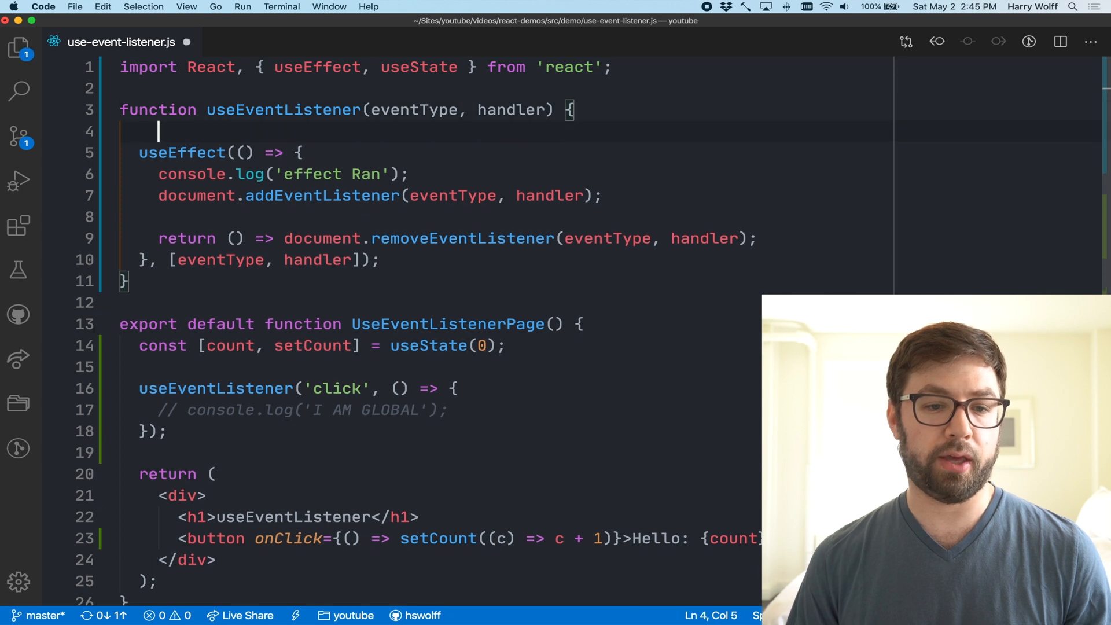
text(const)
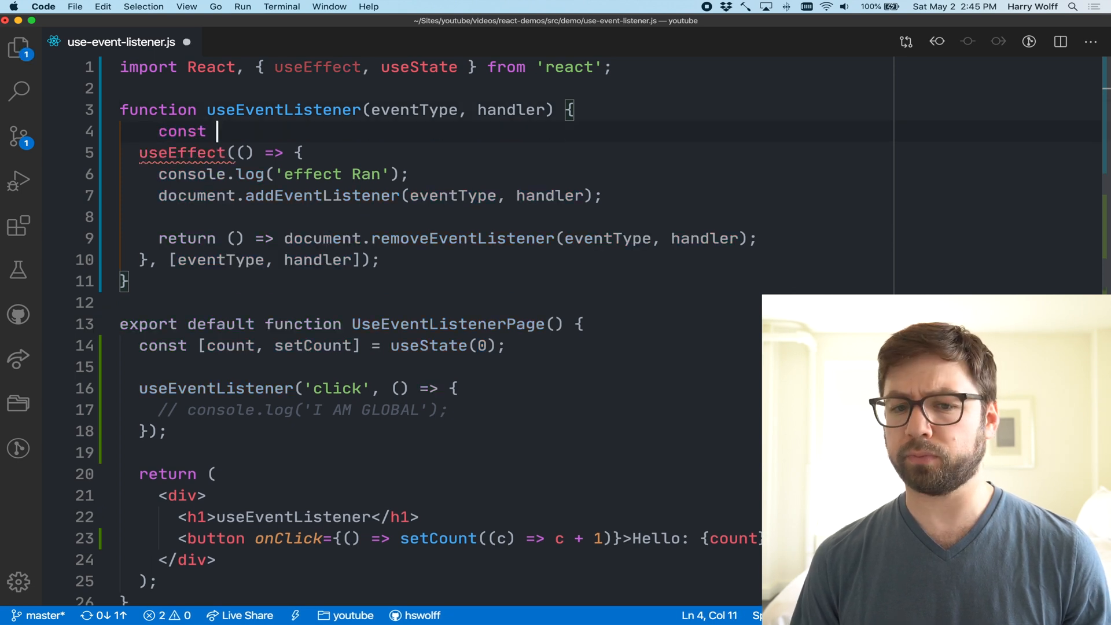
text(handlerRef)
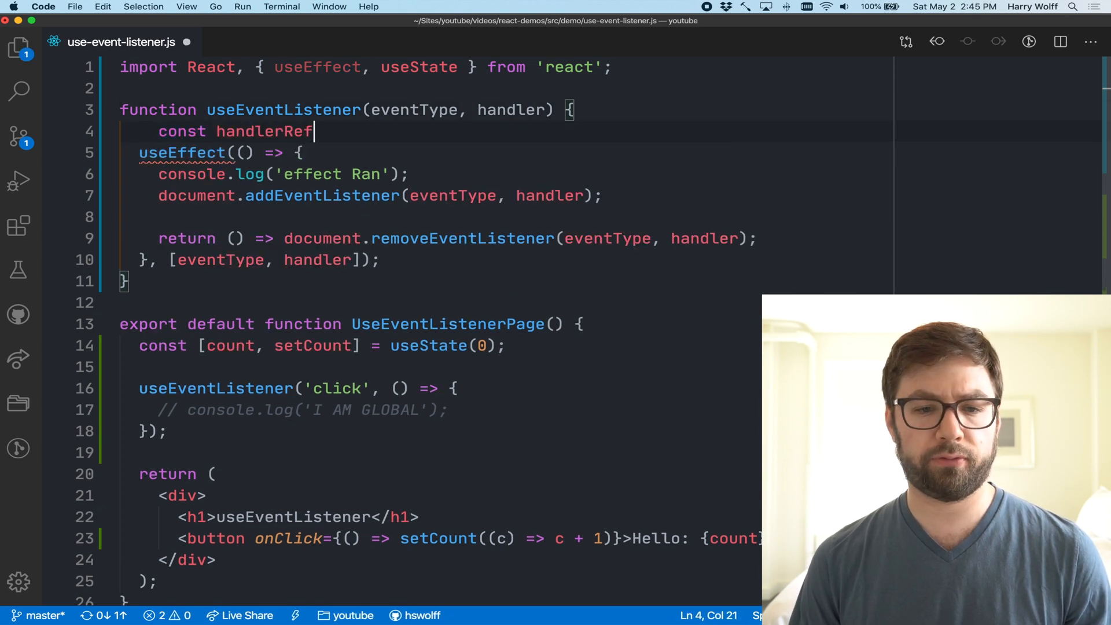
text(= use)
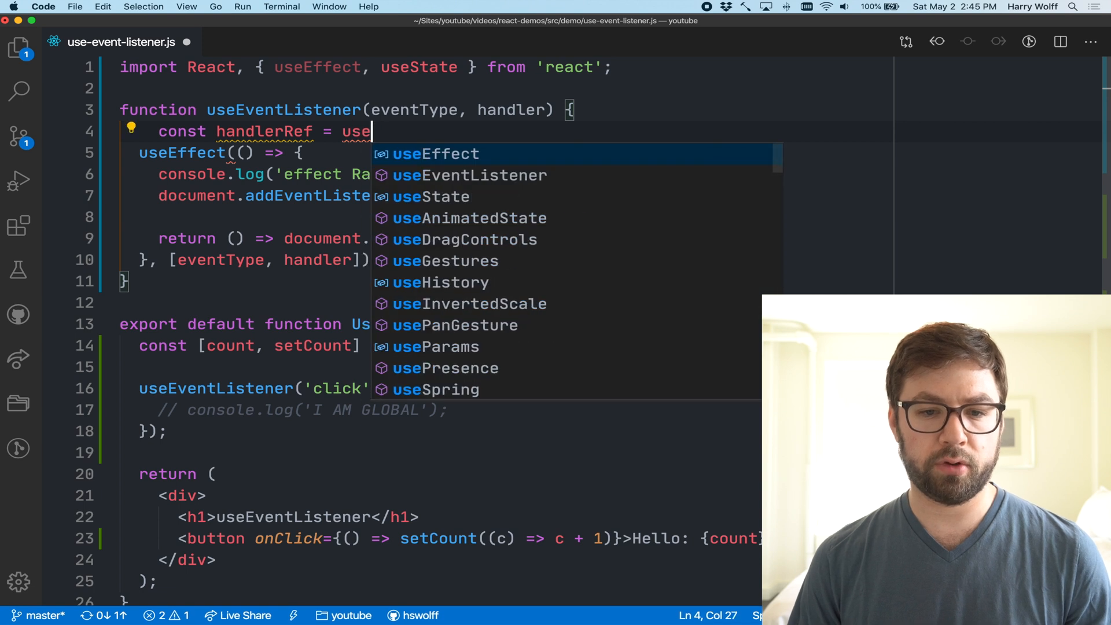
text(Ref)
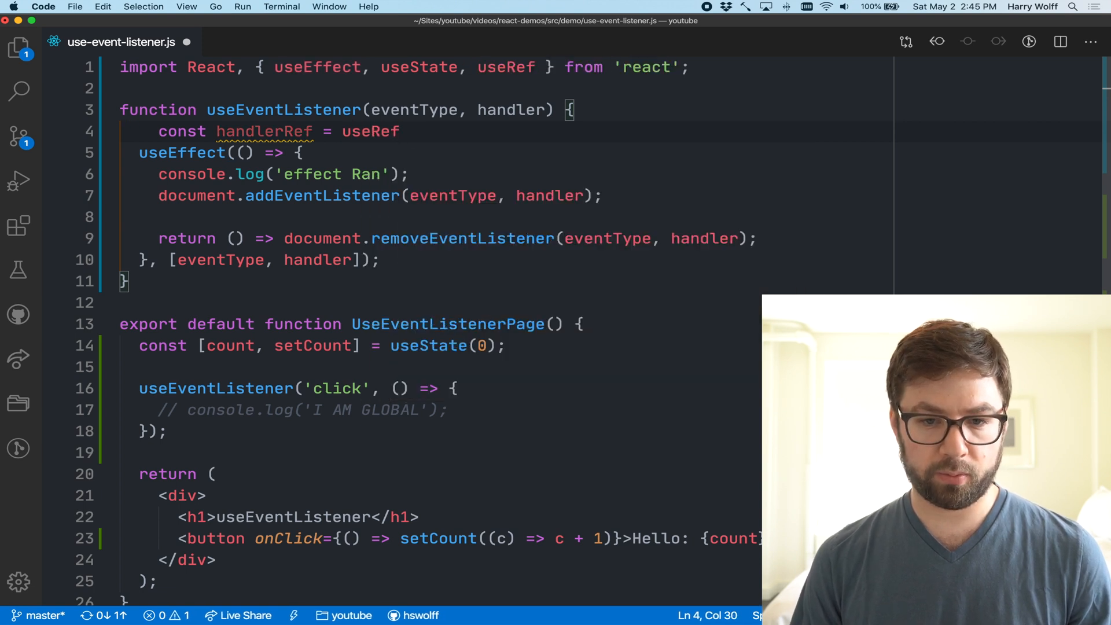
text((handler);)
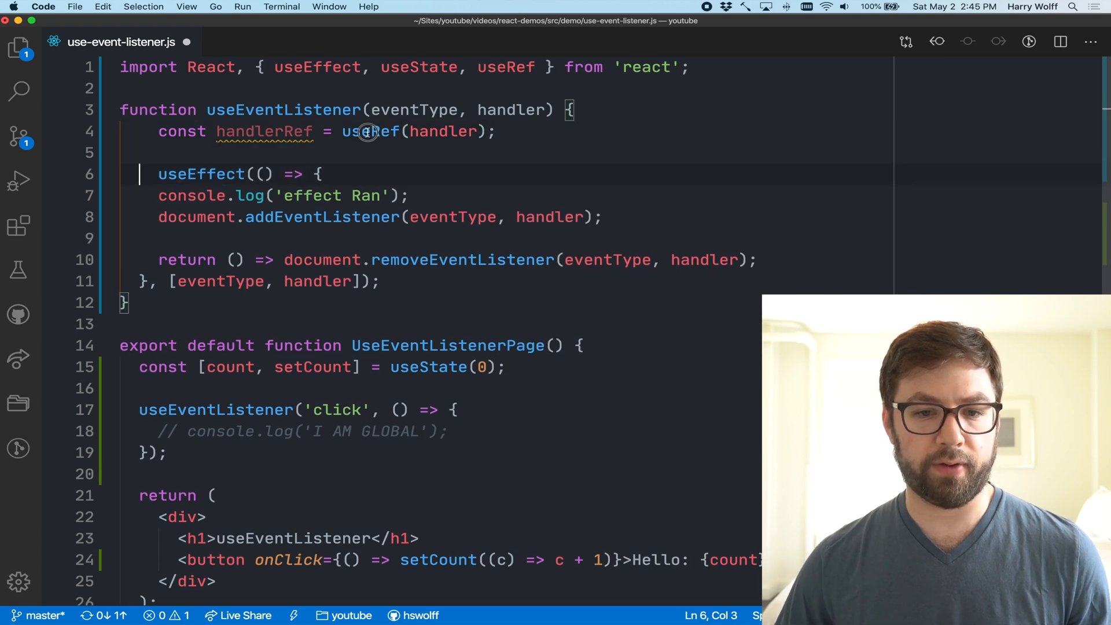
double_click(370, 131)
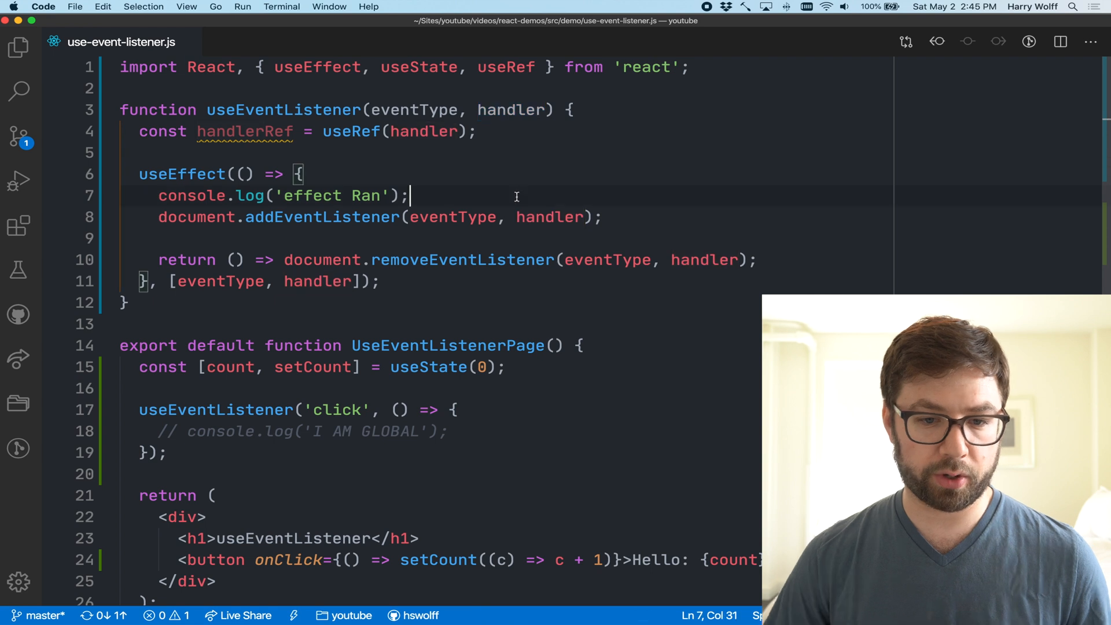
Step: Define function internalHandler(e) returning handlerRef.current(e) inside the effect
text(function ())
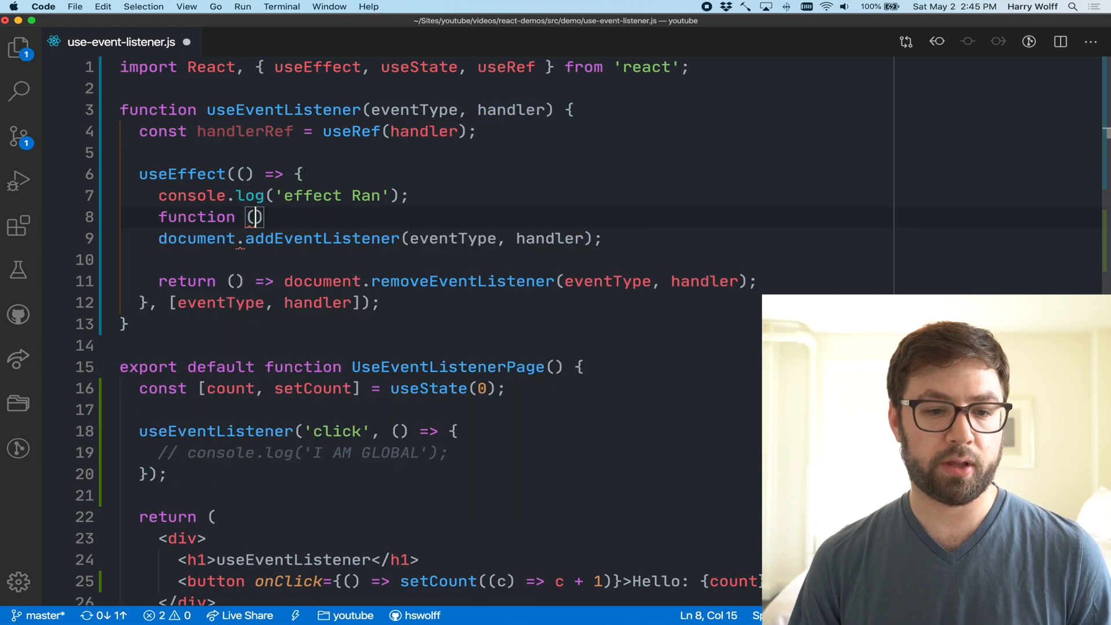
text(intern)
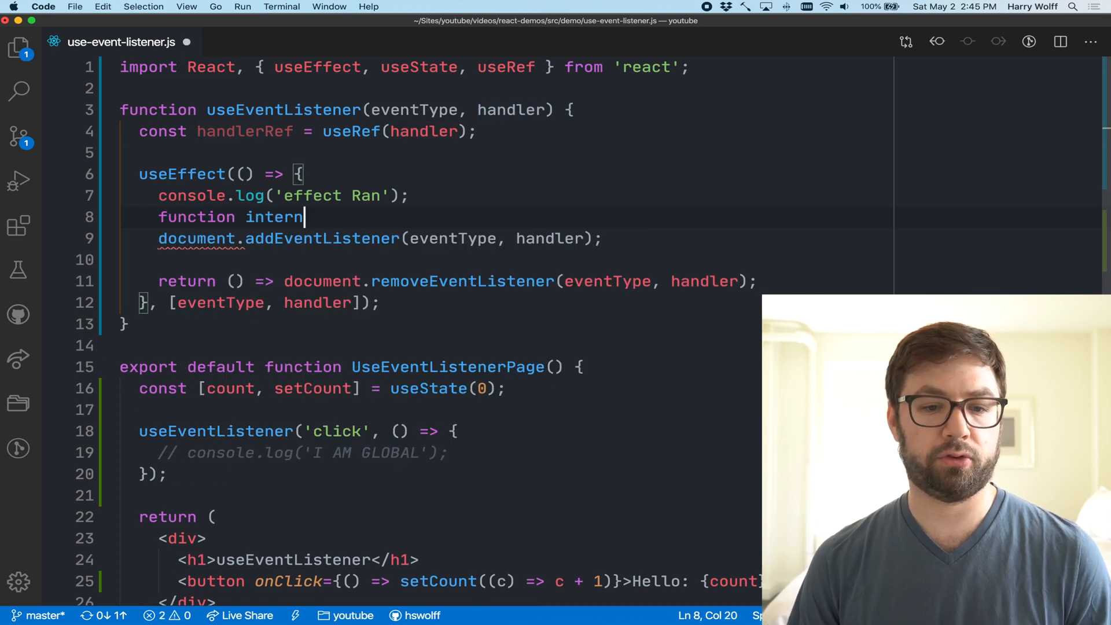
text(alHandler())
text(return handler)
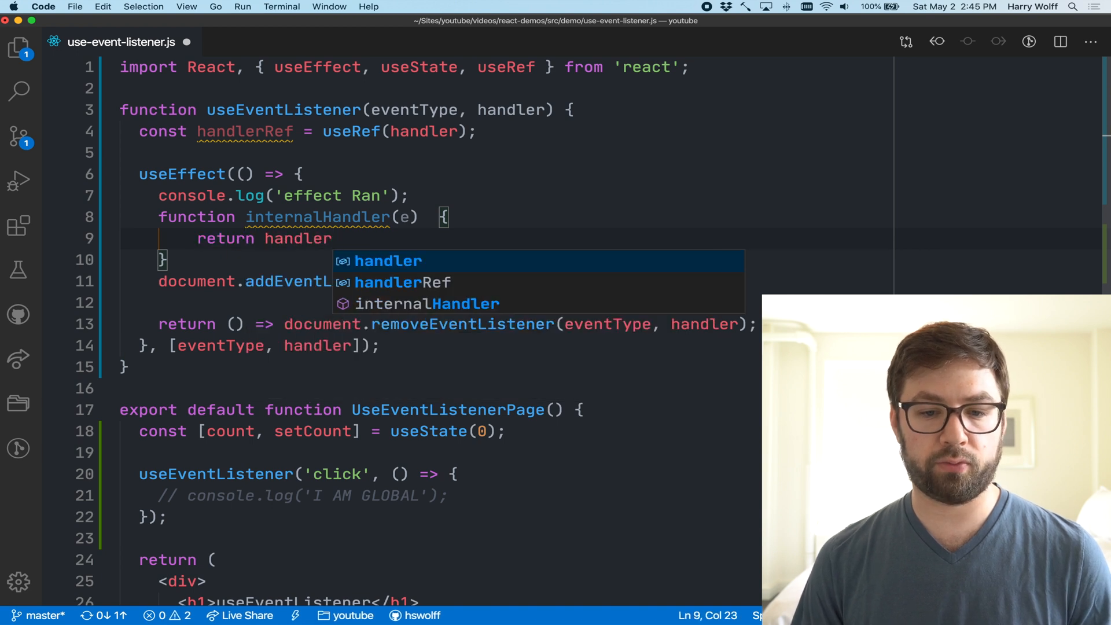
text(Ref.current(e);)
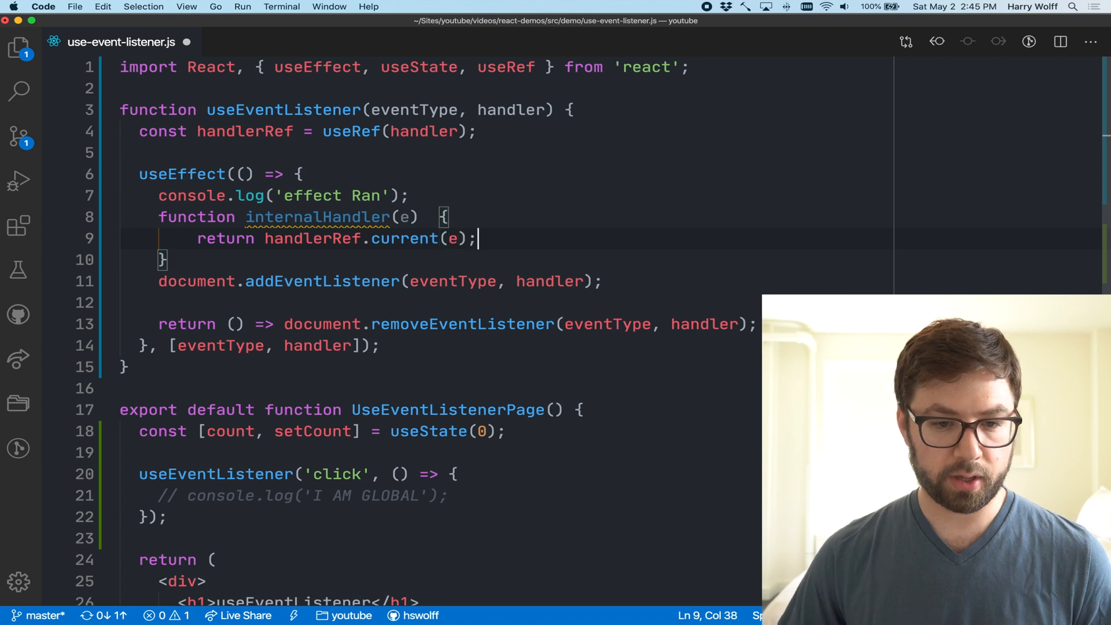
Step: Register and remove internalHandler as the document listener and drop handler from the dependencies
double_click(317, 217)
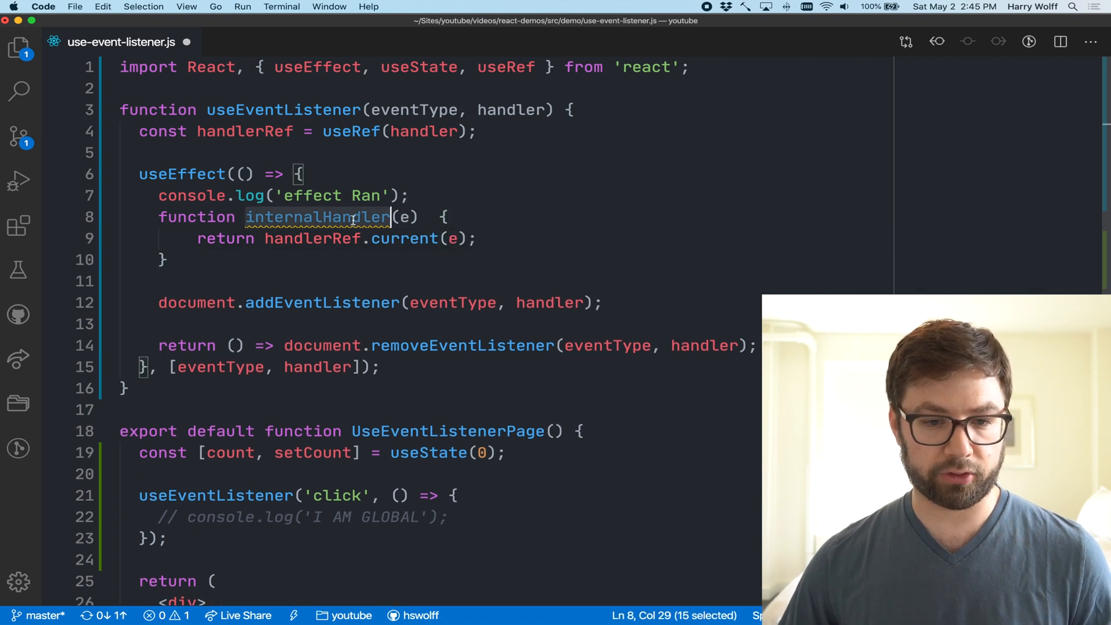
text(internalHandler)
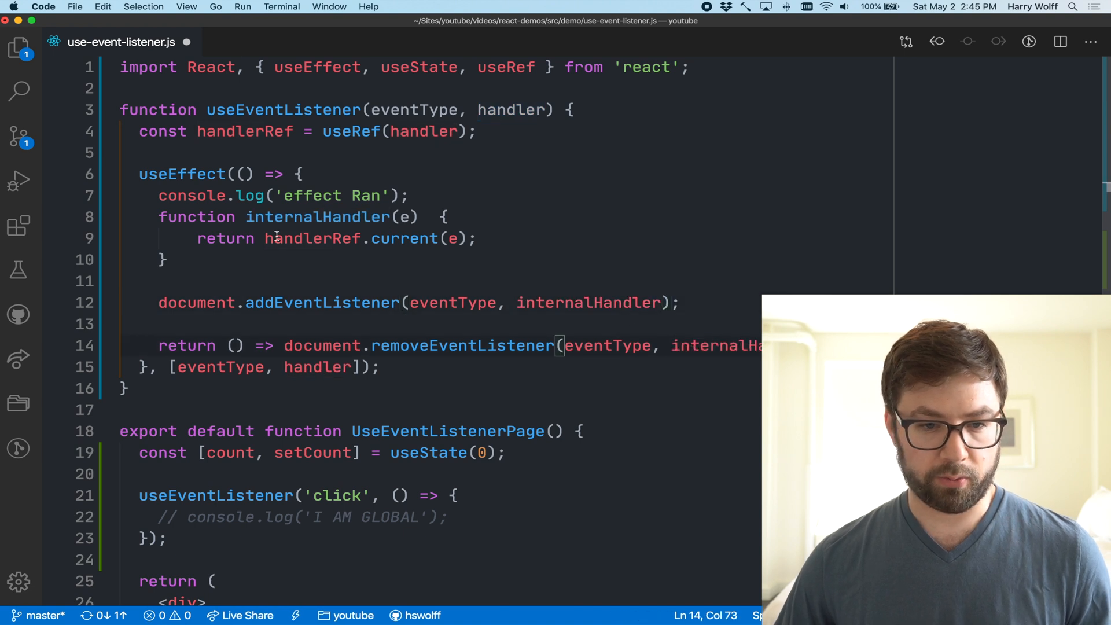
double_click(317, 367)
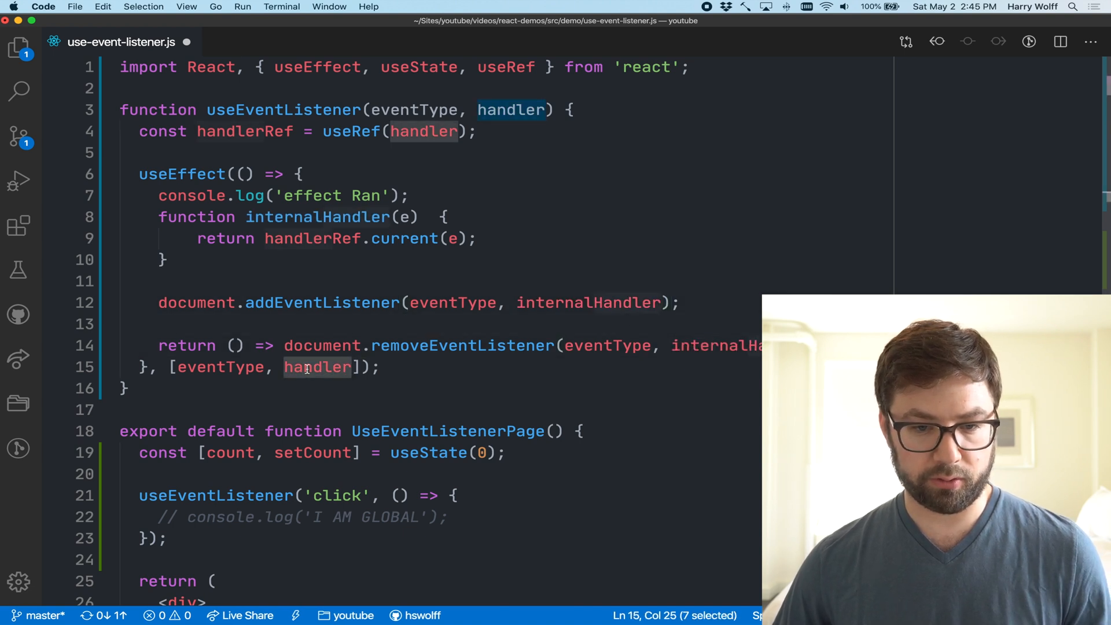
key(Backspace)
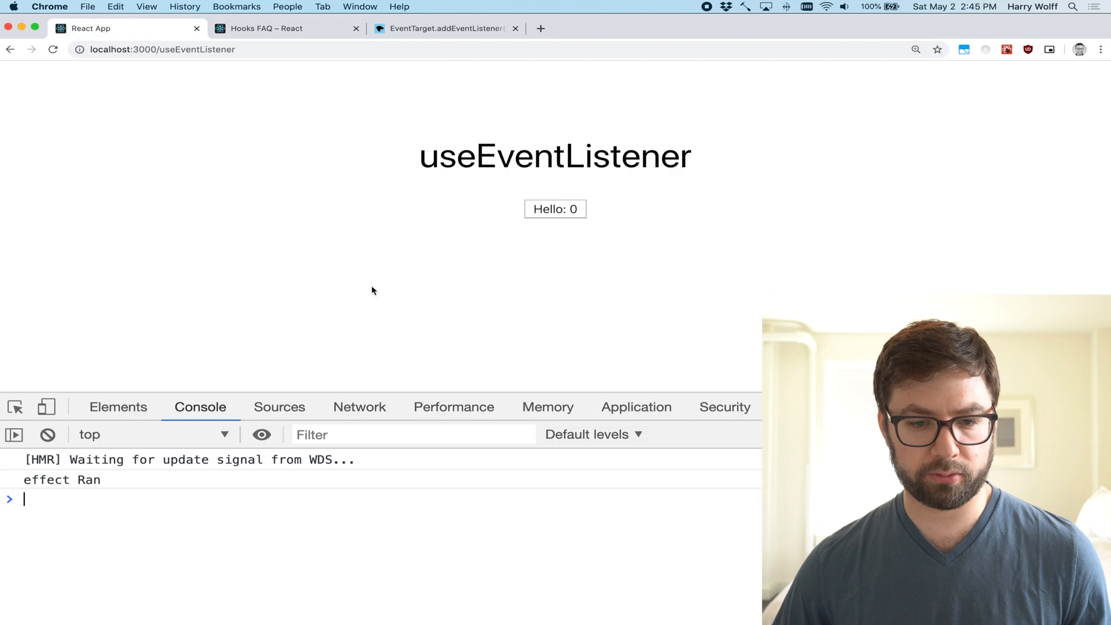
Step: Reload the demo and click the Hello button and page so the counter reads 11 with I AM GLOBAL logged 12 times
click(554, 209)
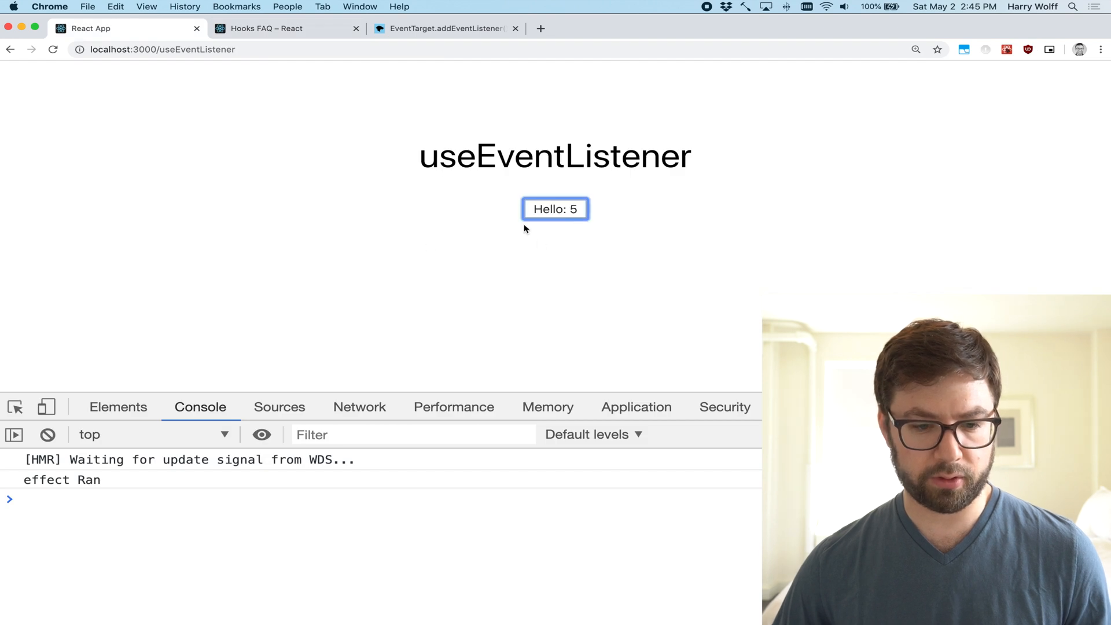
key(cmd+tab)
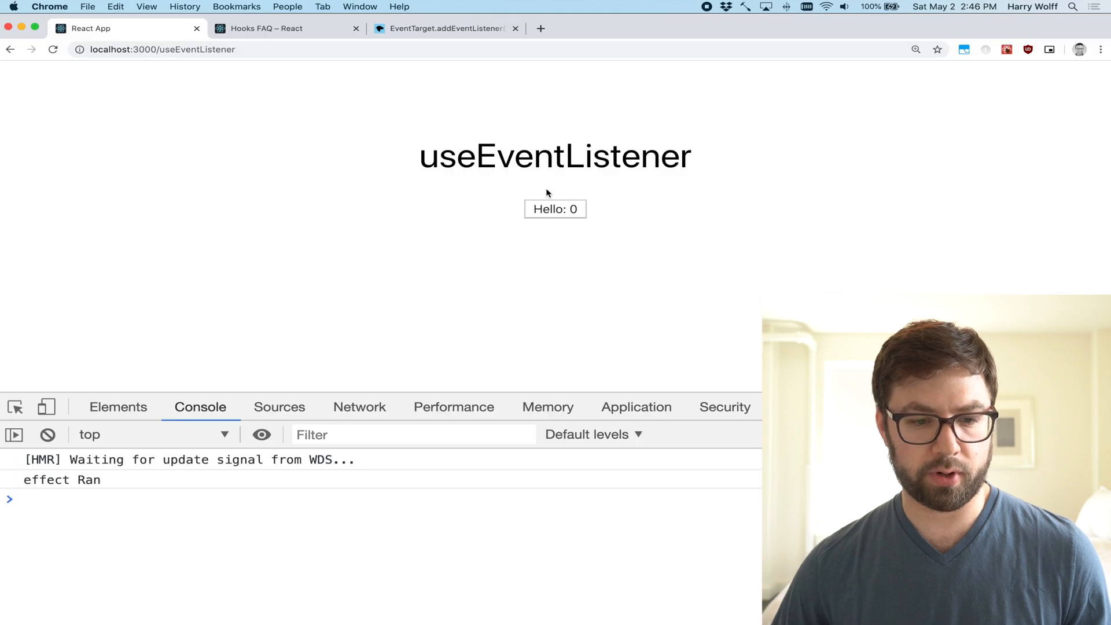
click(554, 209)
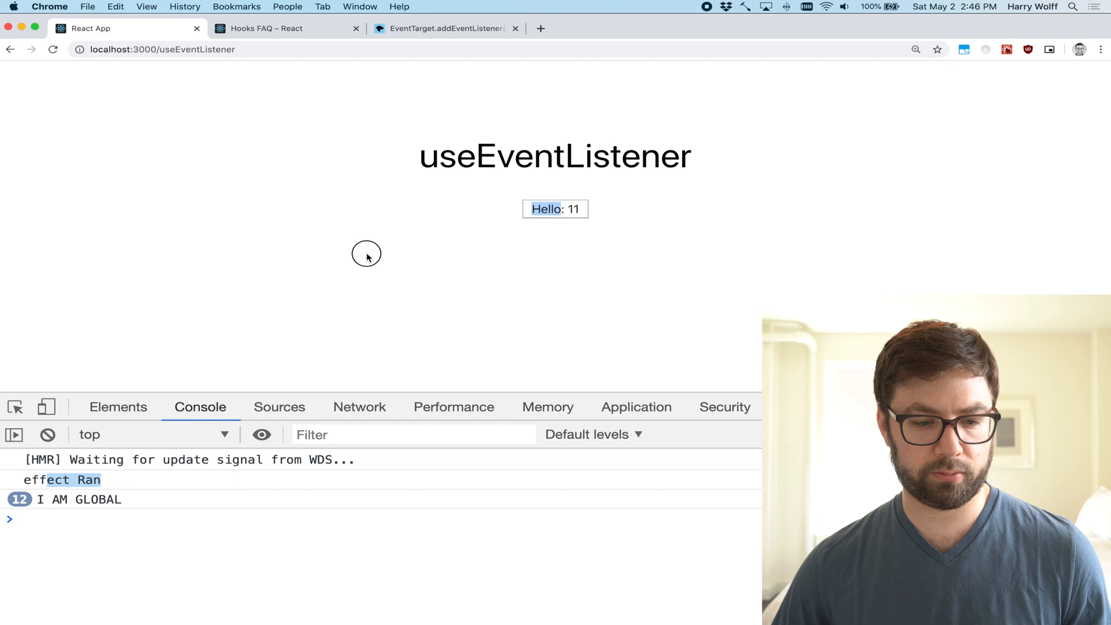
click(555, 208)
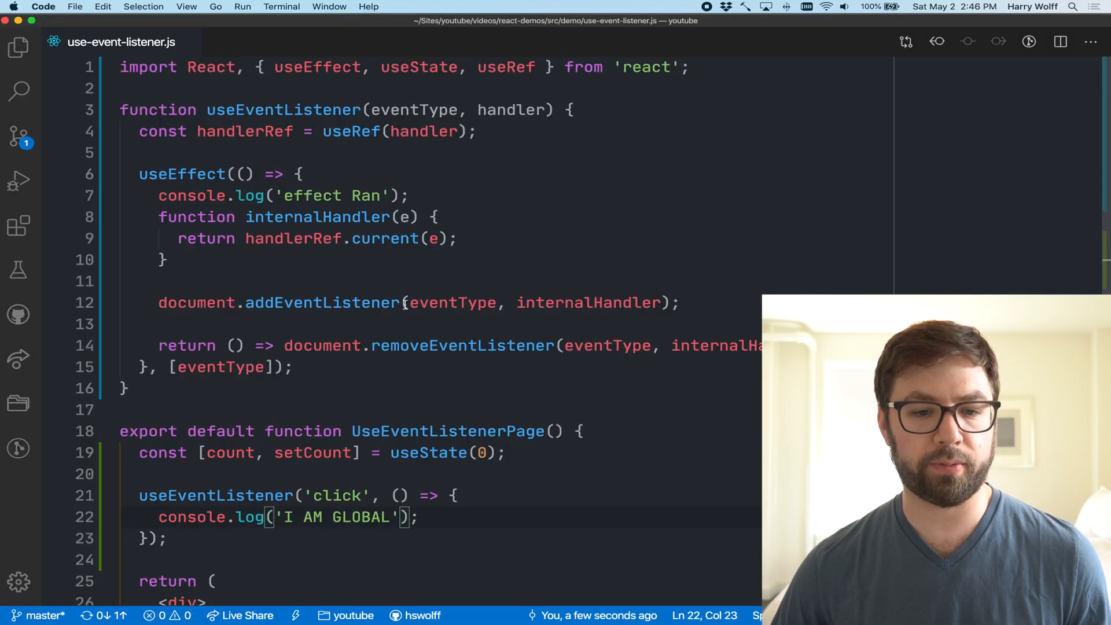
Step: Log count alongside 'I AM GLOBAL' in the click listener and save
scroll(down, 3)
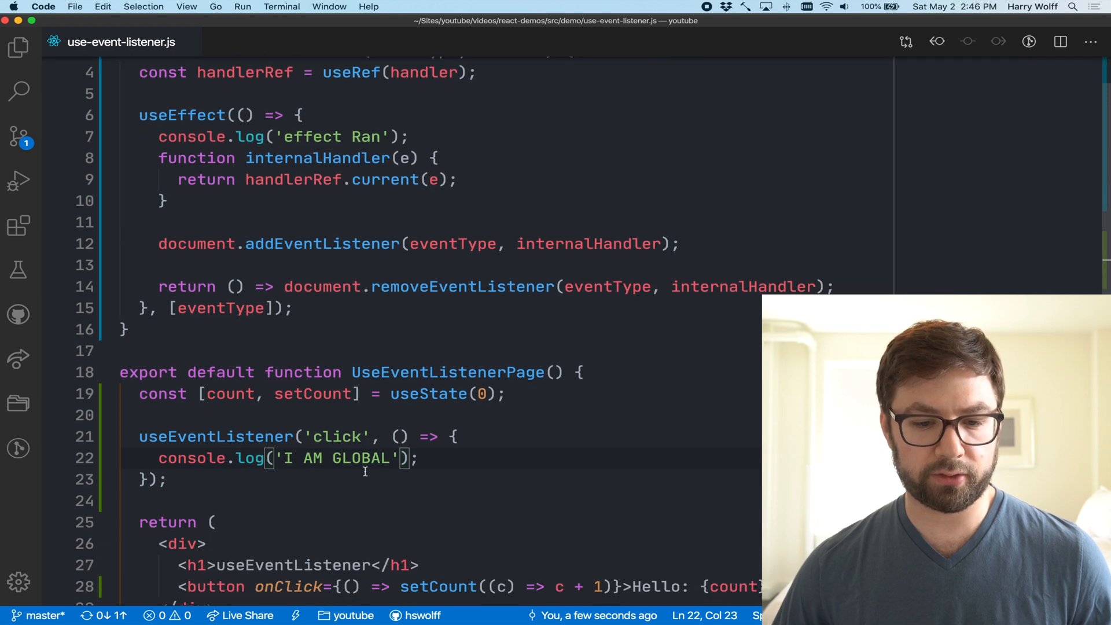
double_click(337, 458)
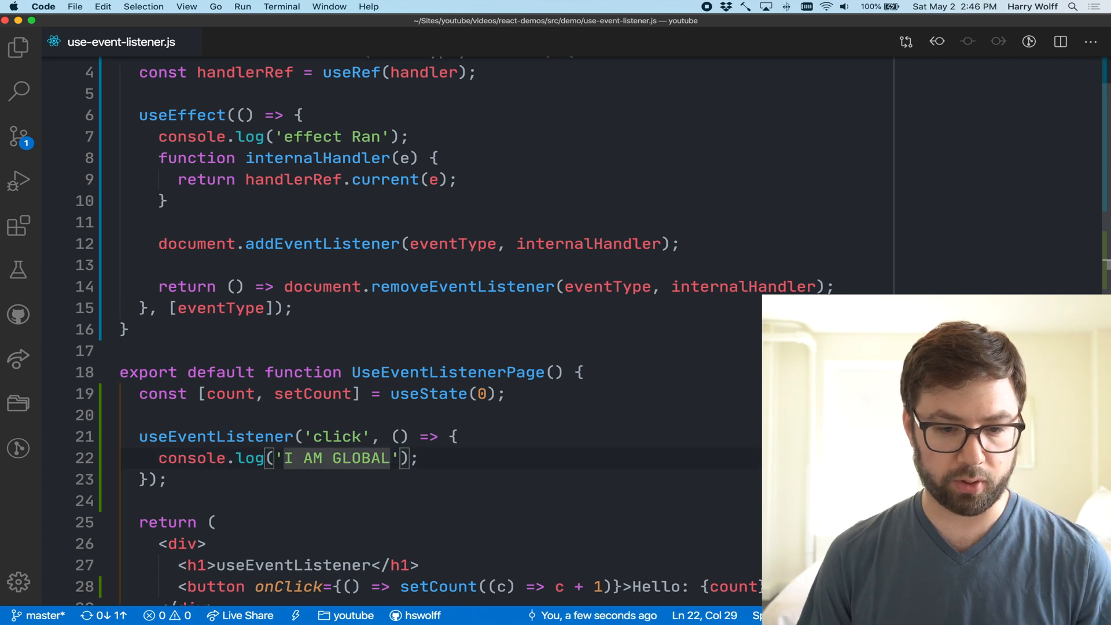
text(, count)
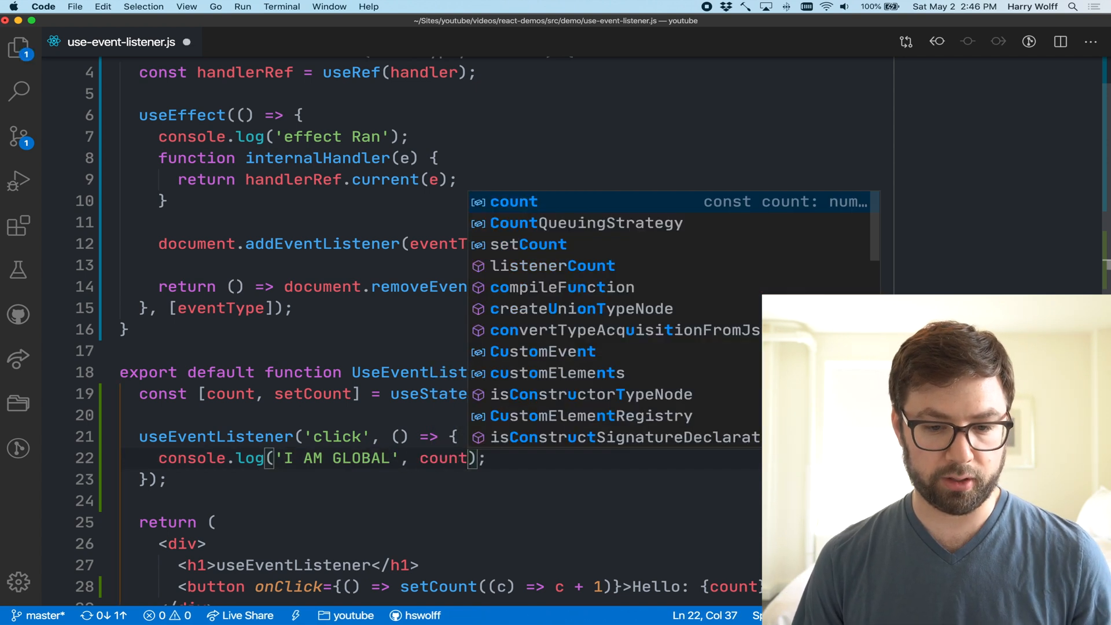
key(cmd+tab)
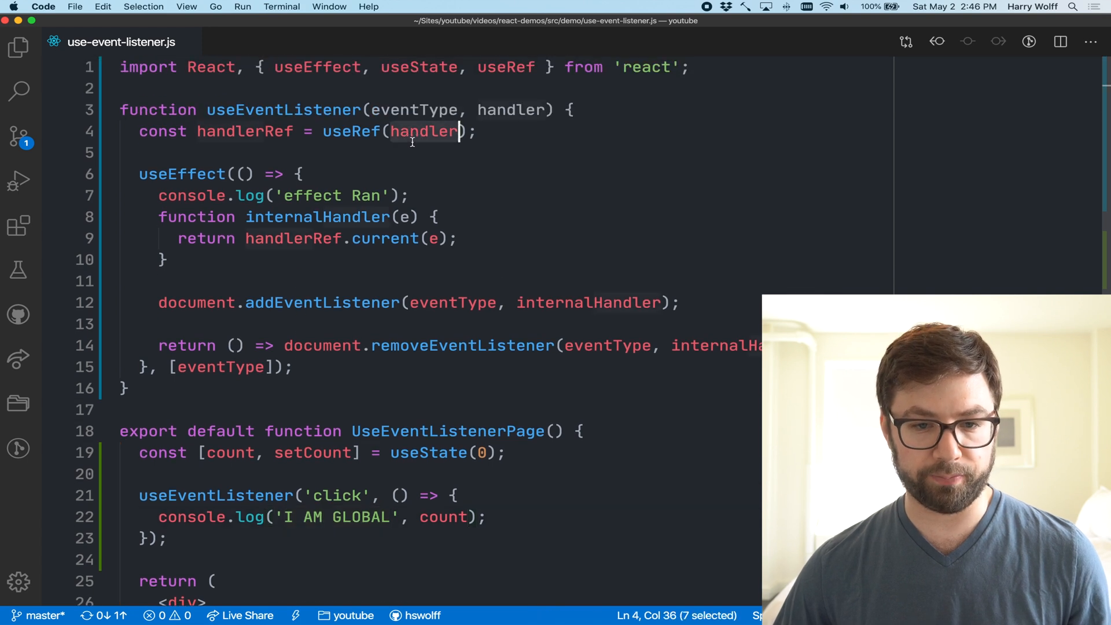
Step: Add a second useEffect assigning handlerRef.current = handler above the listener effect
text(use)
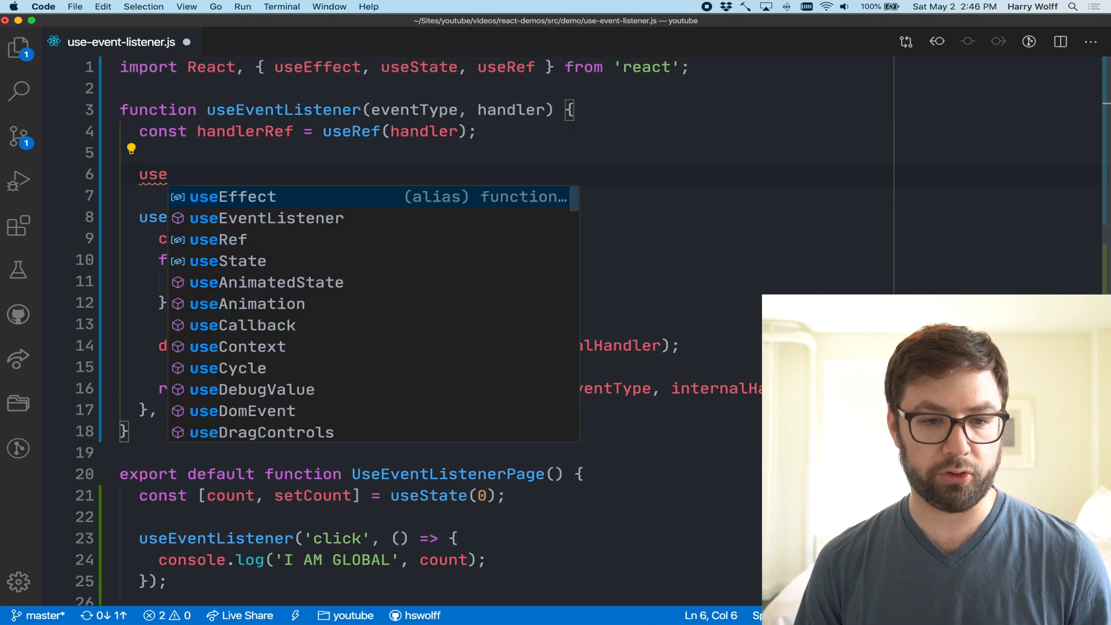
key(Enter)
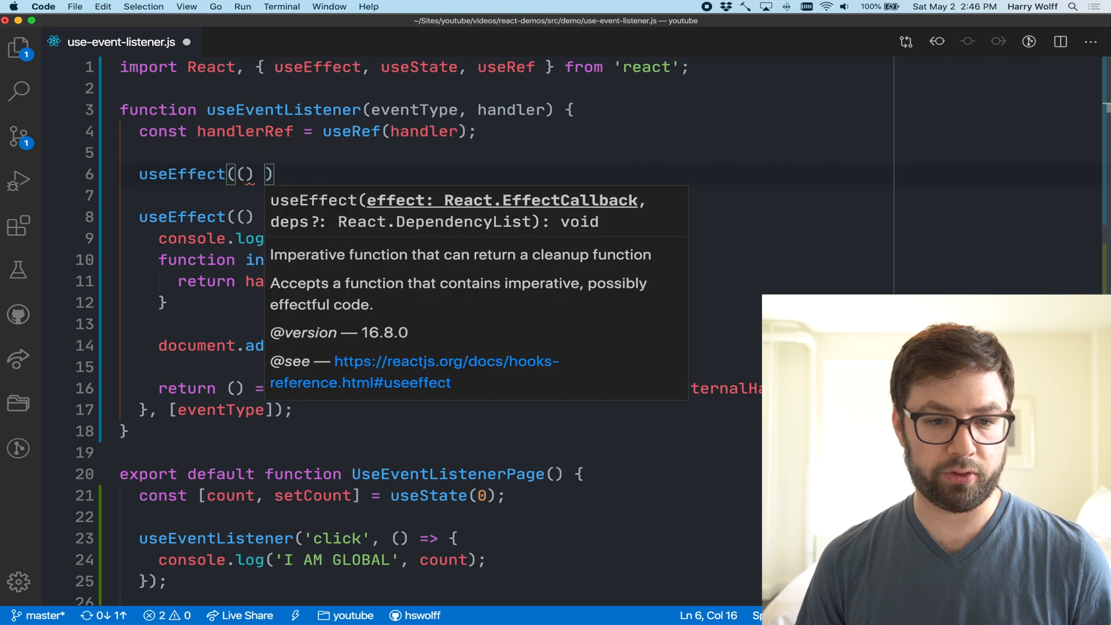
text(=> {)
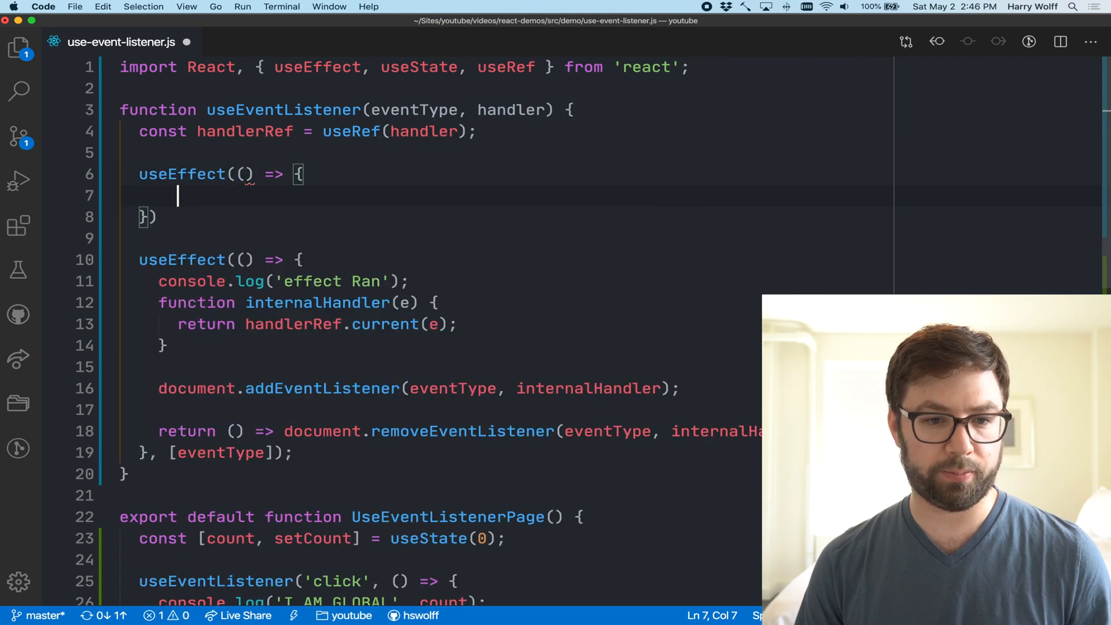
text(handlerRef.current = ha)
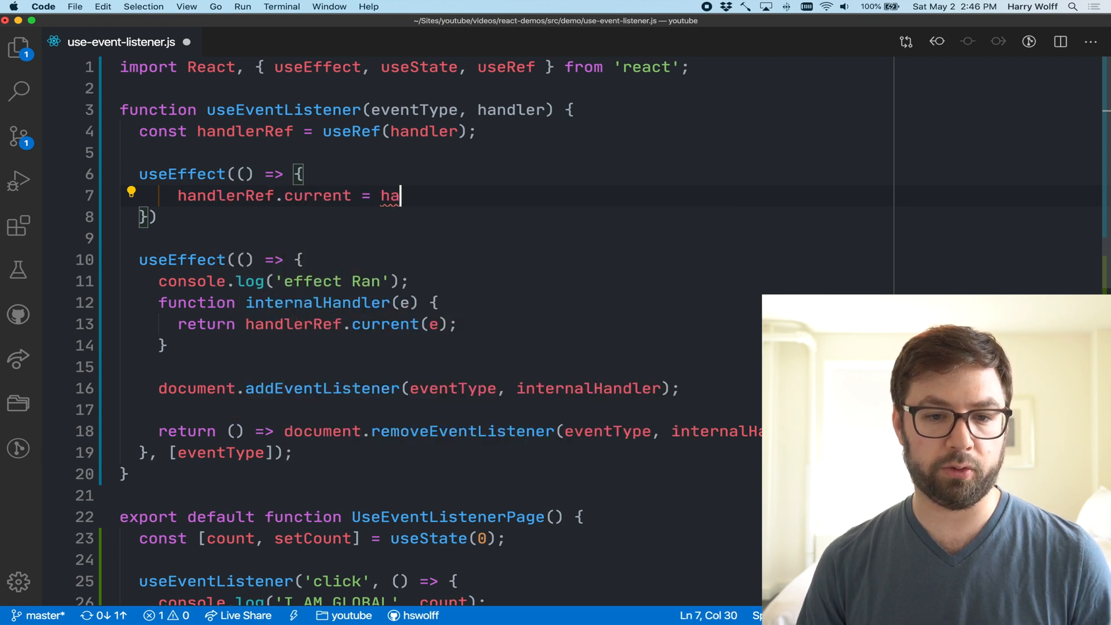
text(ndler;)
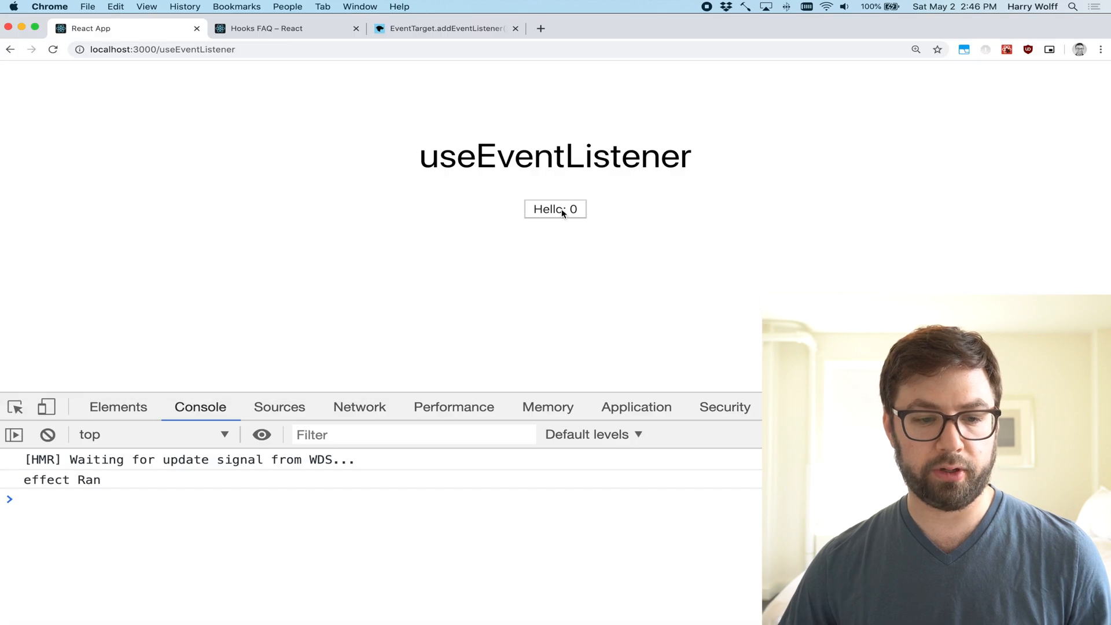
Step: Click Hello in Chrome to confirm counts increment in the log, then return to the editor
click(554, 208)
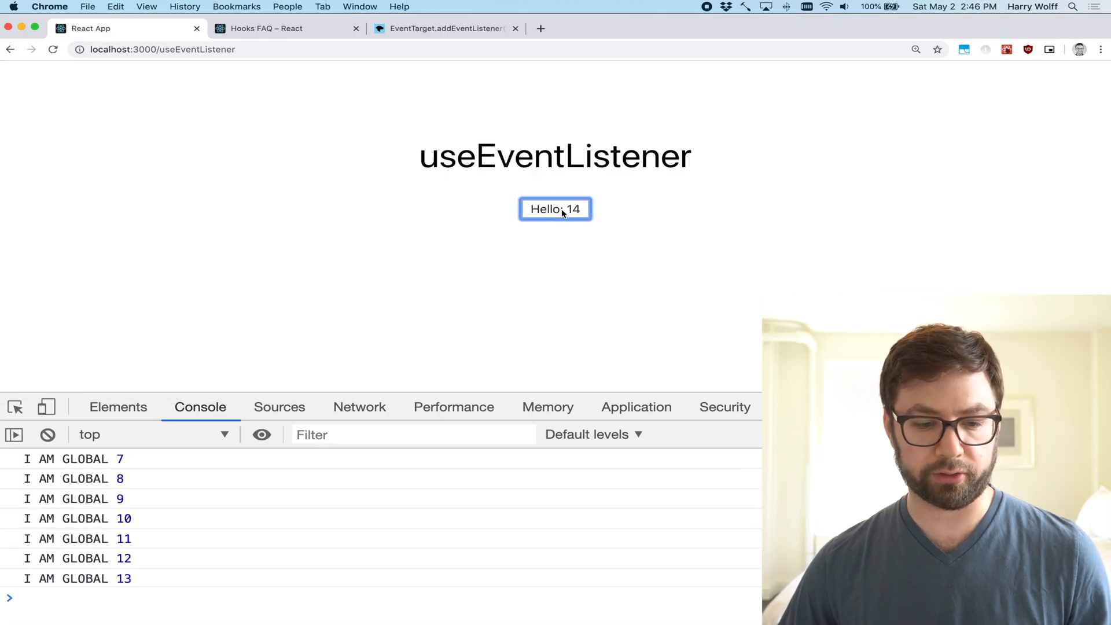
key(cmd+tab)
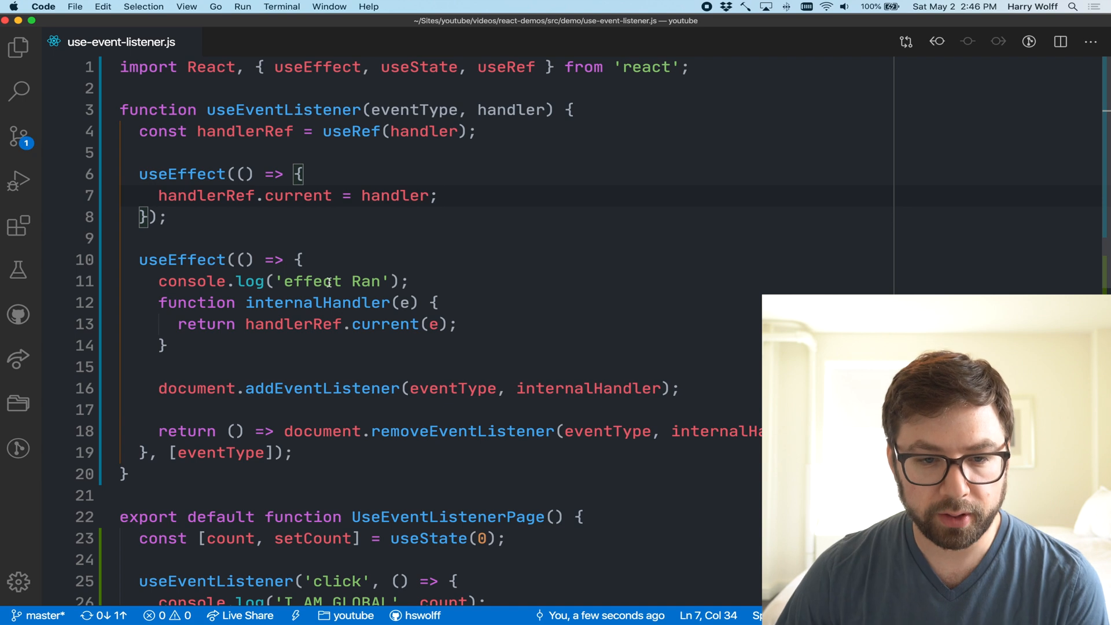
double_click(427, 464)
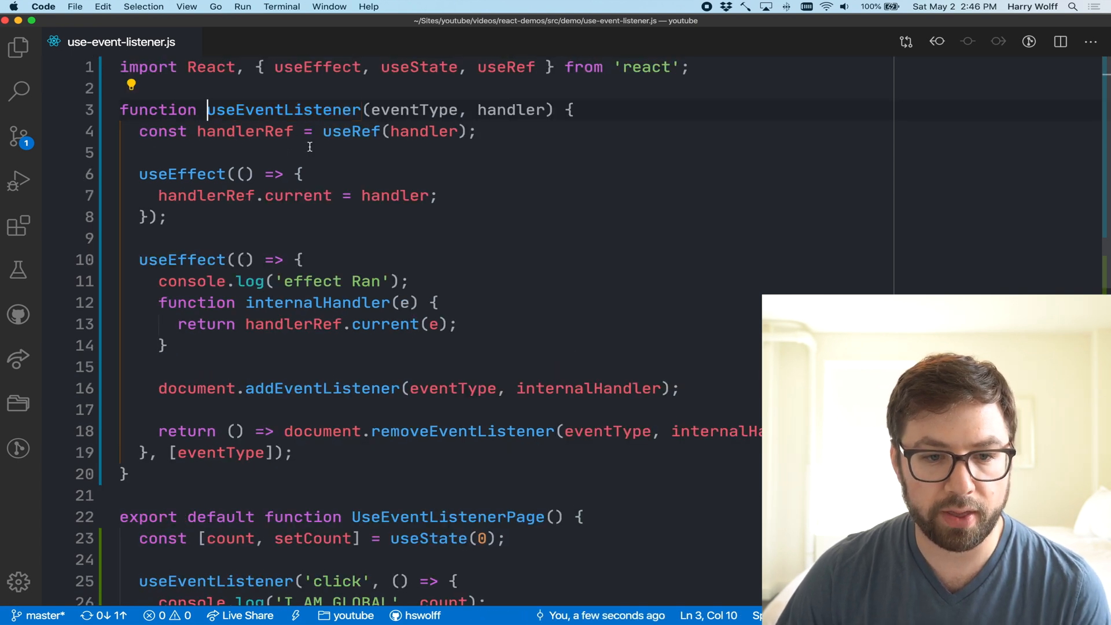
double_click(182, 175)
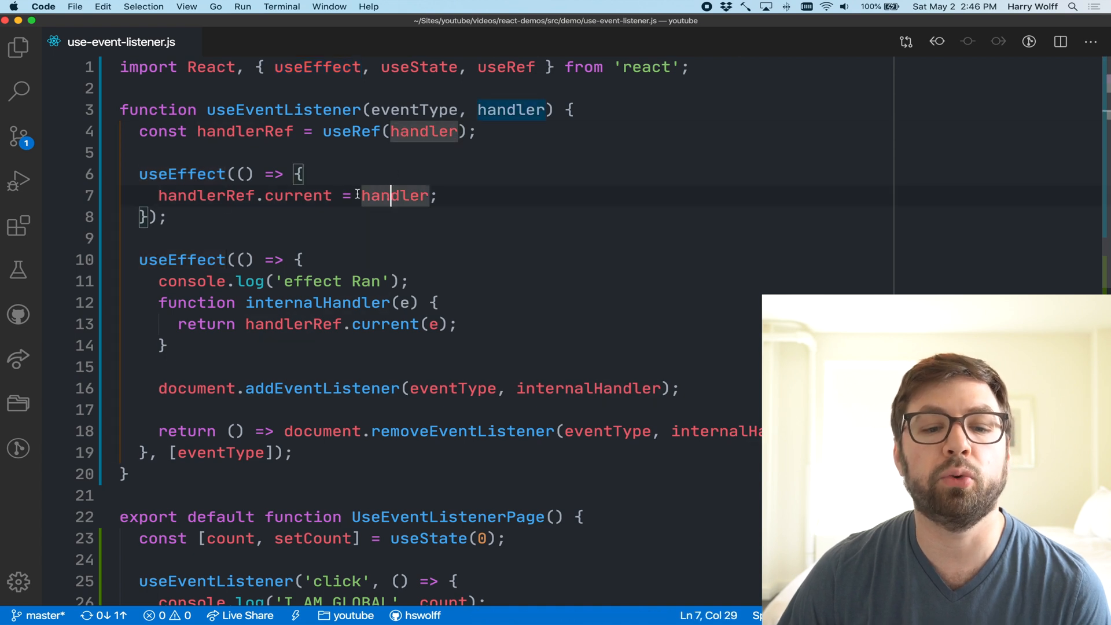
double_click(206, 195)
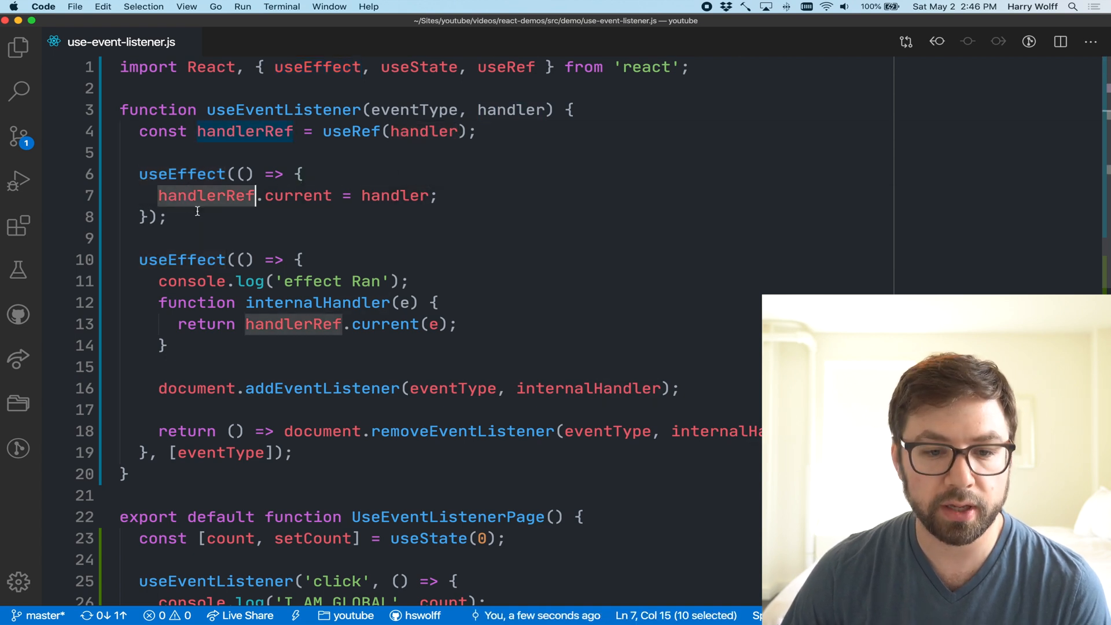
click(293, 324)
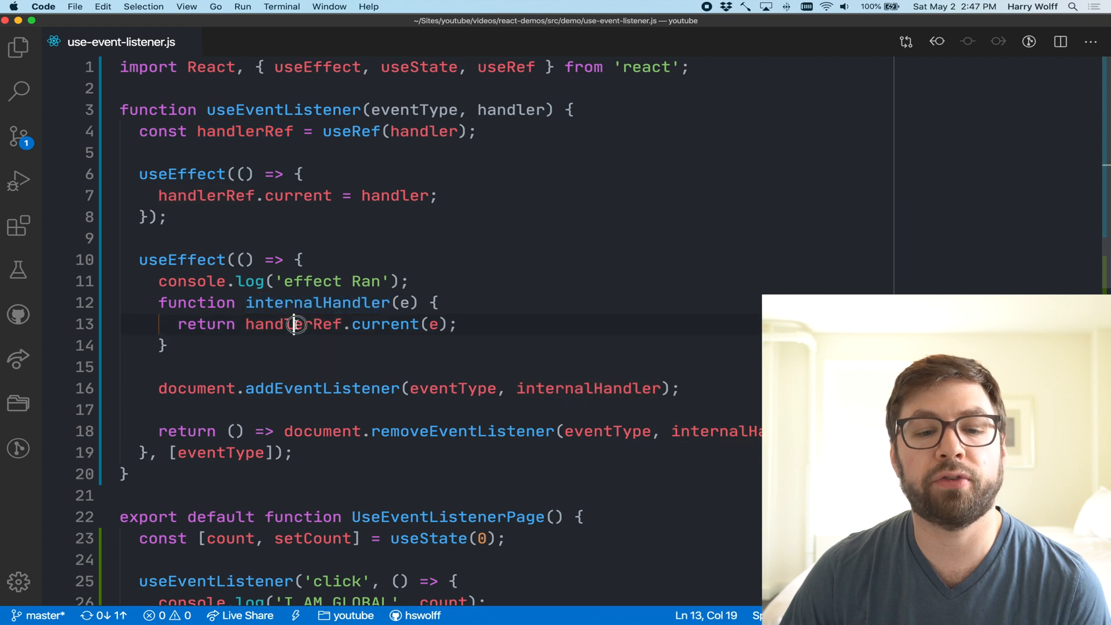
click(380, 323)
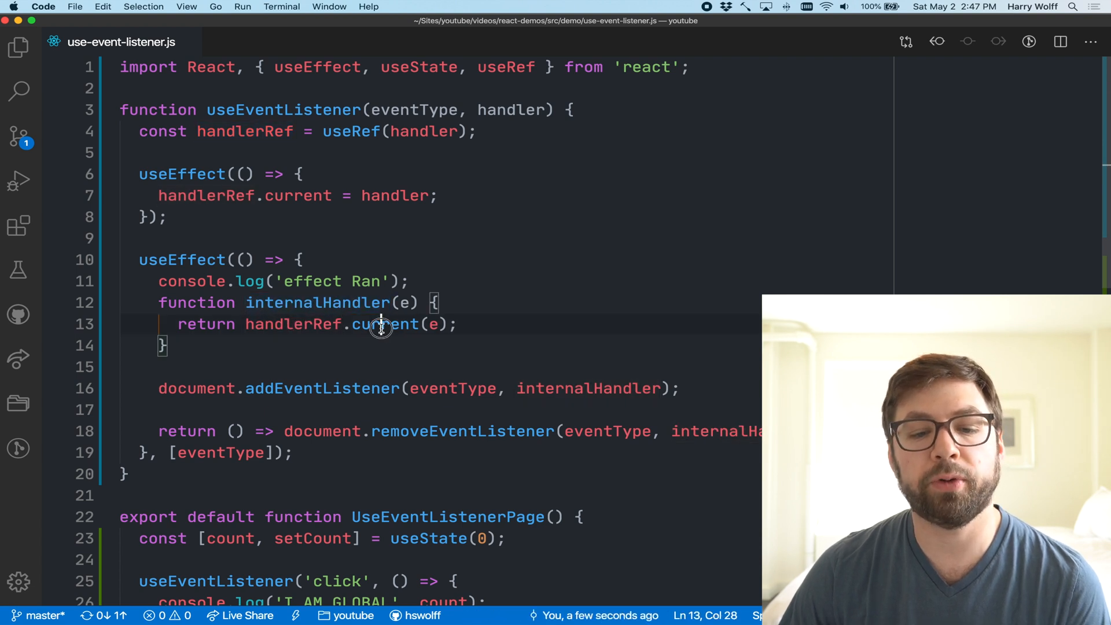
double_click(297, 196)
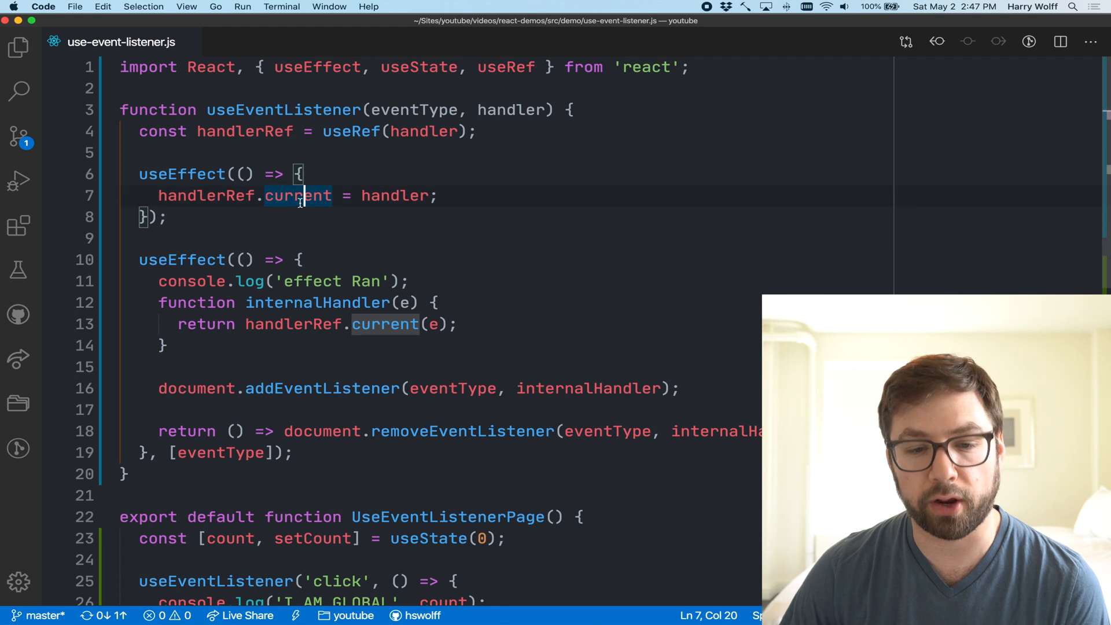
double_click(323, 388)
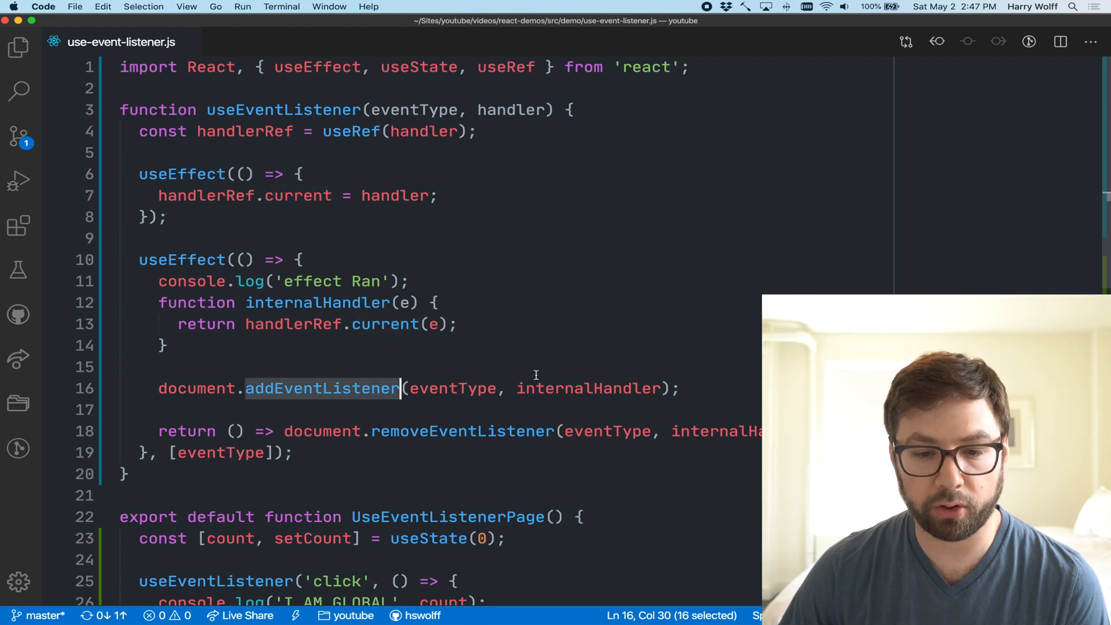
double_click(384, 324)
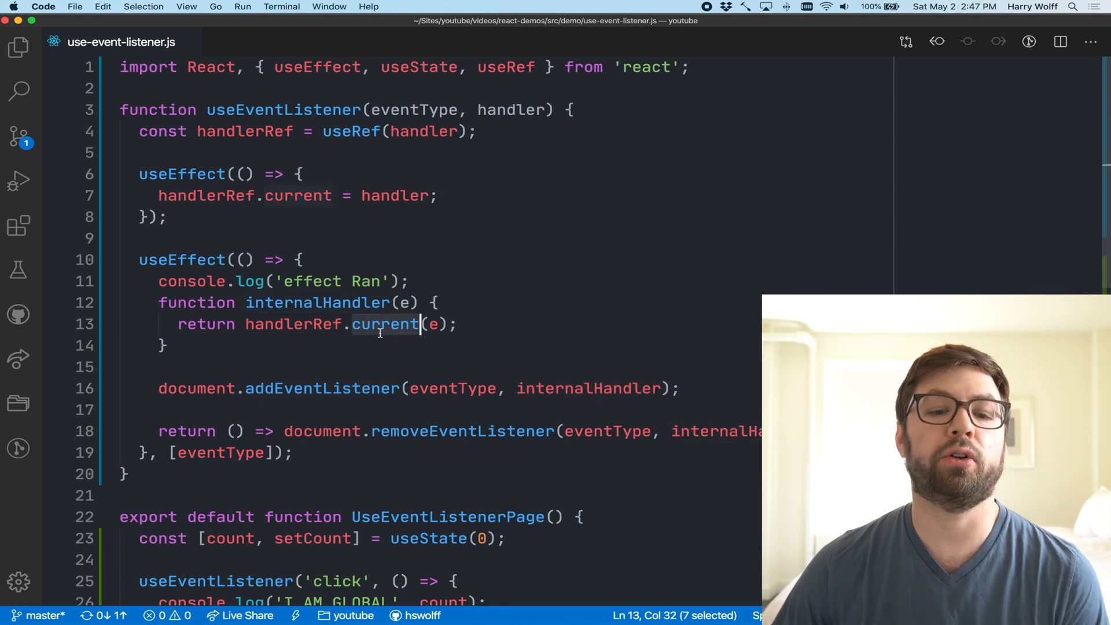
double_click(297, 196)
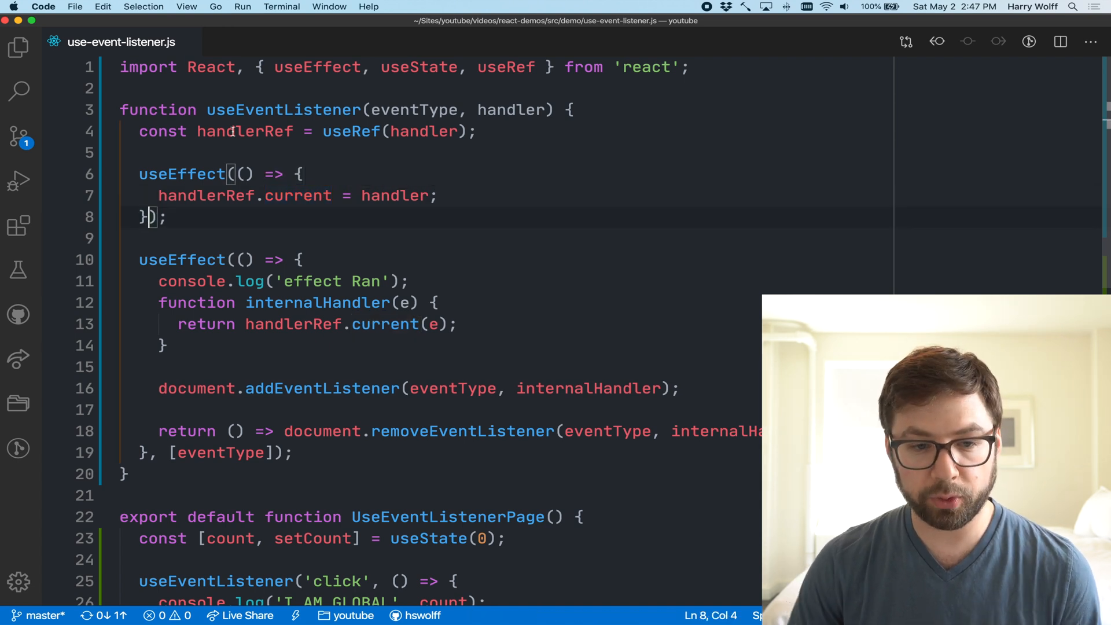
text([handl)
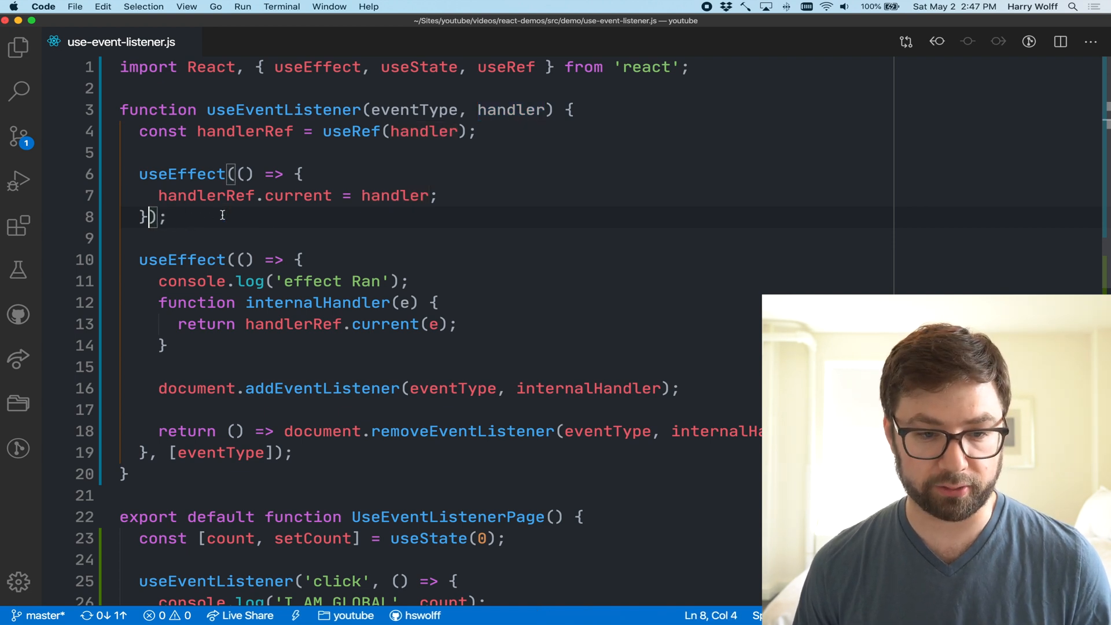
double_click(298, 196)
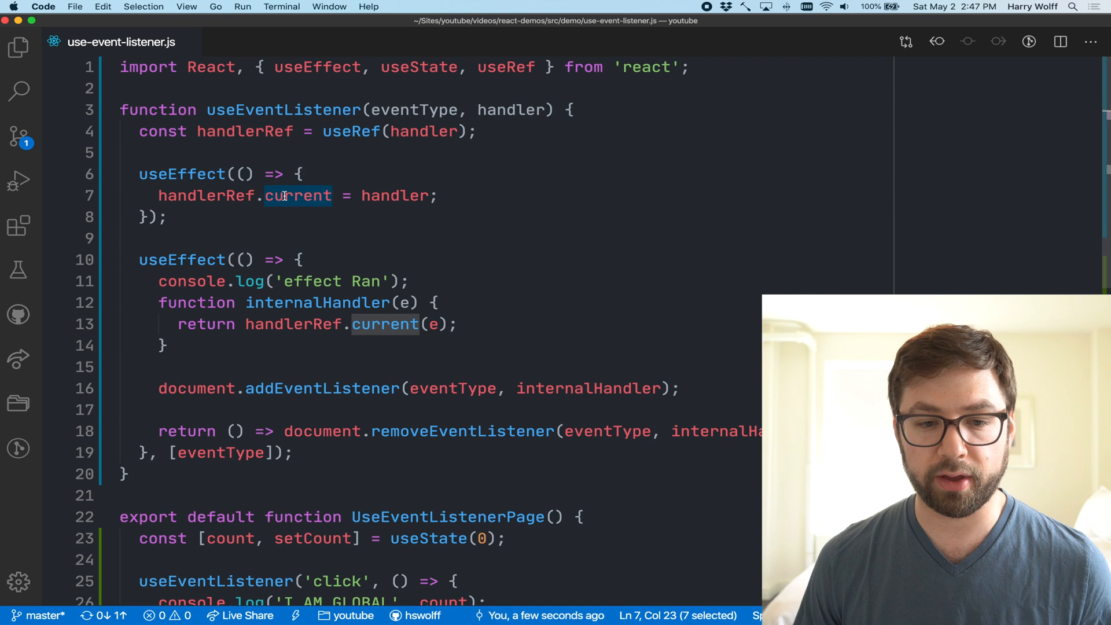